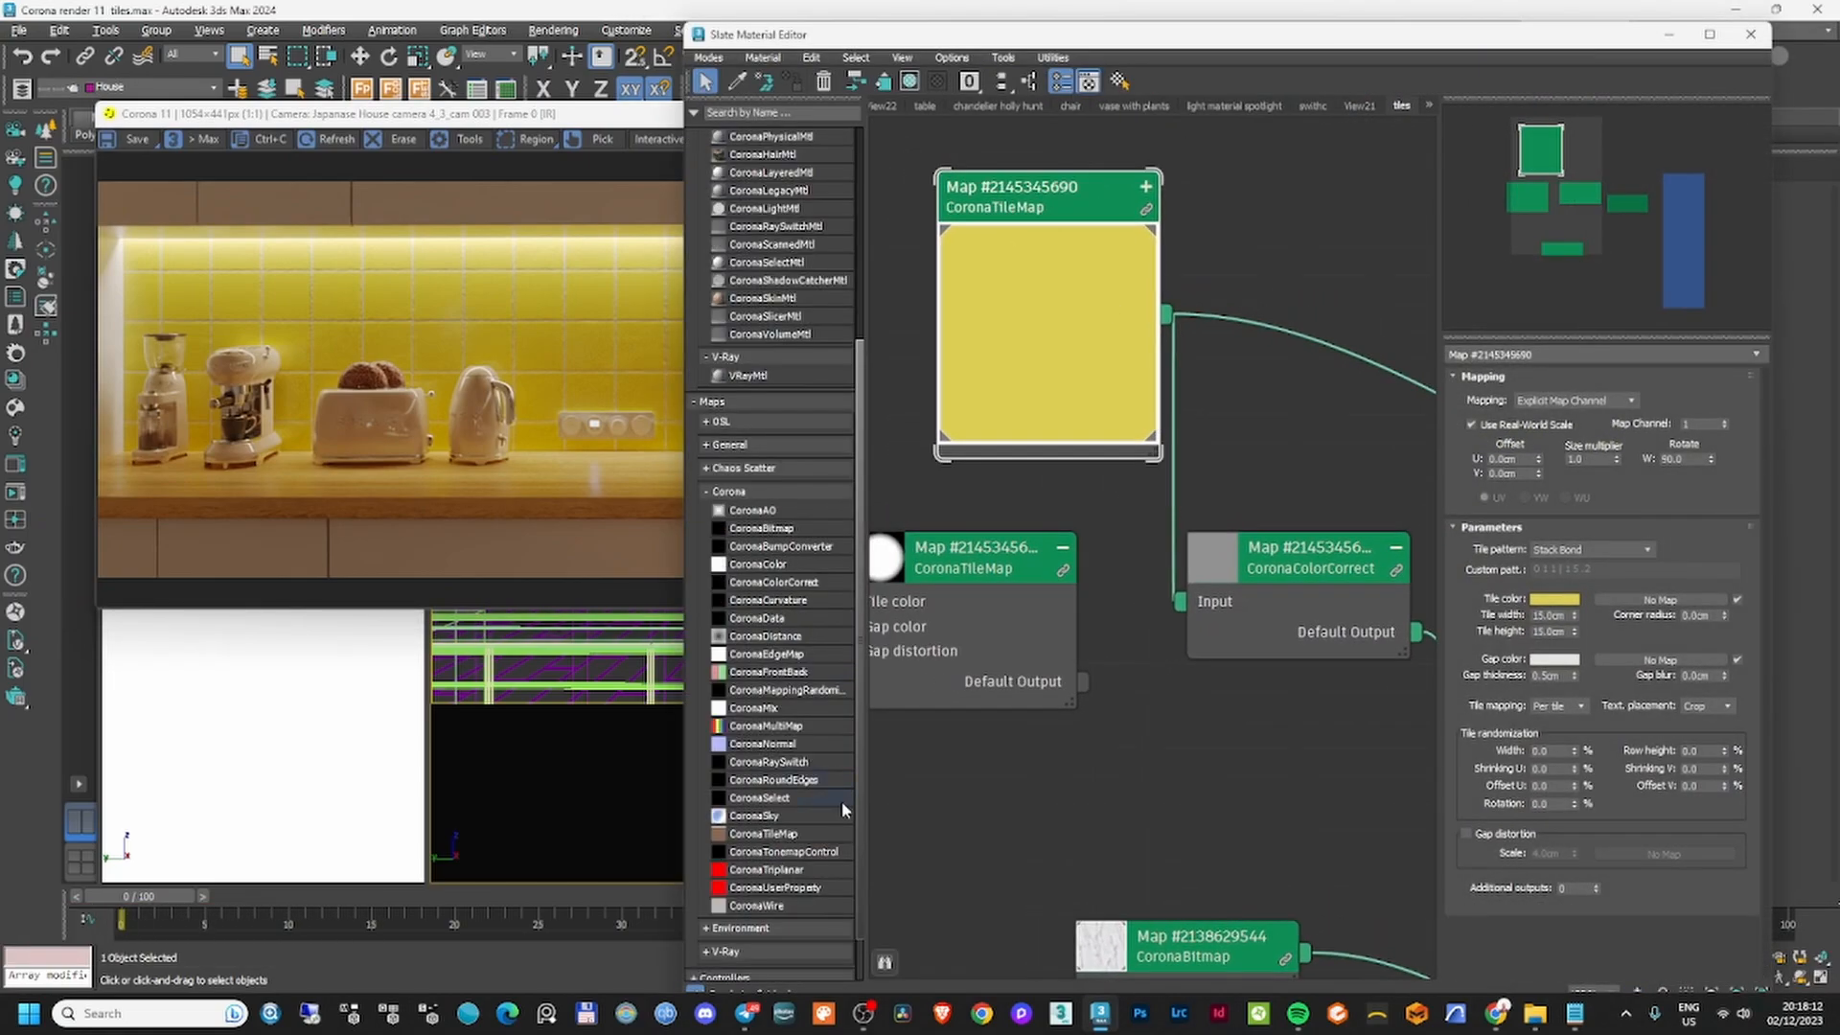
pyautogui.moveTo(1039, 352)
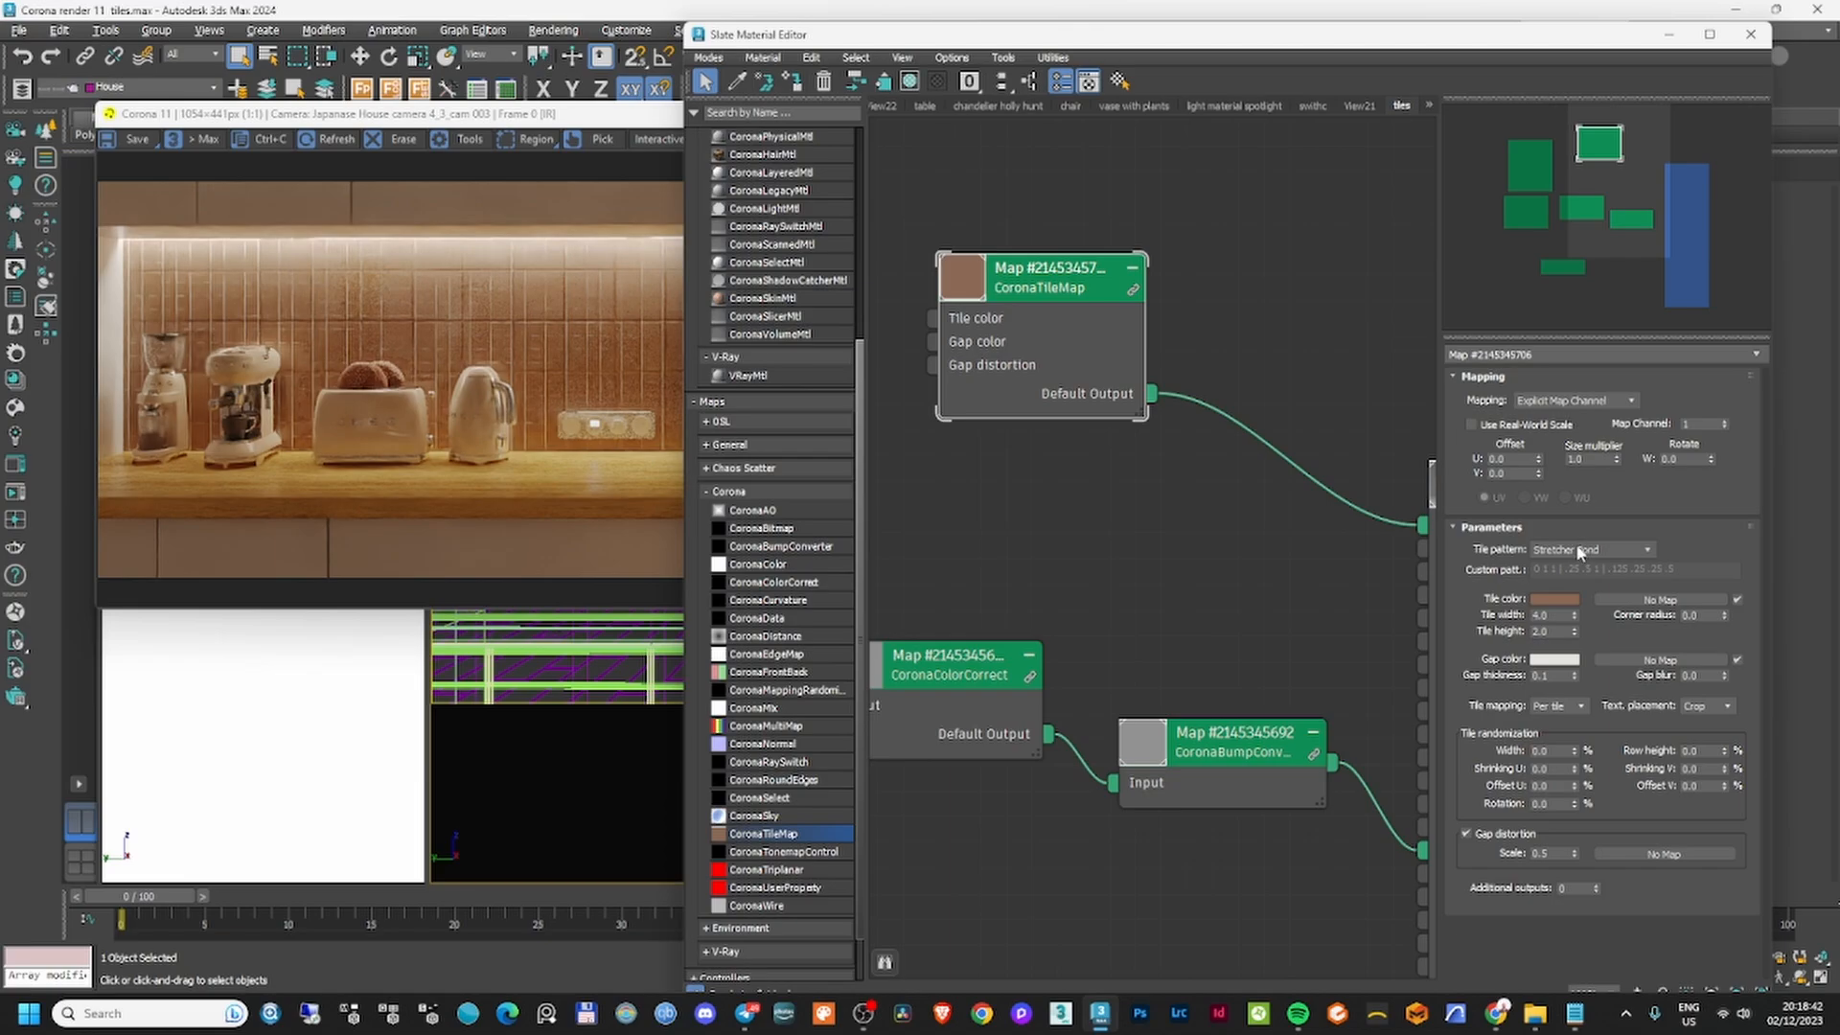
# Keep the brown CoronaTileMap's tile pattern set to Stretcher Bond.
pyautogui.click(1473, 425)
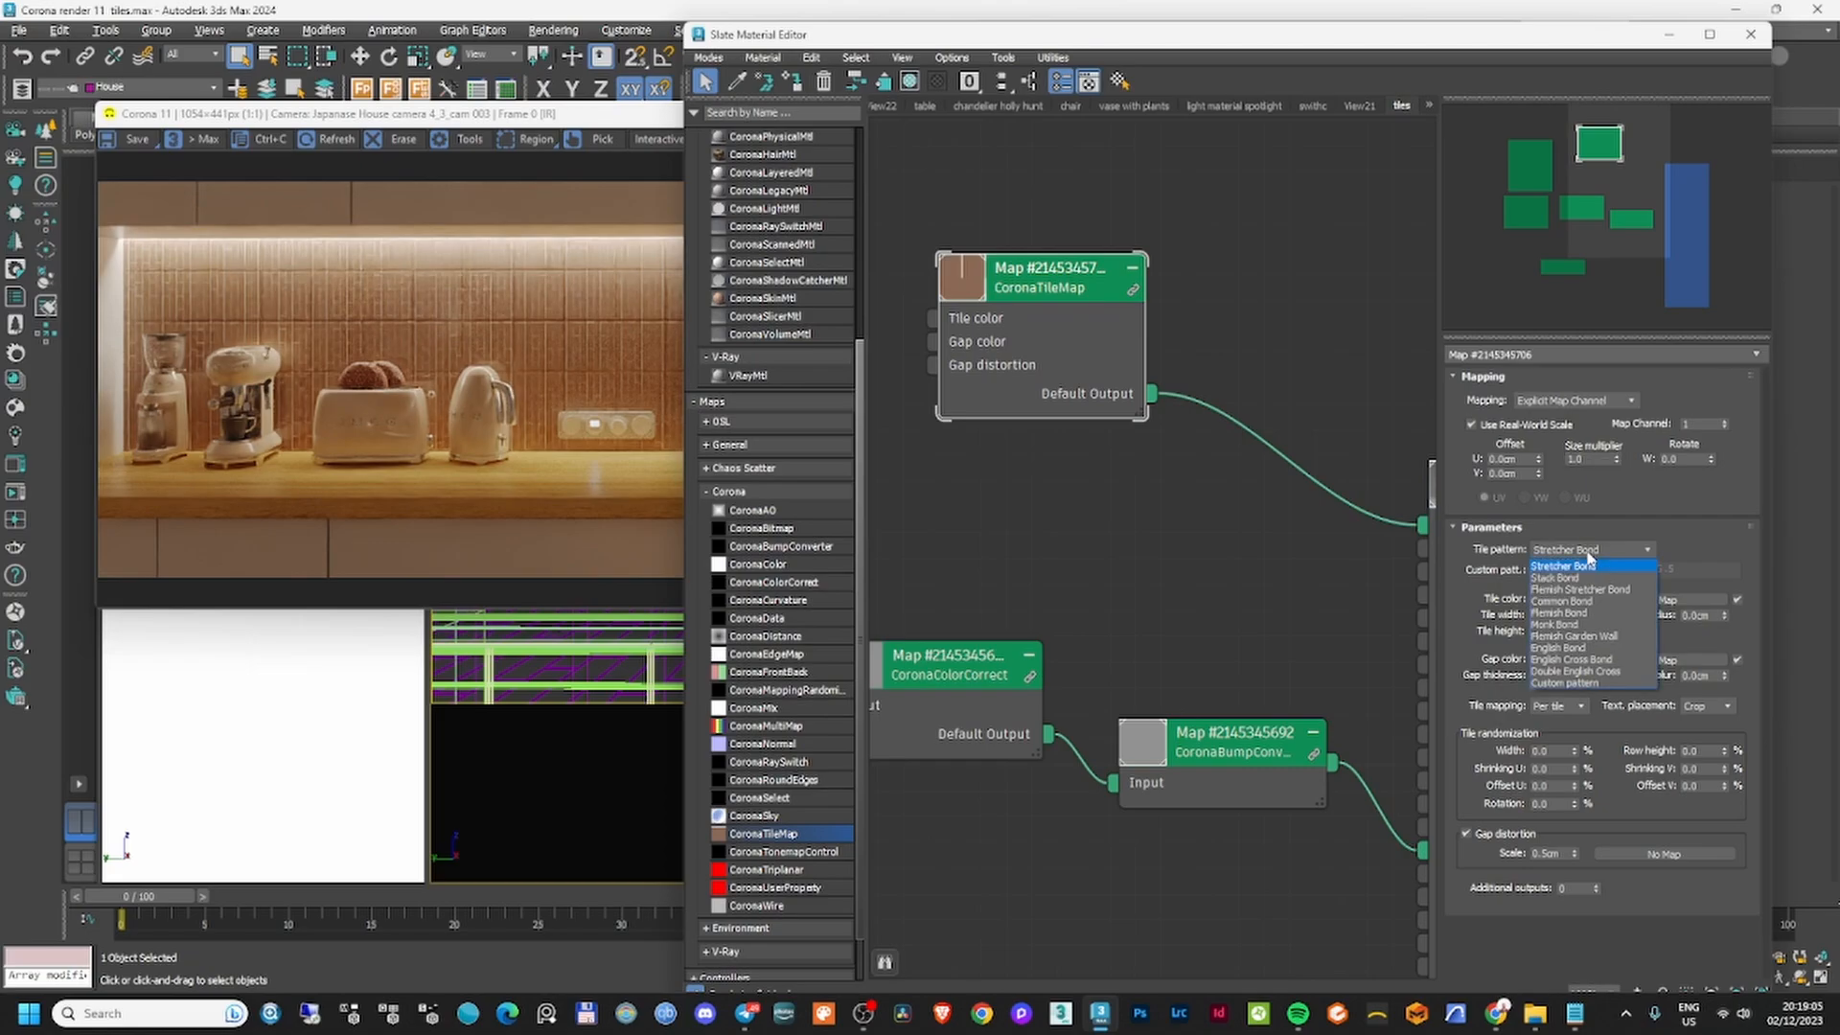
pyautogui.click(1566, 564)
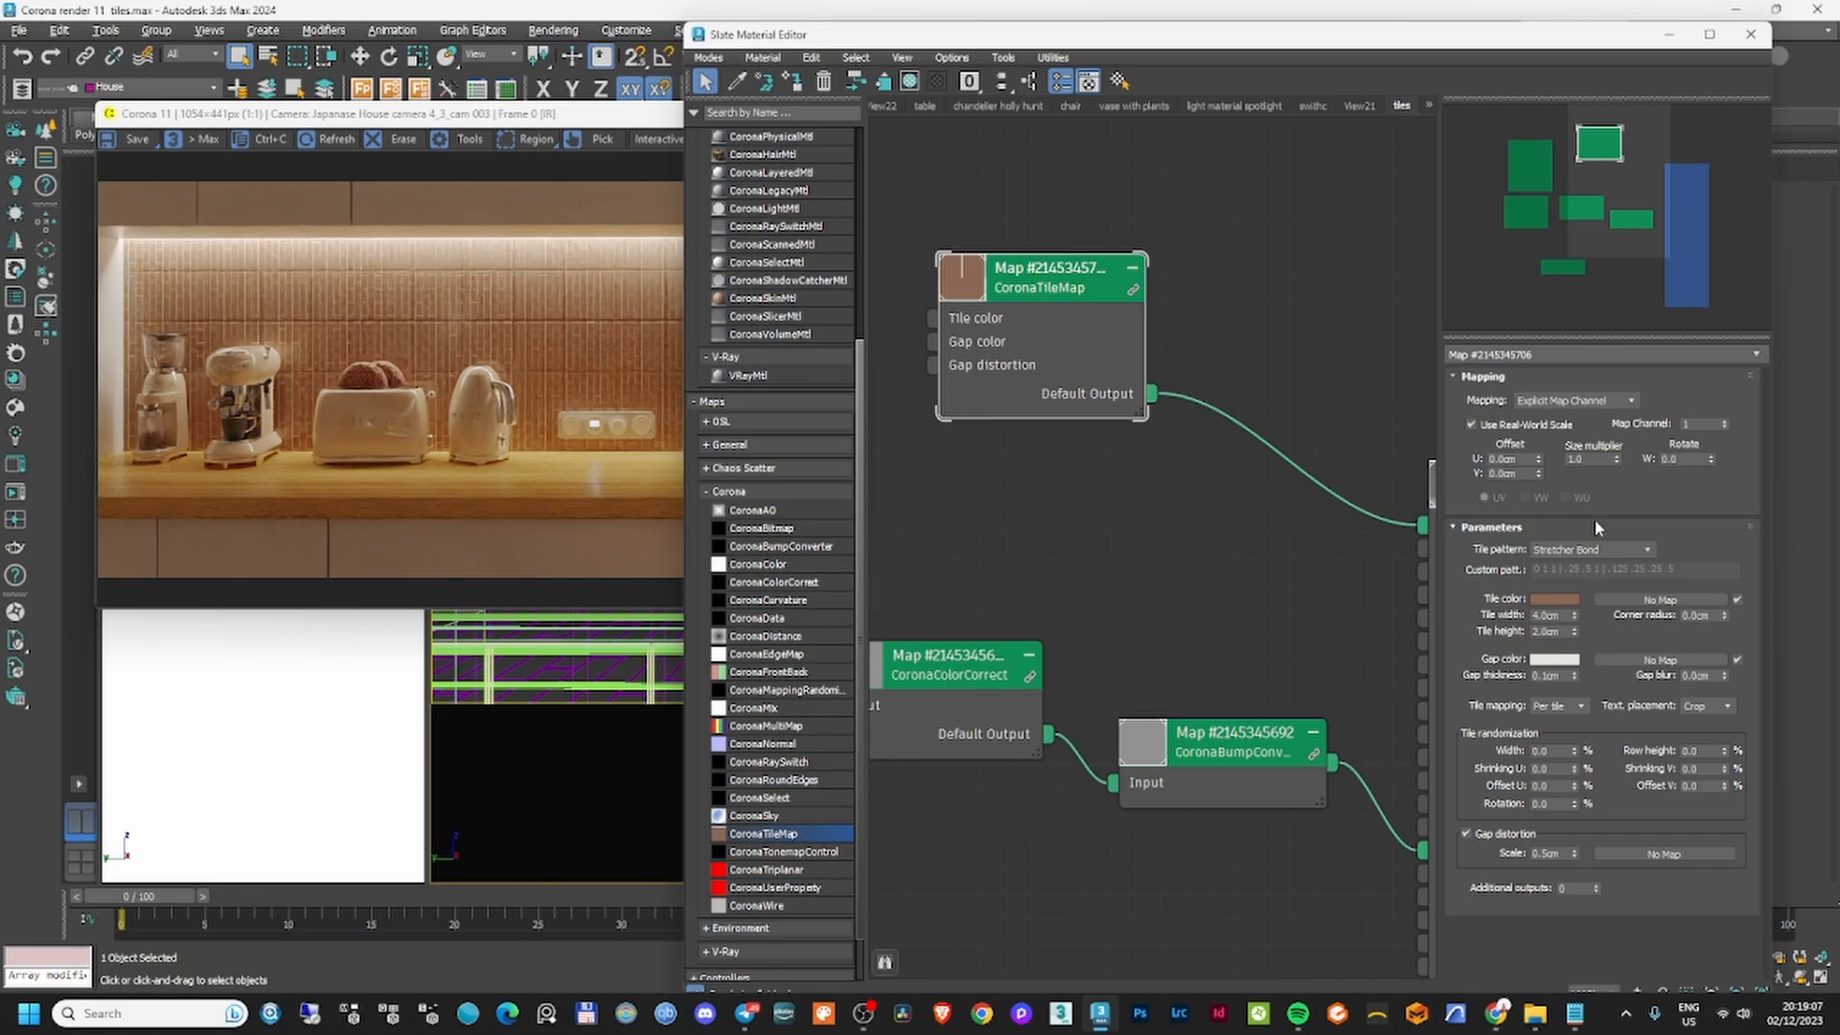
pyautogui.moveTo(1217, 875)
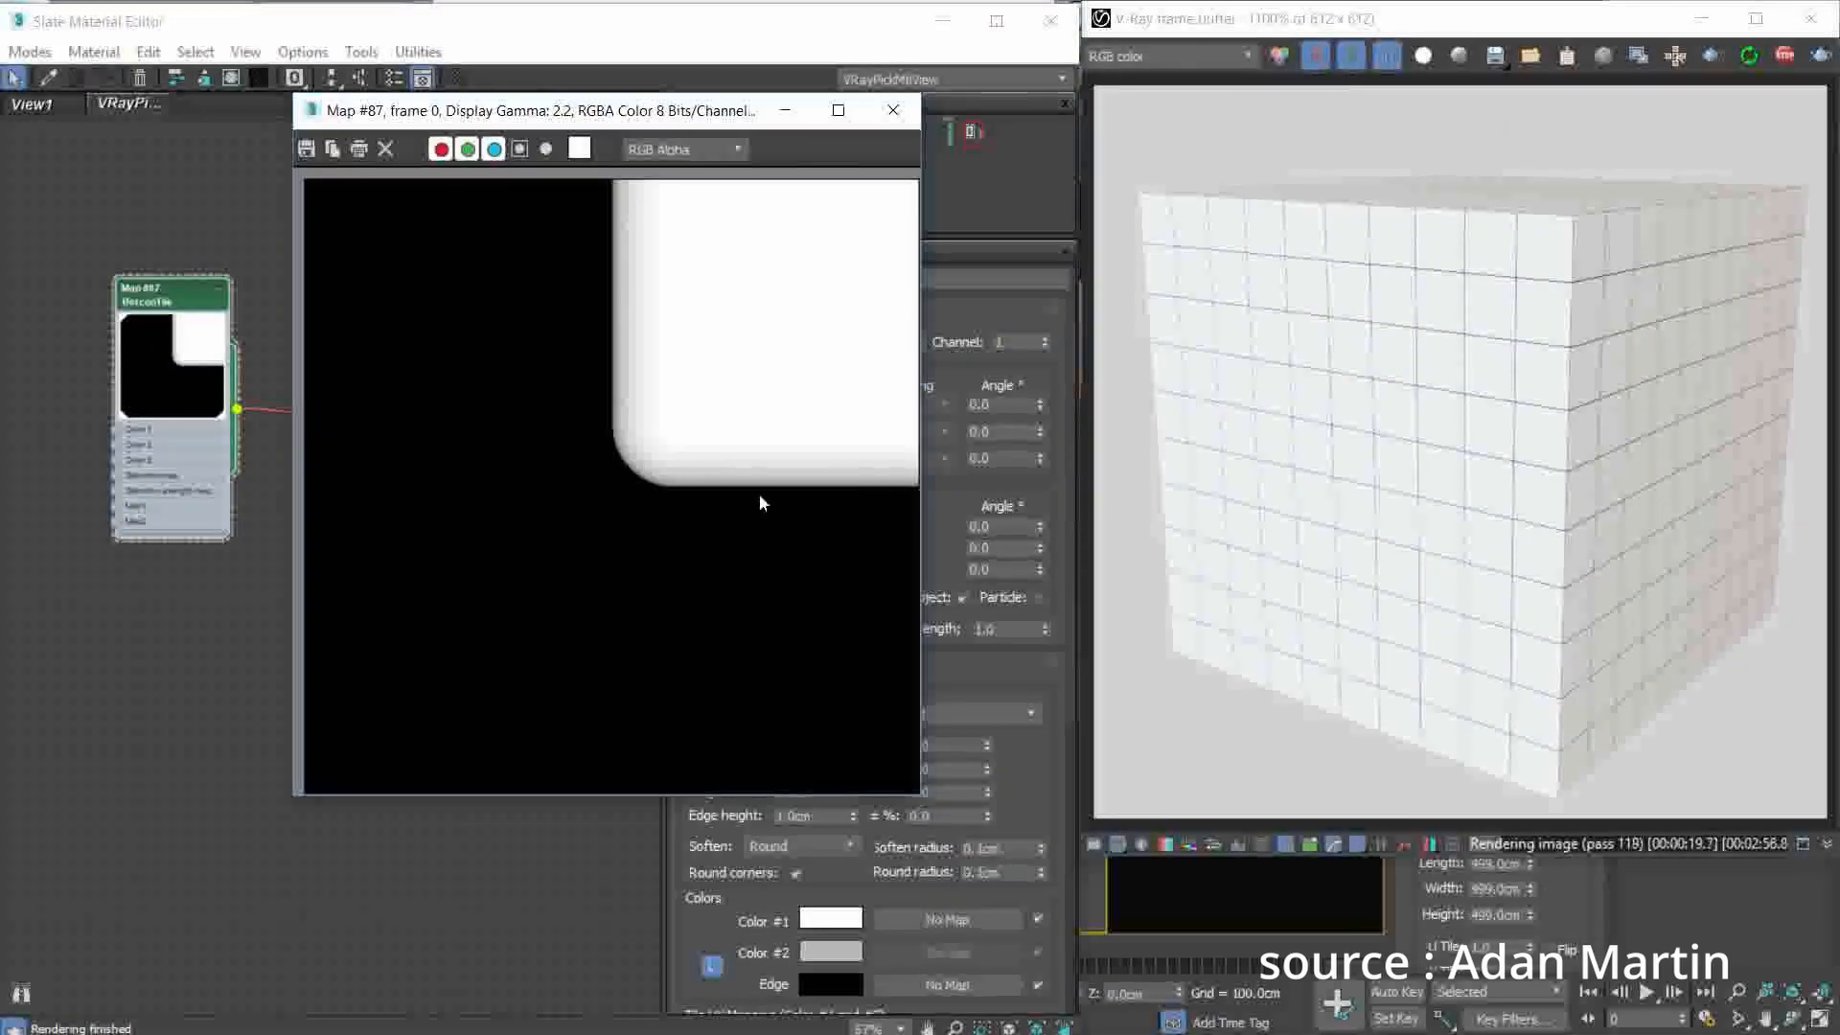
# Set the BerconTile Soften option to Round for rounded tile edges.
pyautogui.click(893, 110)
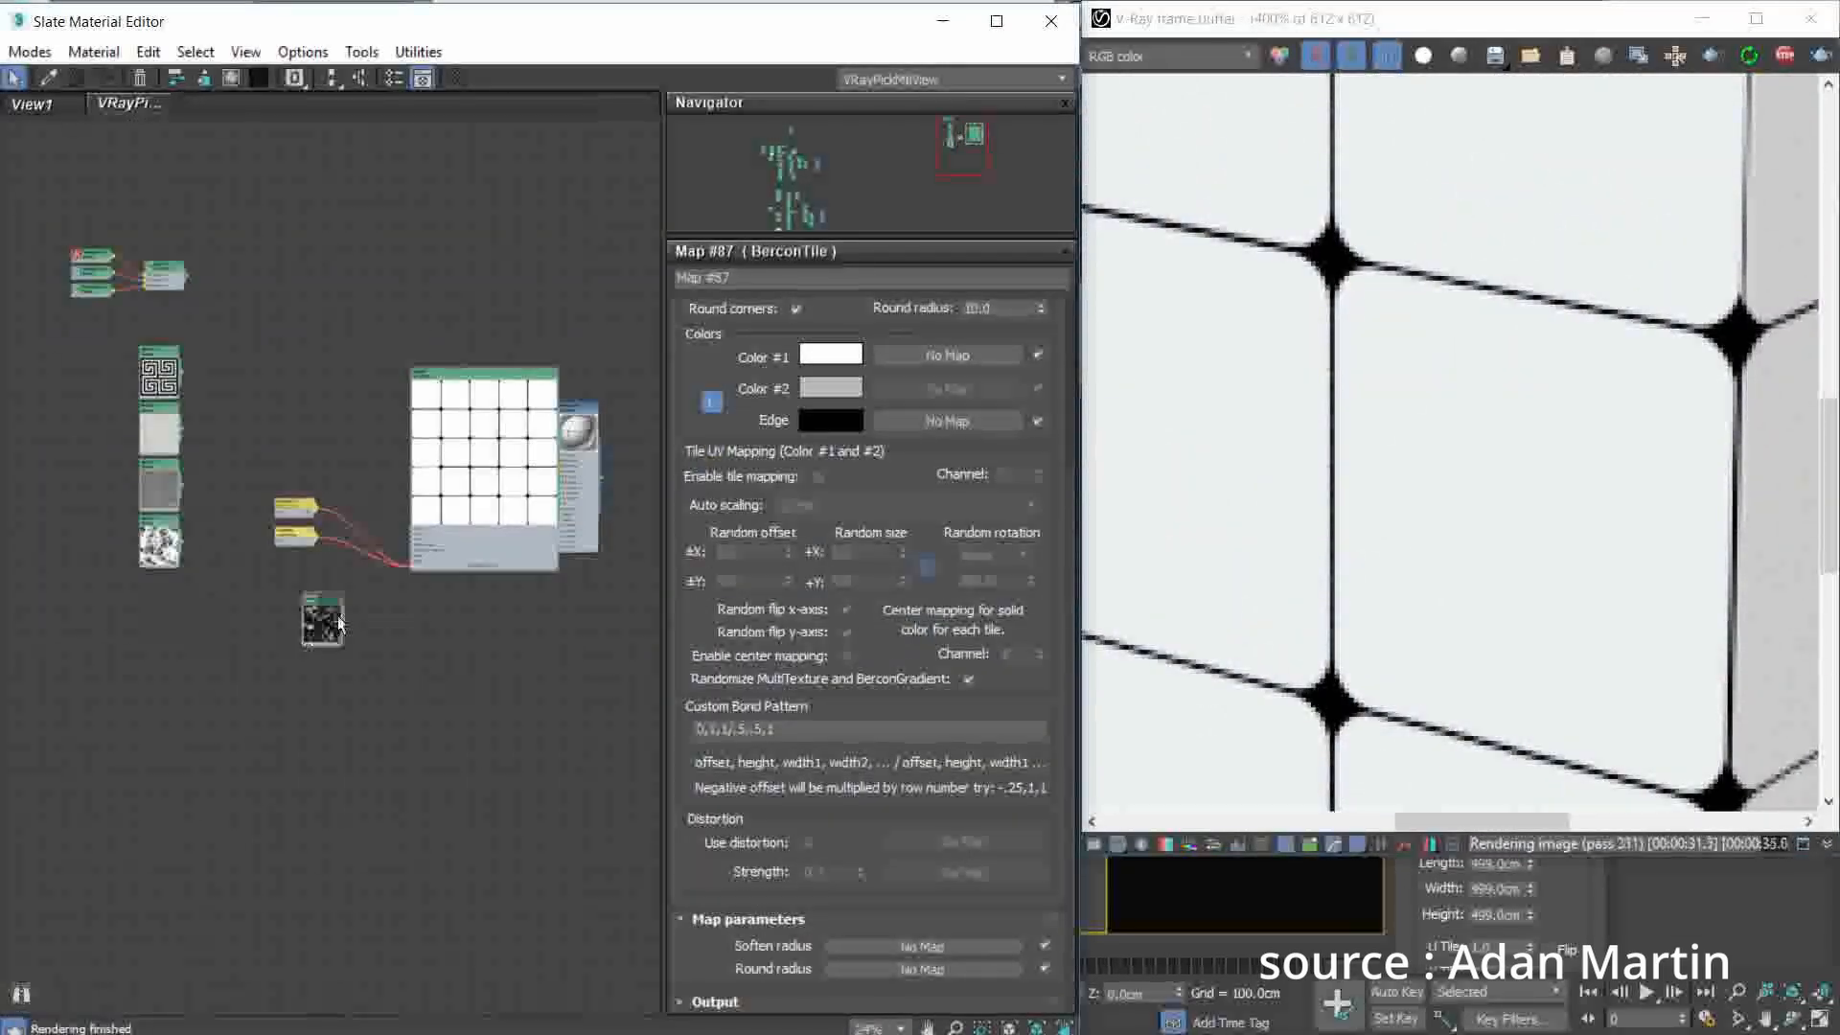
pyautogui.click(798, 520)
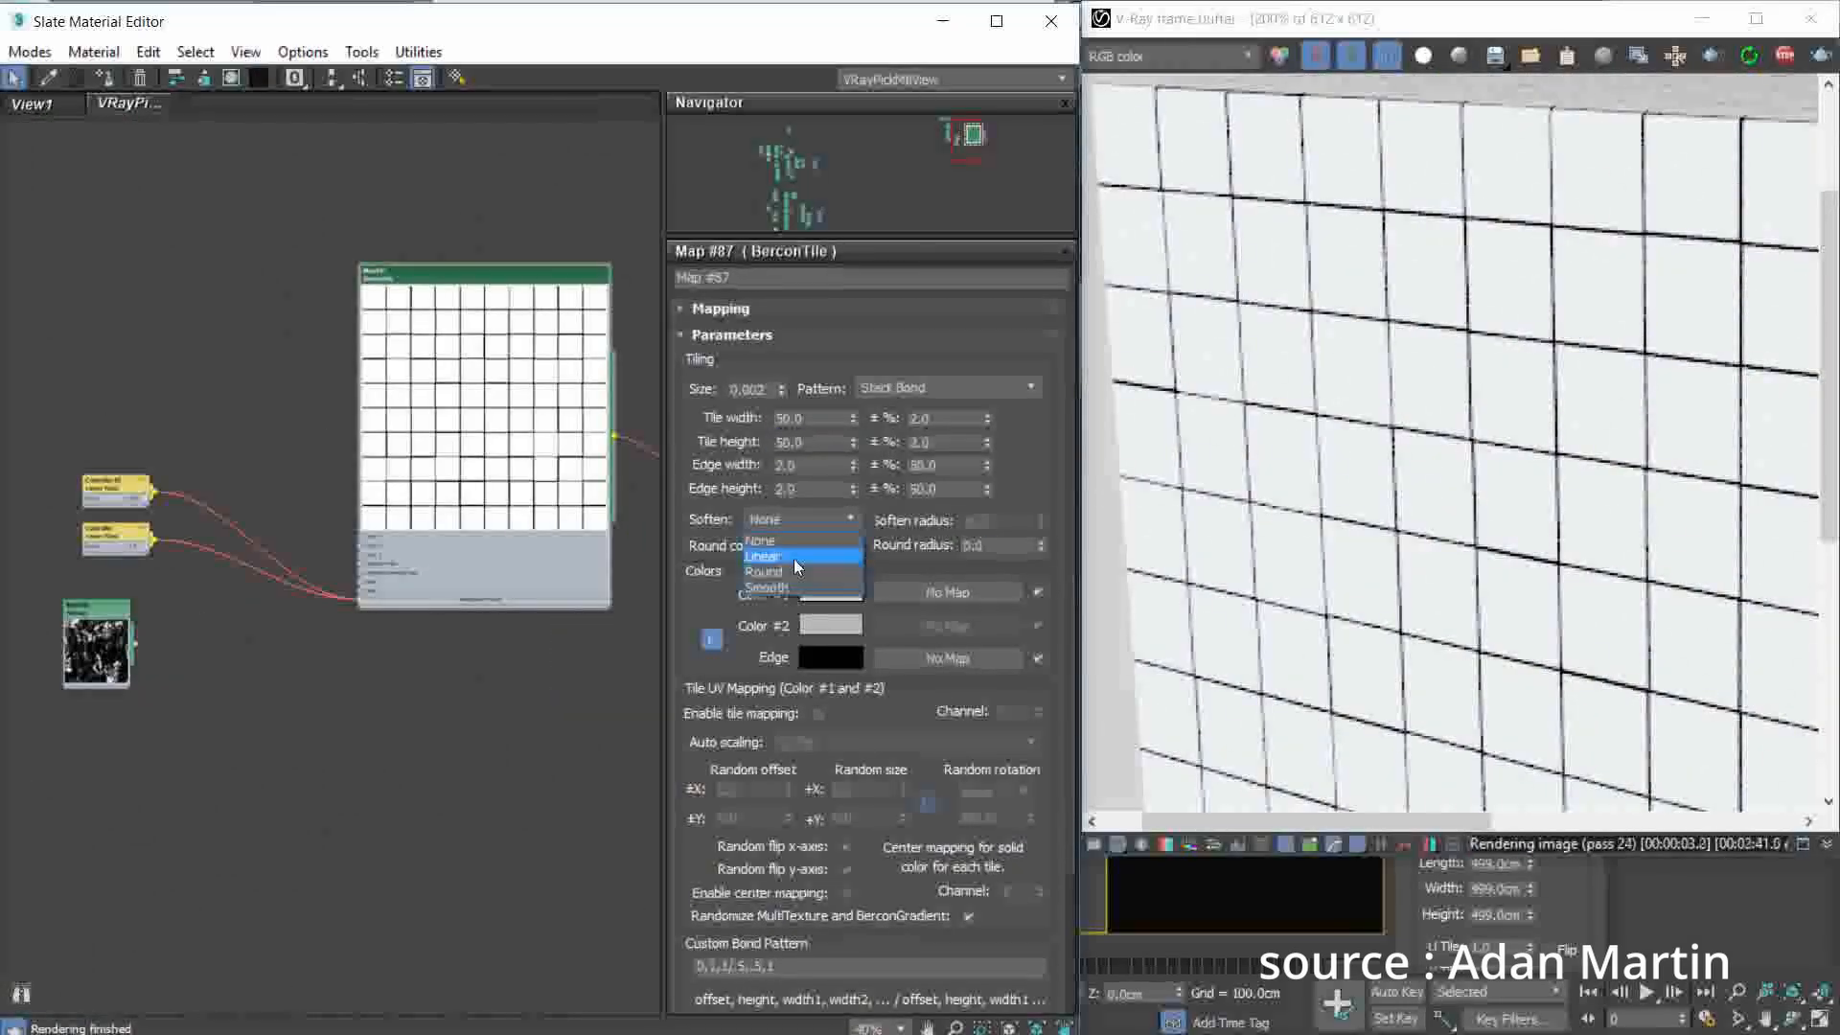
pyautogui.click(764, 571)
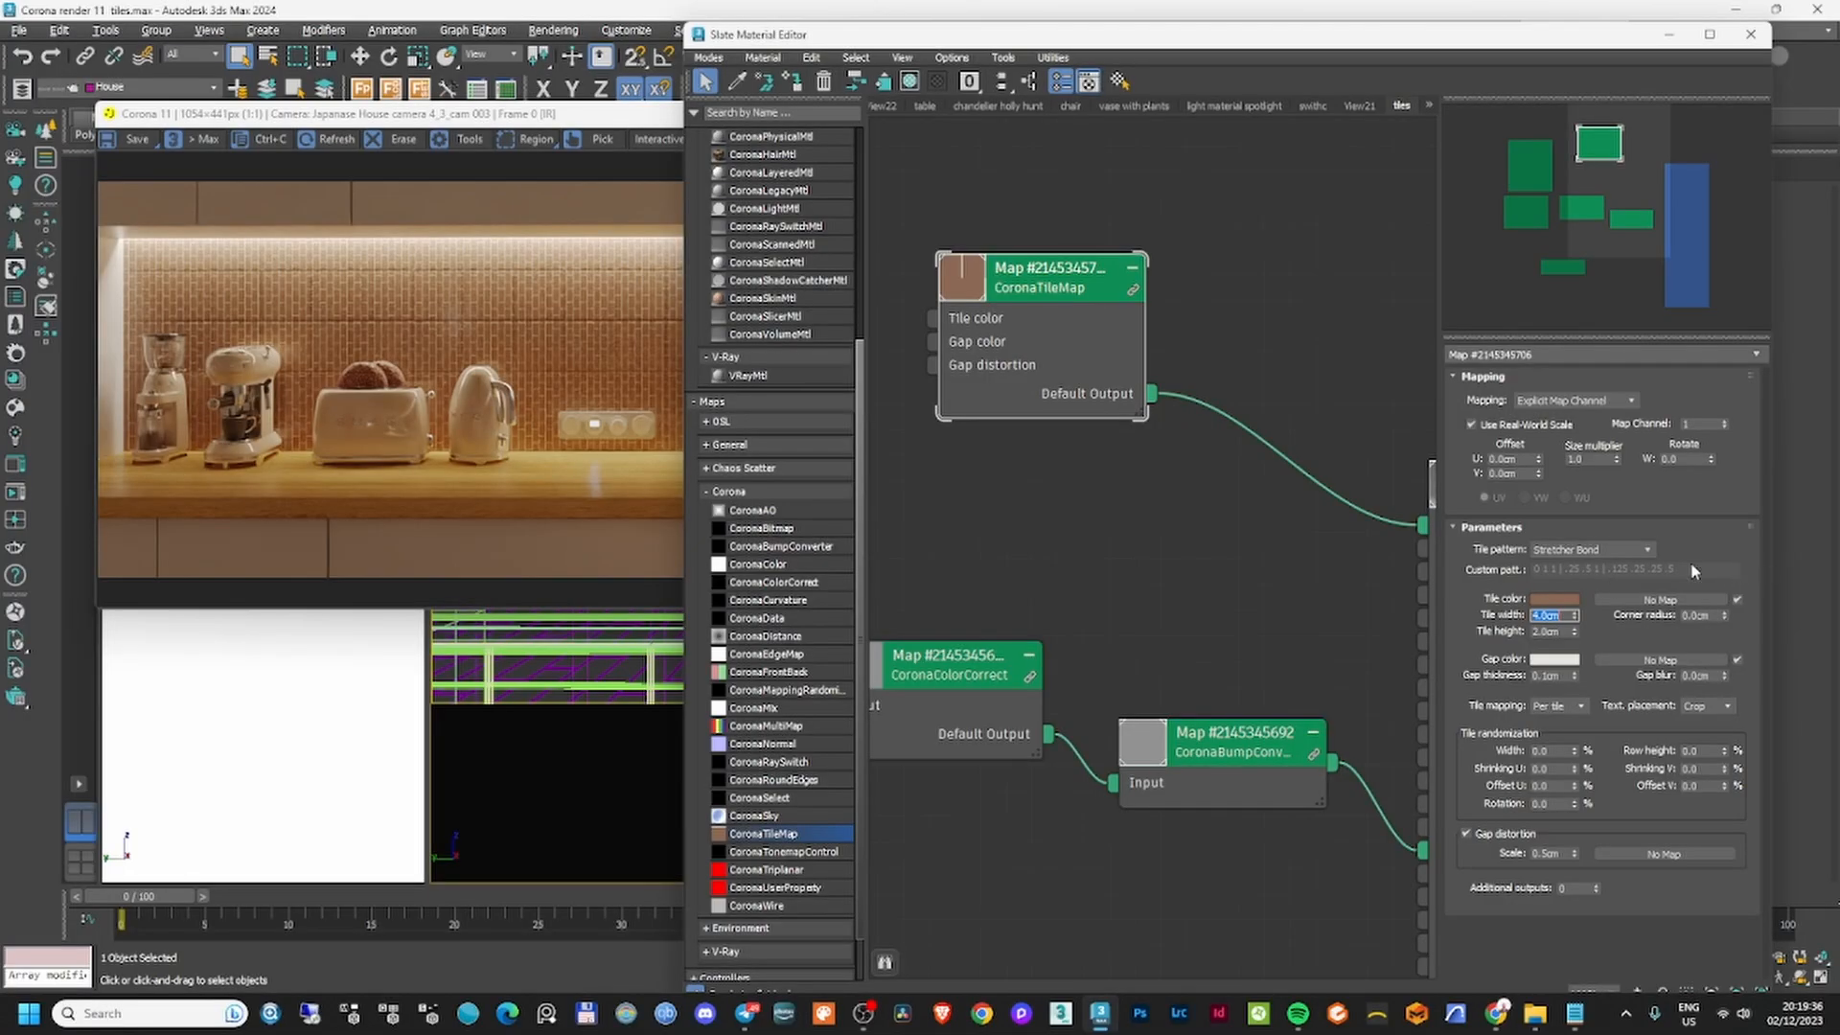
# Switch the brown tiles to Custom pattern and commit the new tile height.
pyautogui.click(1643, 549)
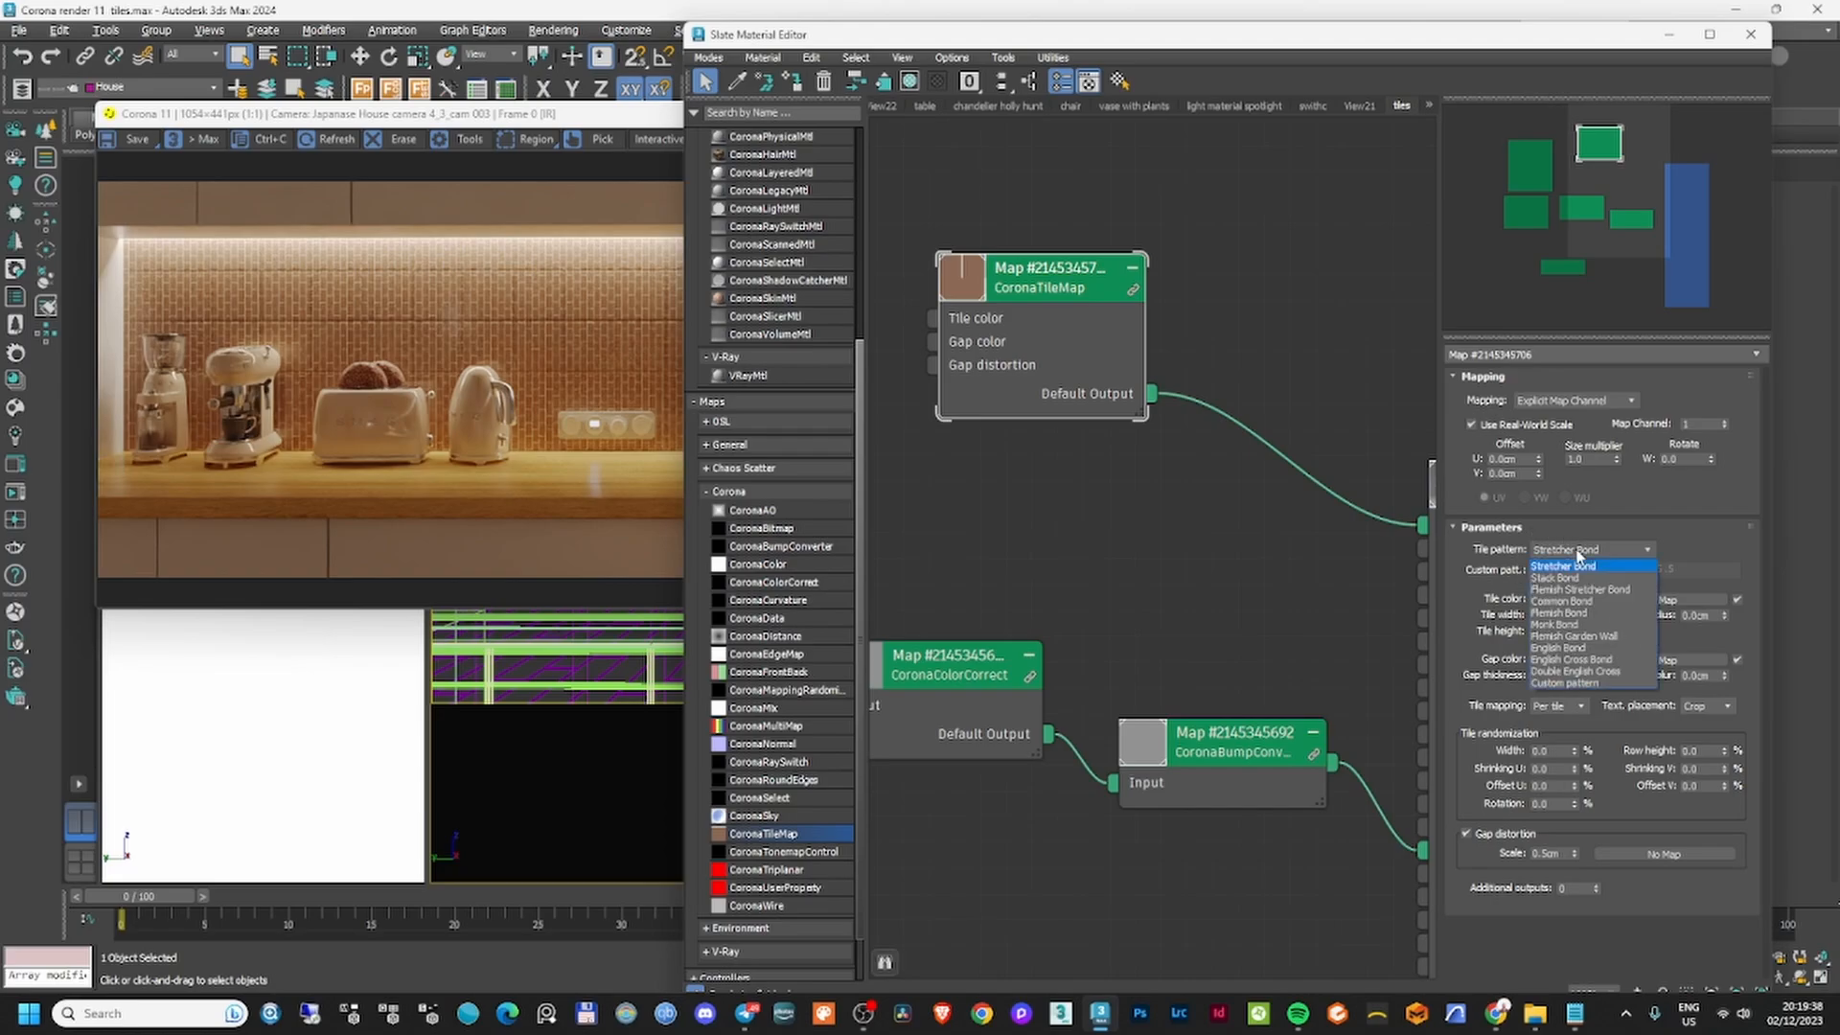
pyautogui.moveTo(1591, 579)
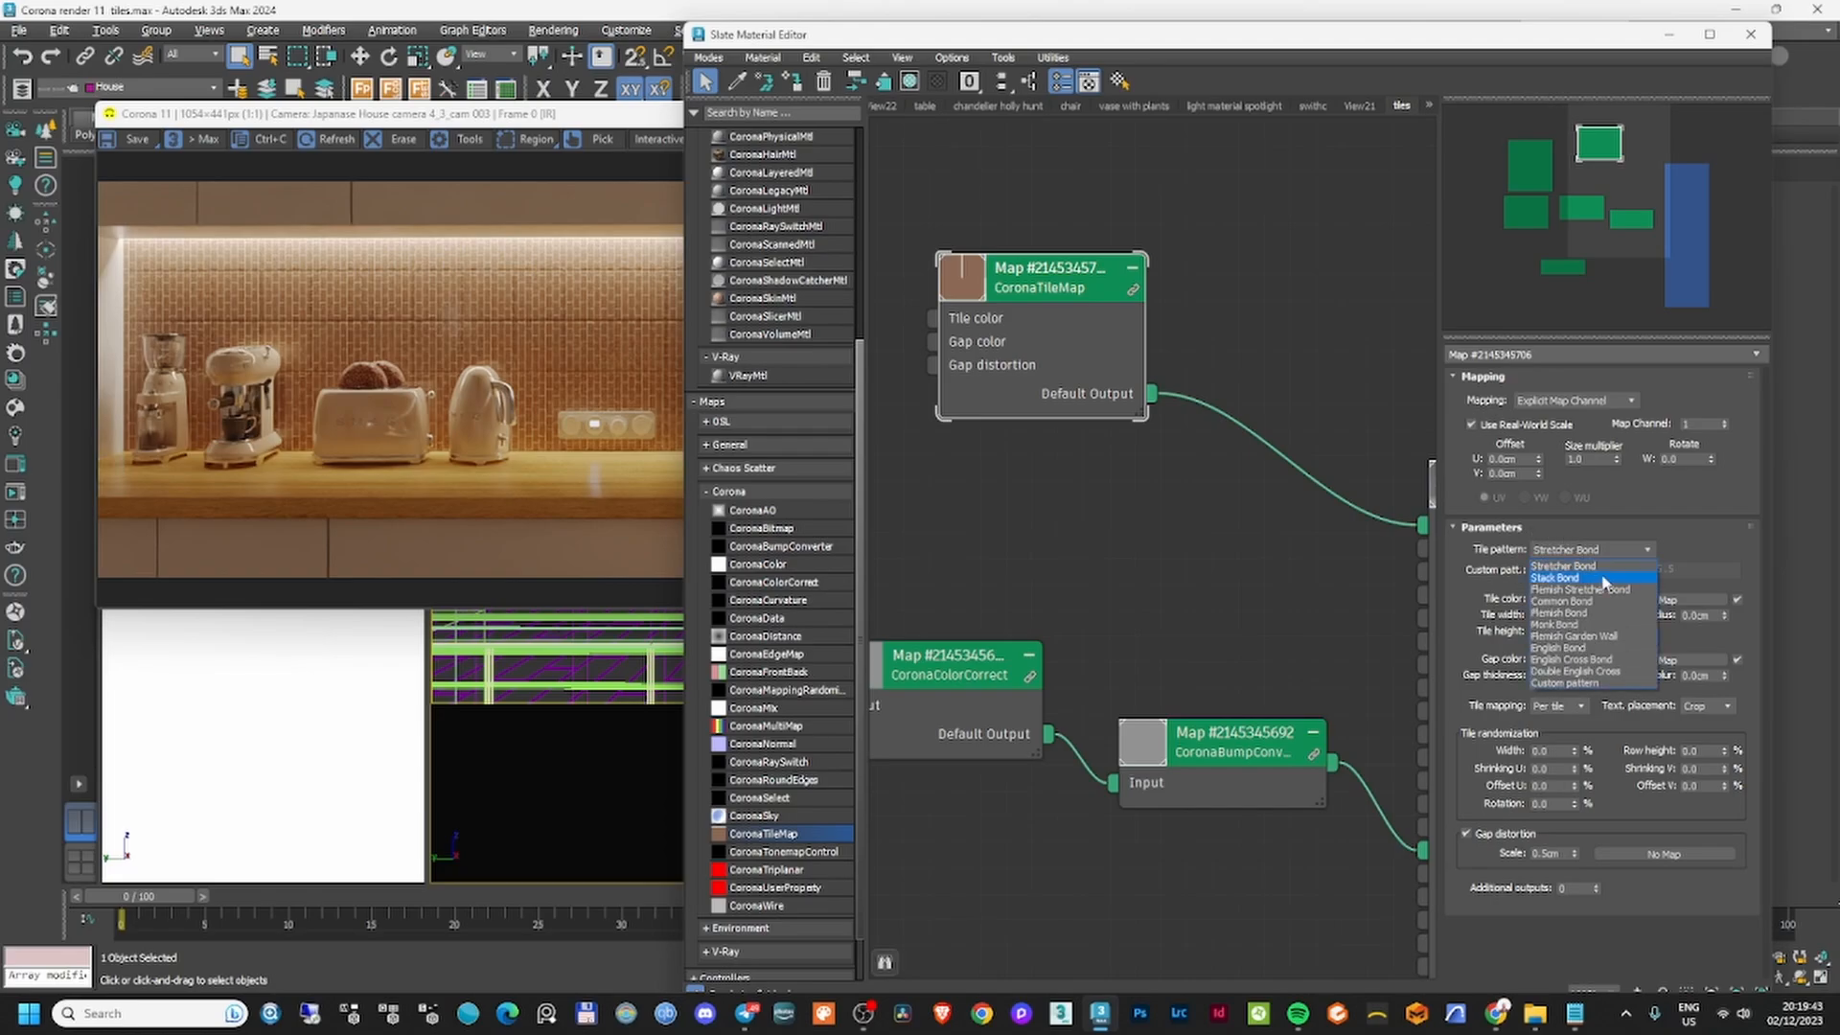
pyautogui.moveTo(1562, 601)
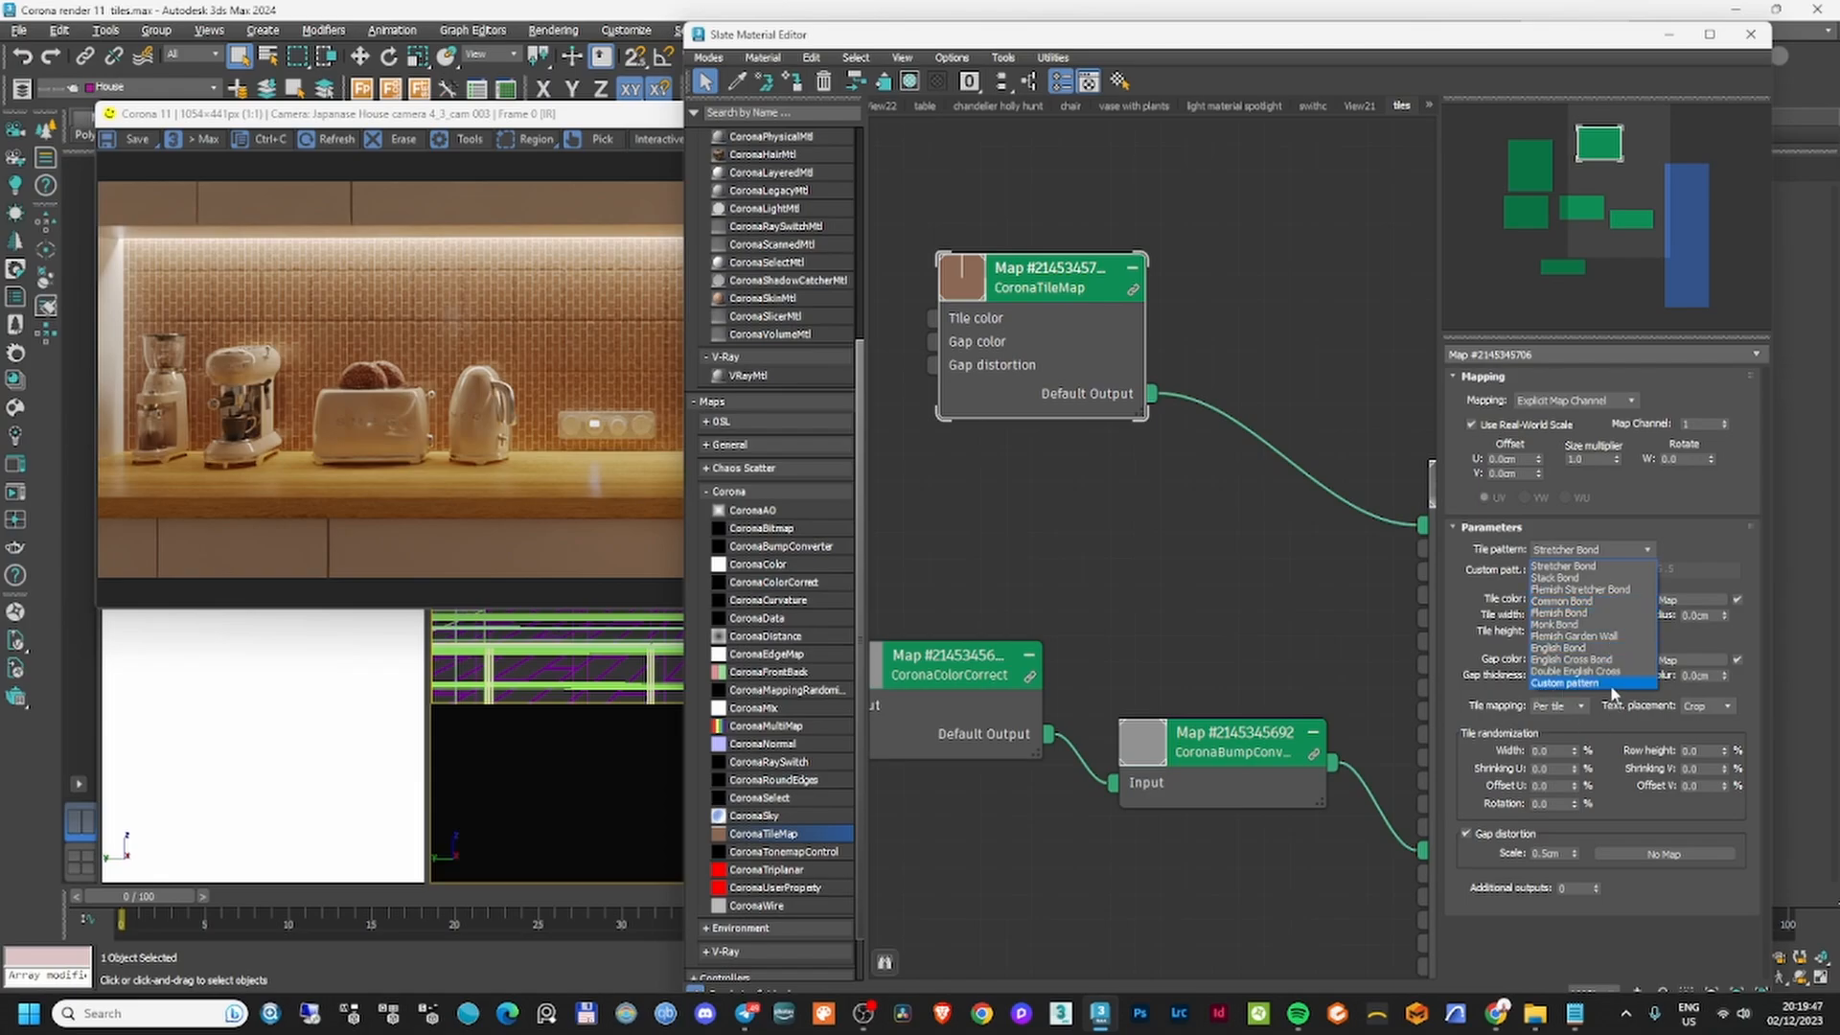
pyautogui.click(1569, 684)
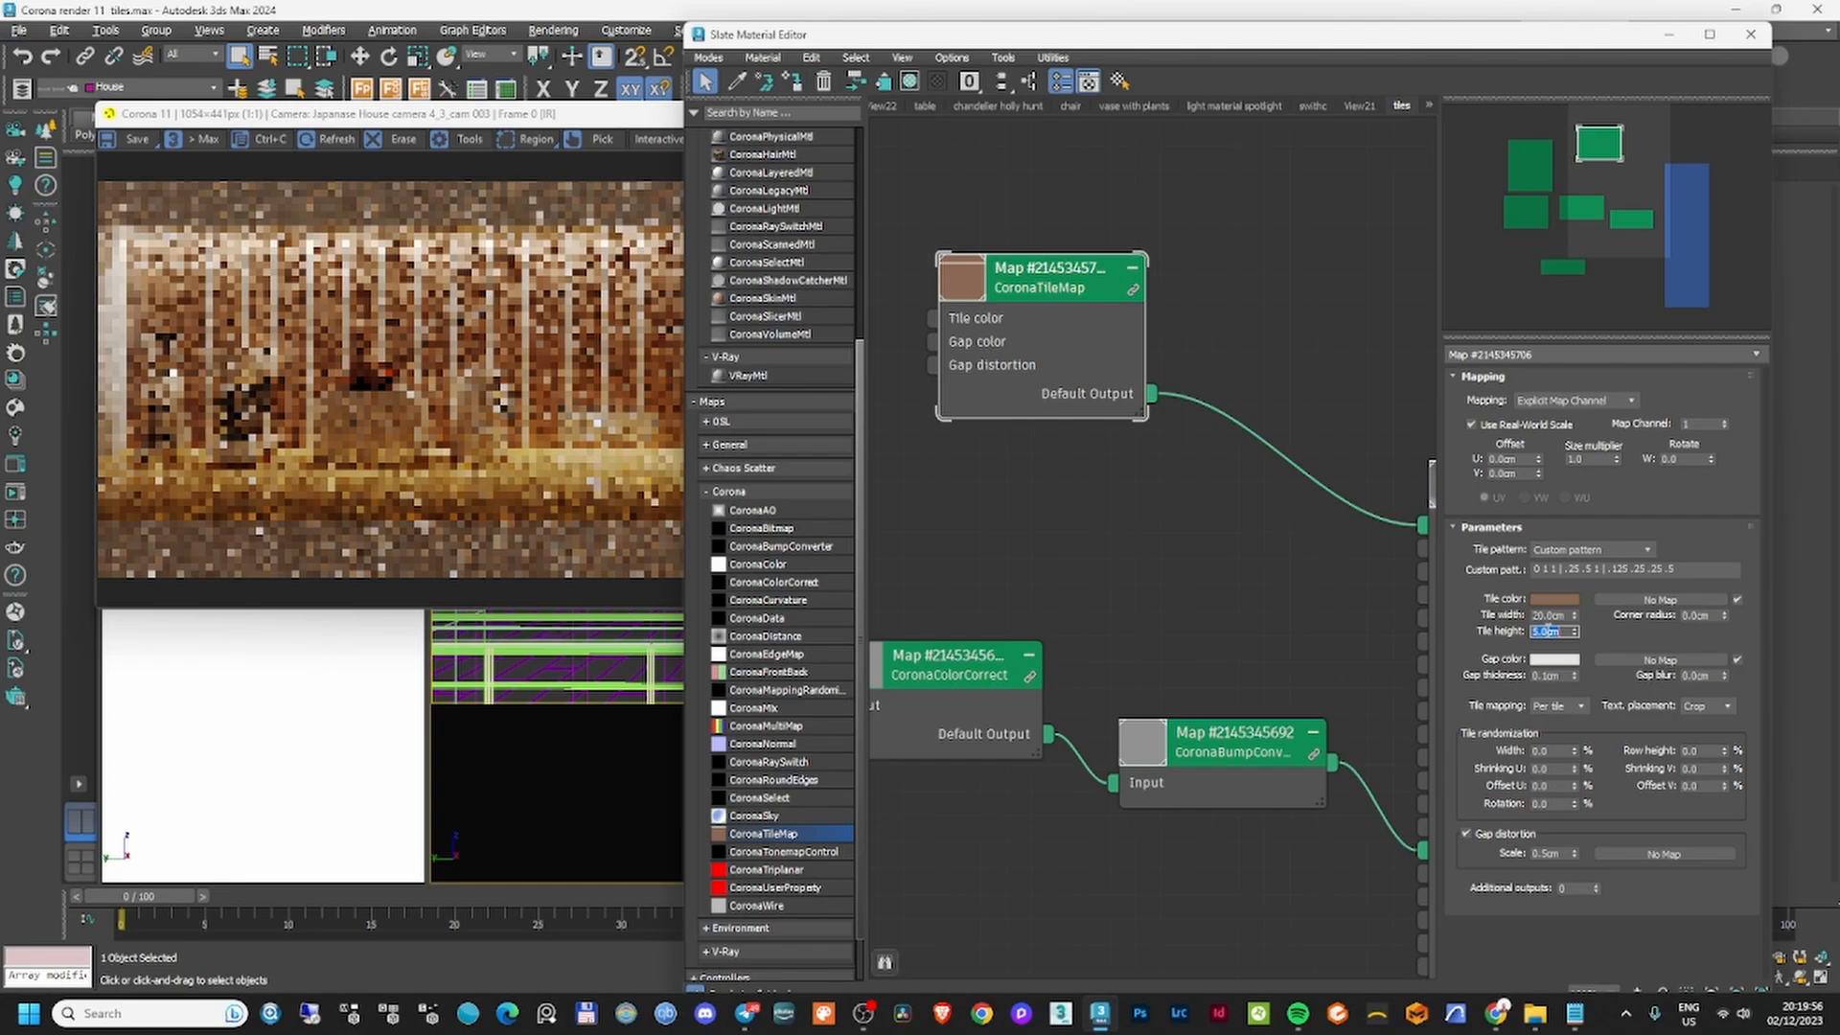
pyautogui.click(1631, 564)
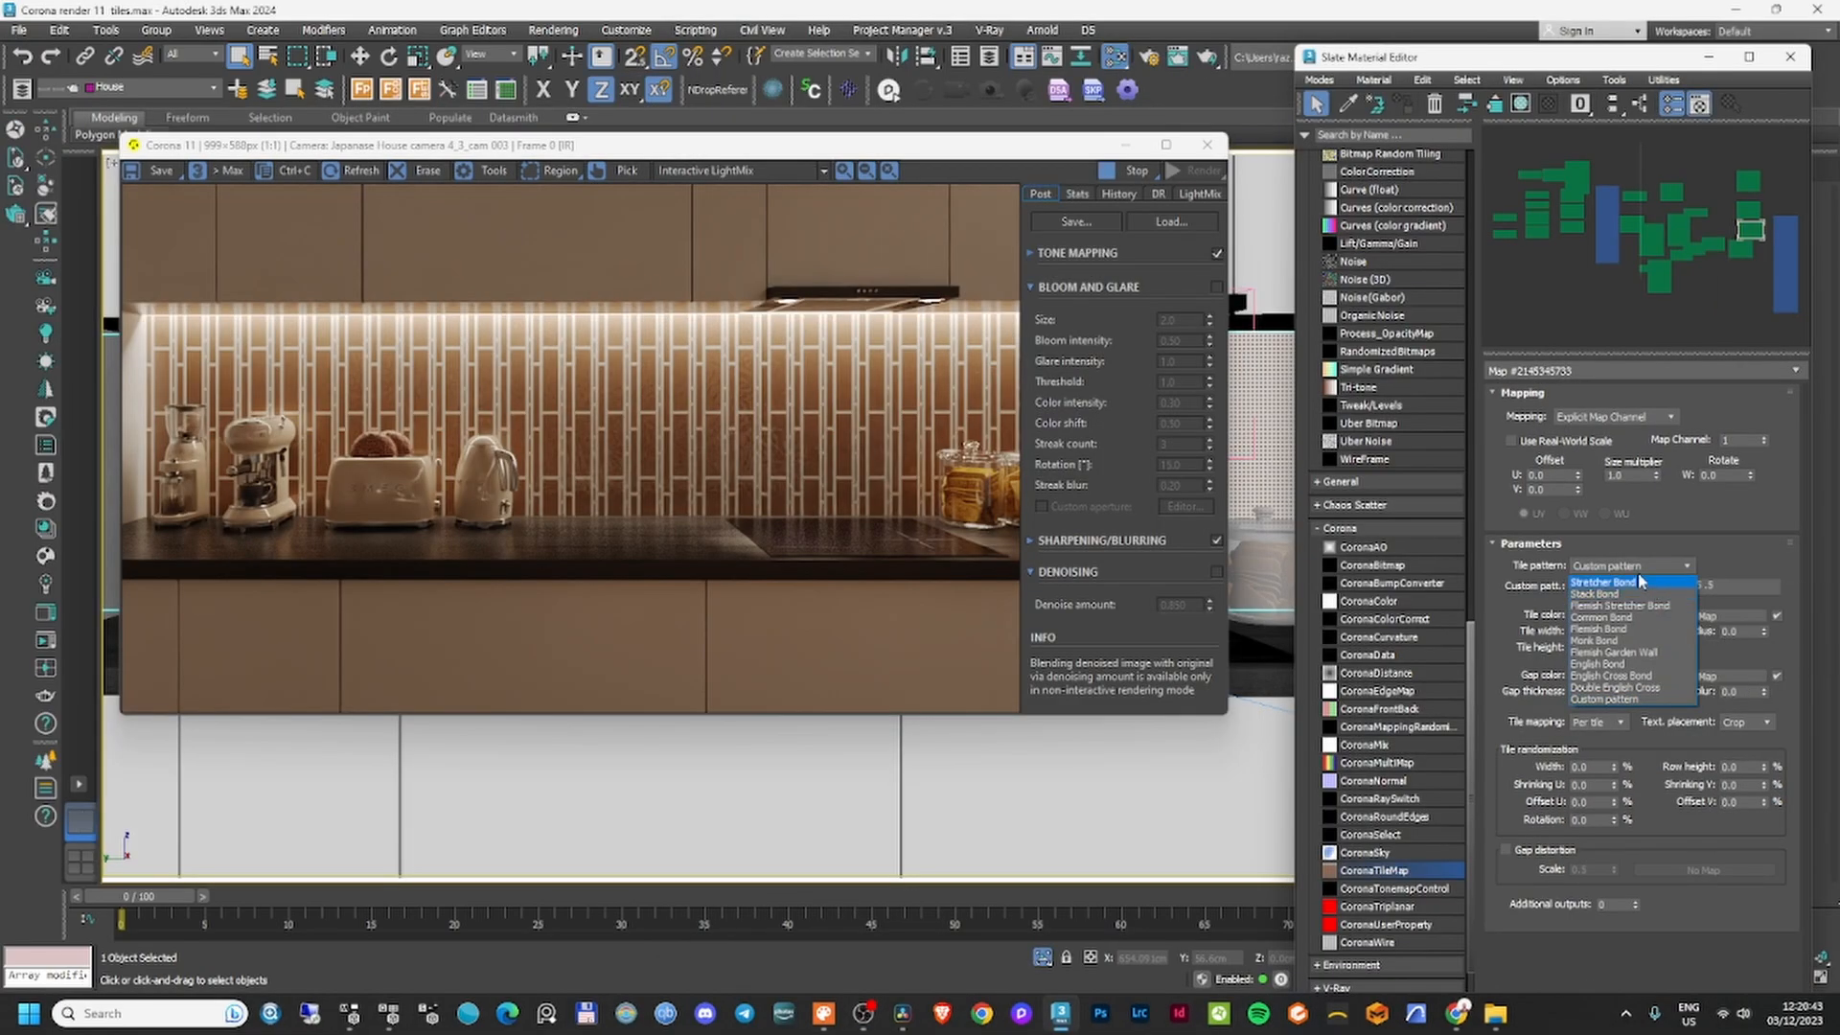
# Preview Stretcher Bond, then return to Custom pattern and edit its definition.
pyautogui.click(1604, 582)
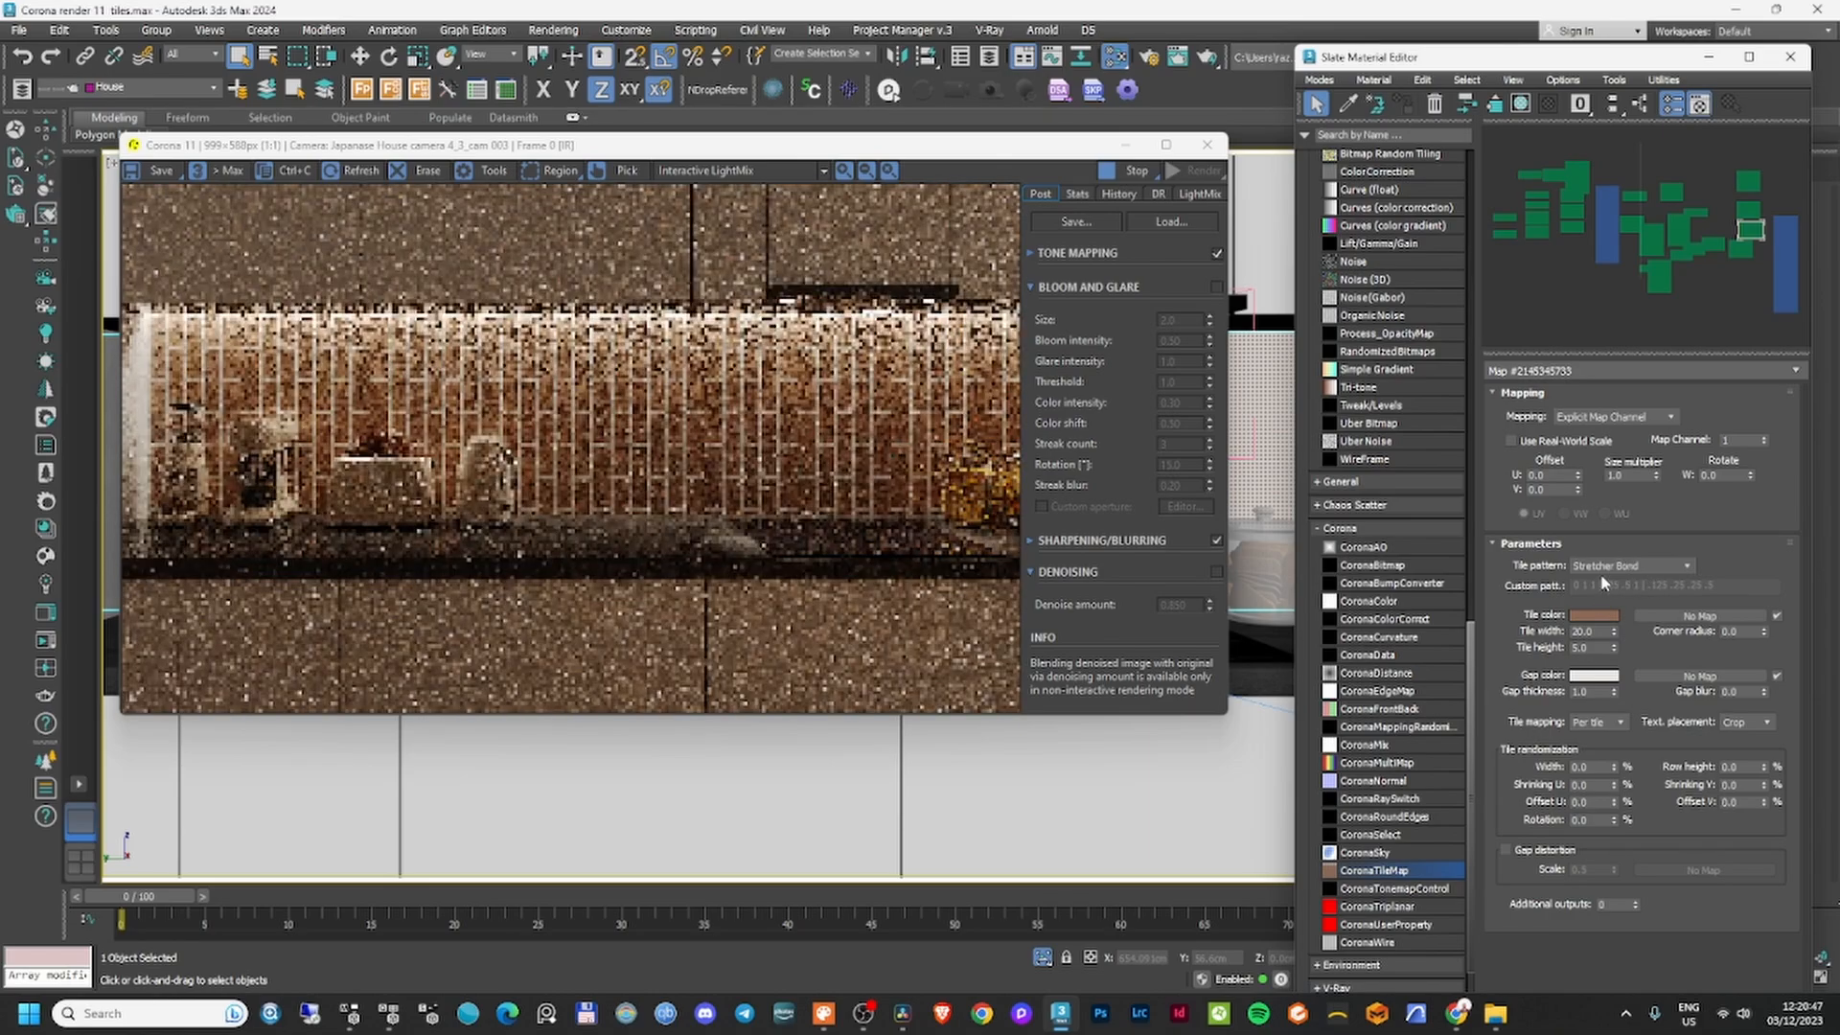
pyautogui.click(1630, 565)
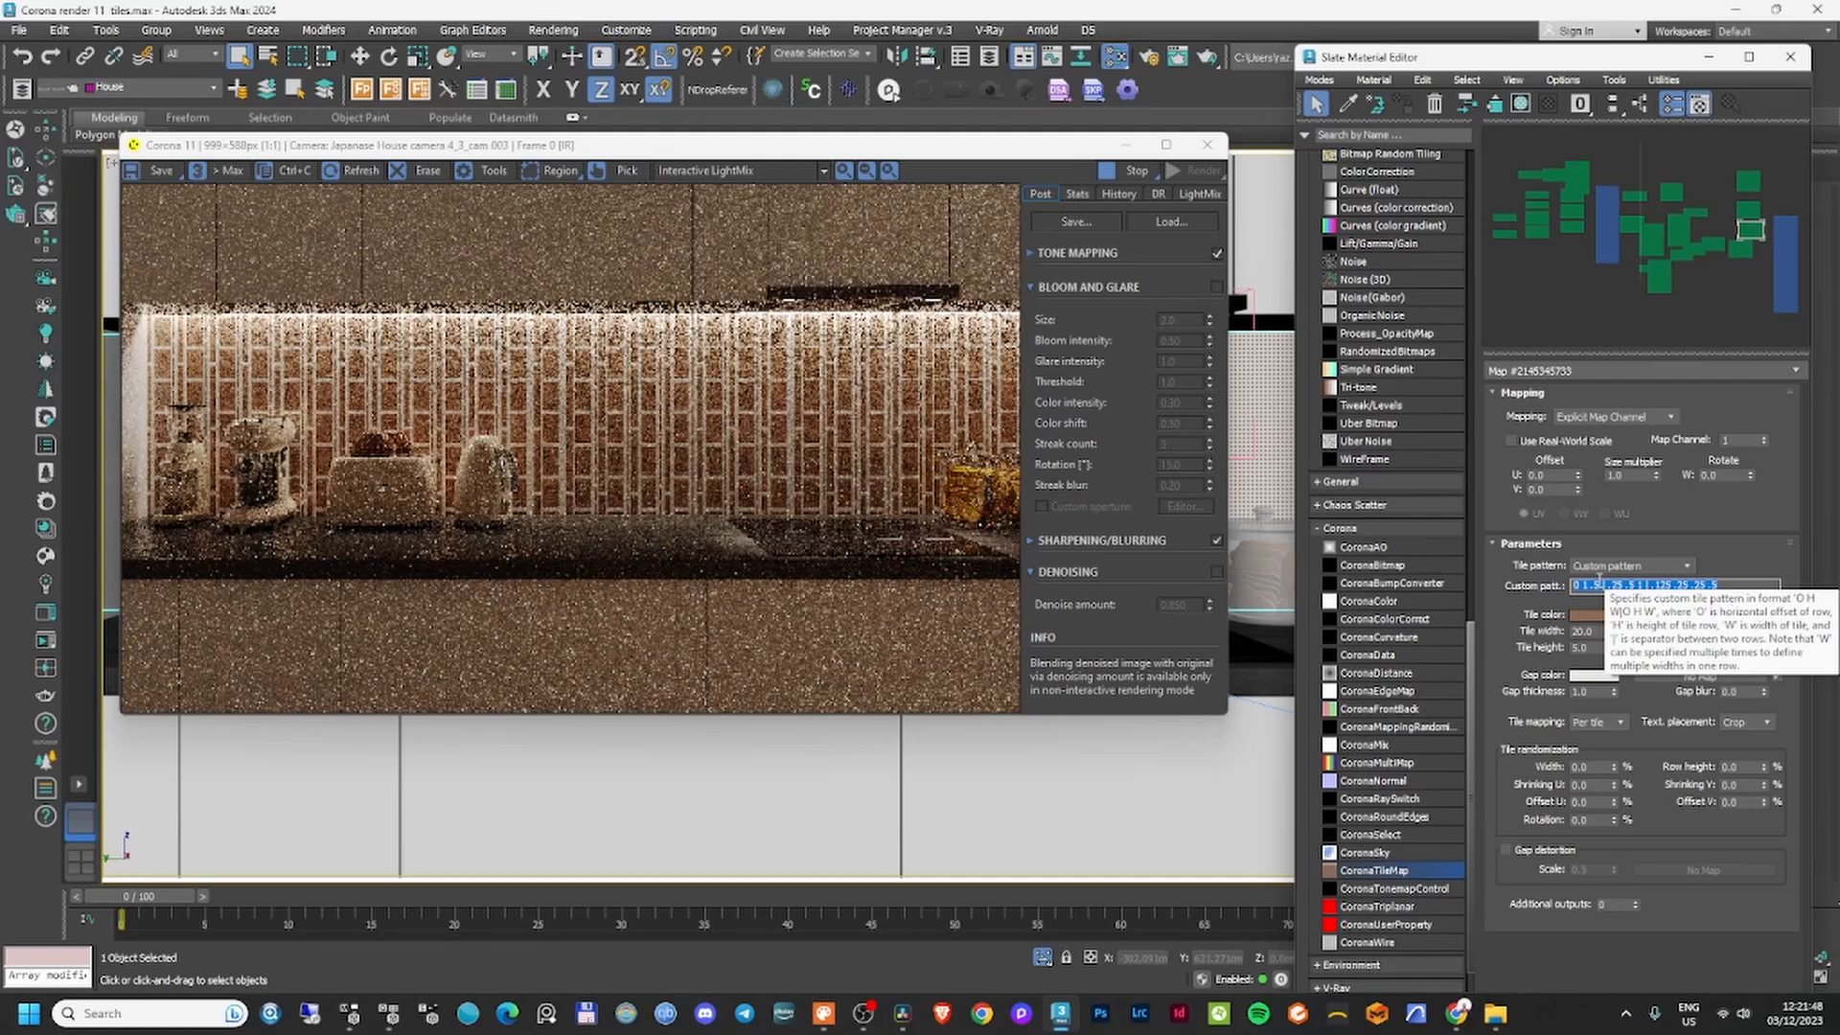
pyautogui.click(1648, 549)
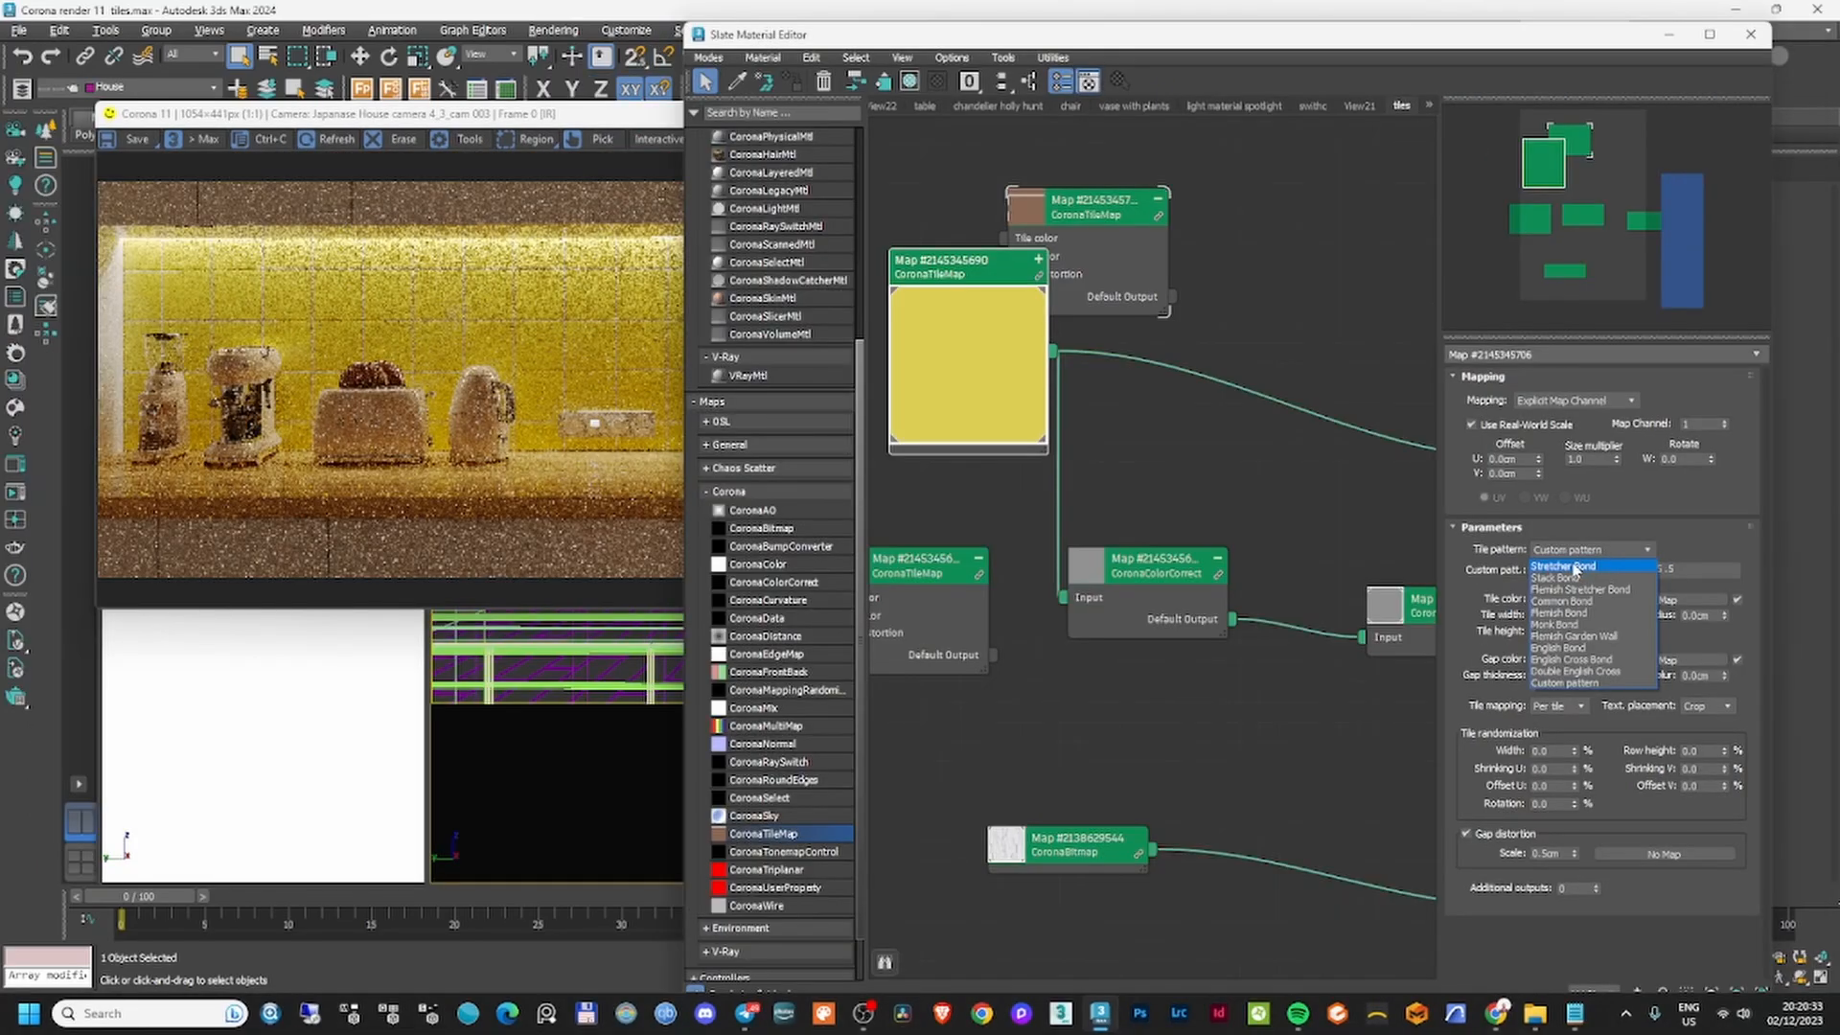
# Keep the yellow tile map on the Stack Bond layout.
pyautogui.click(1555, 576)
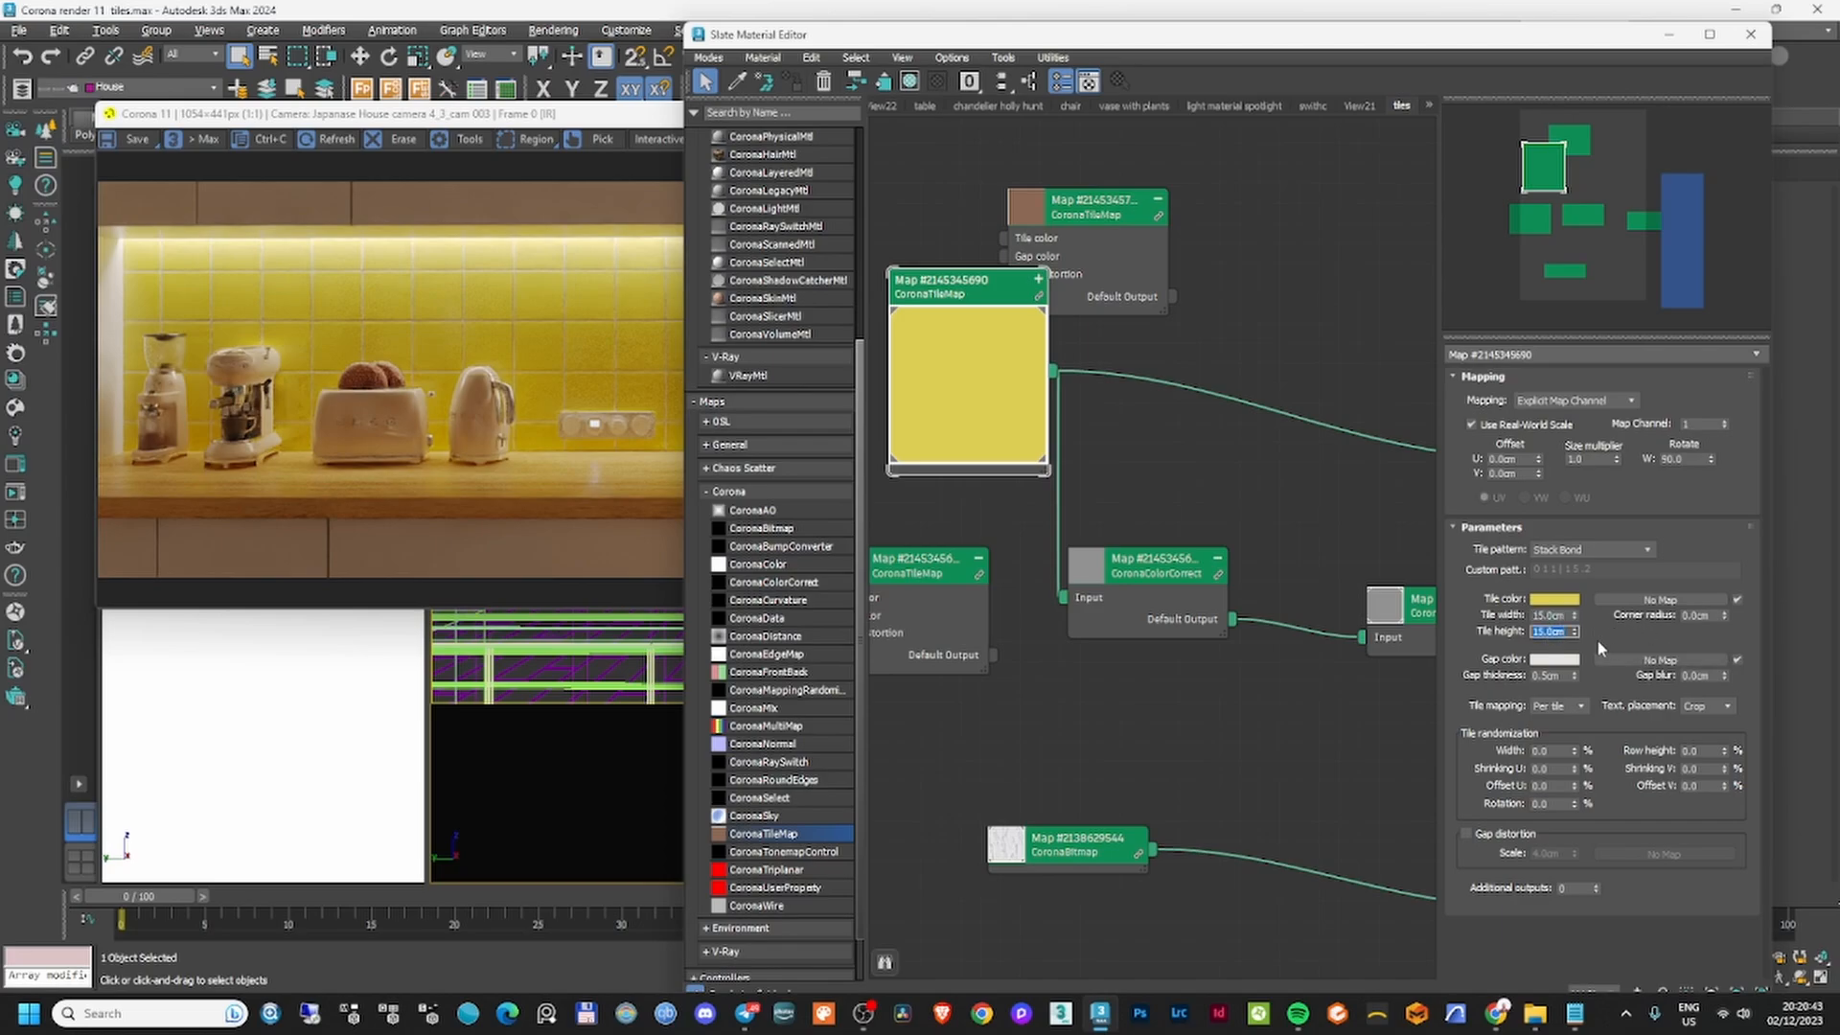
pyautogui.moveTo(1680, 634)
pyautogui.write('7.5')
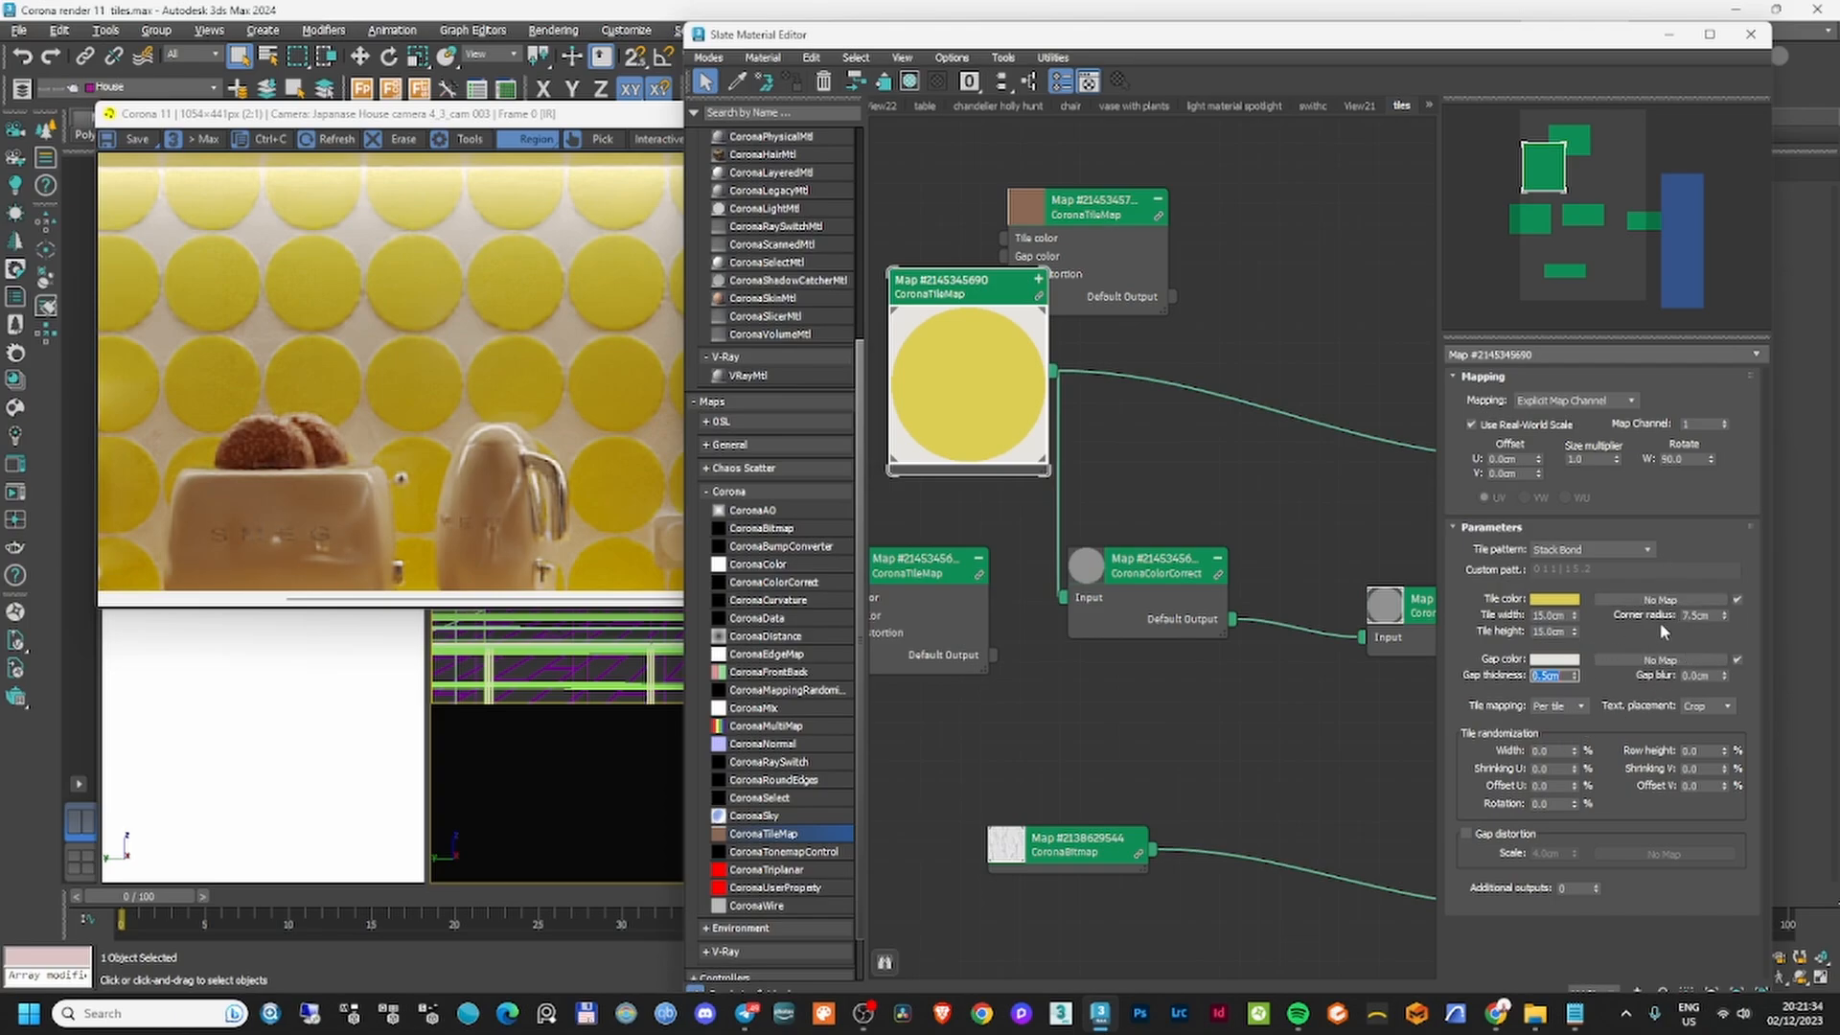
# Keep the tile texture mapped per tile and choose how it fits within each tile.
pyautogui.click(1584, 705)
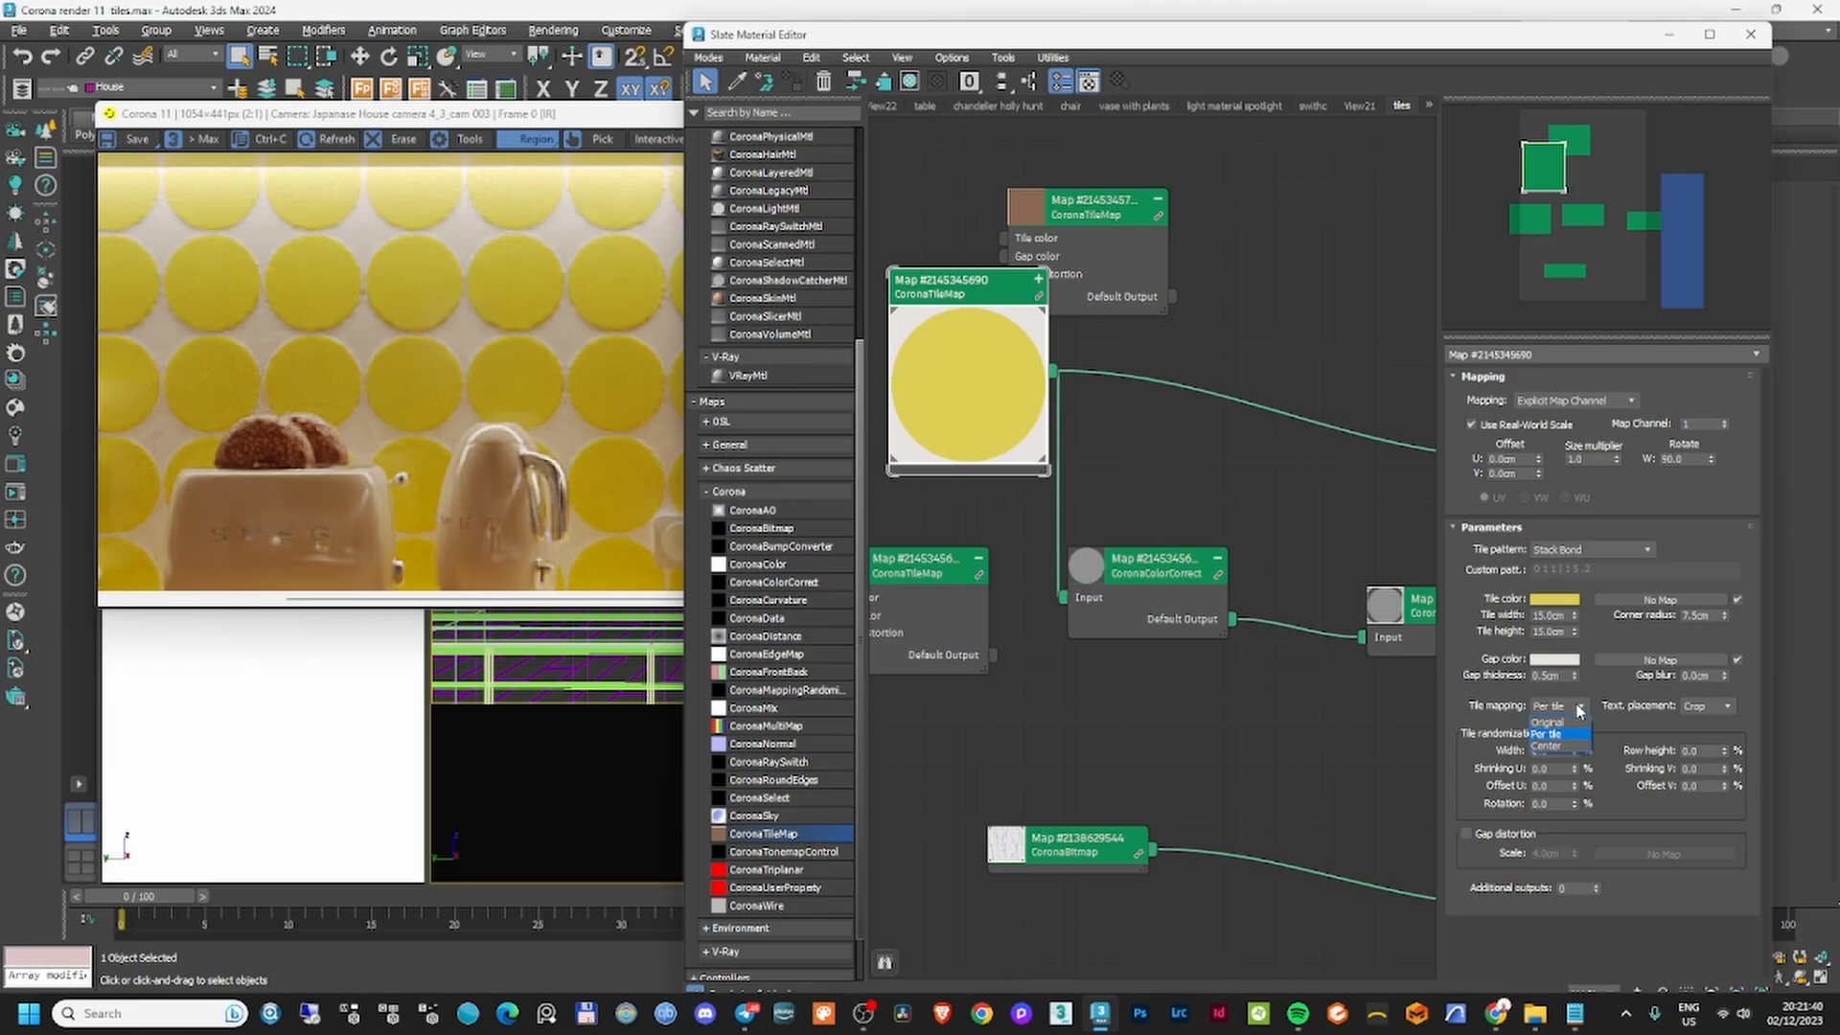
pyautogui.click(1558, 706)
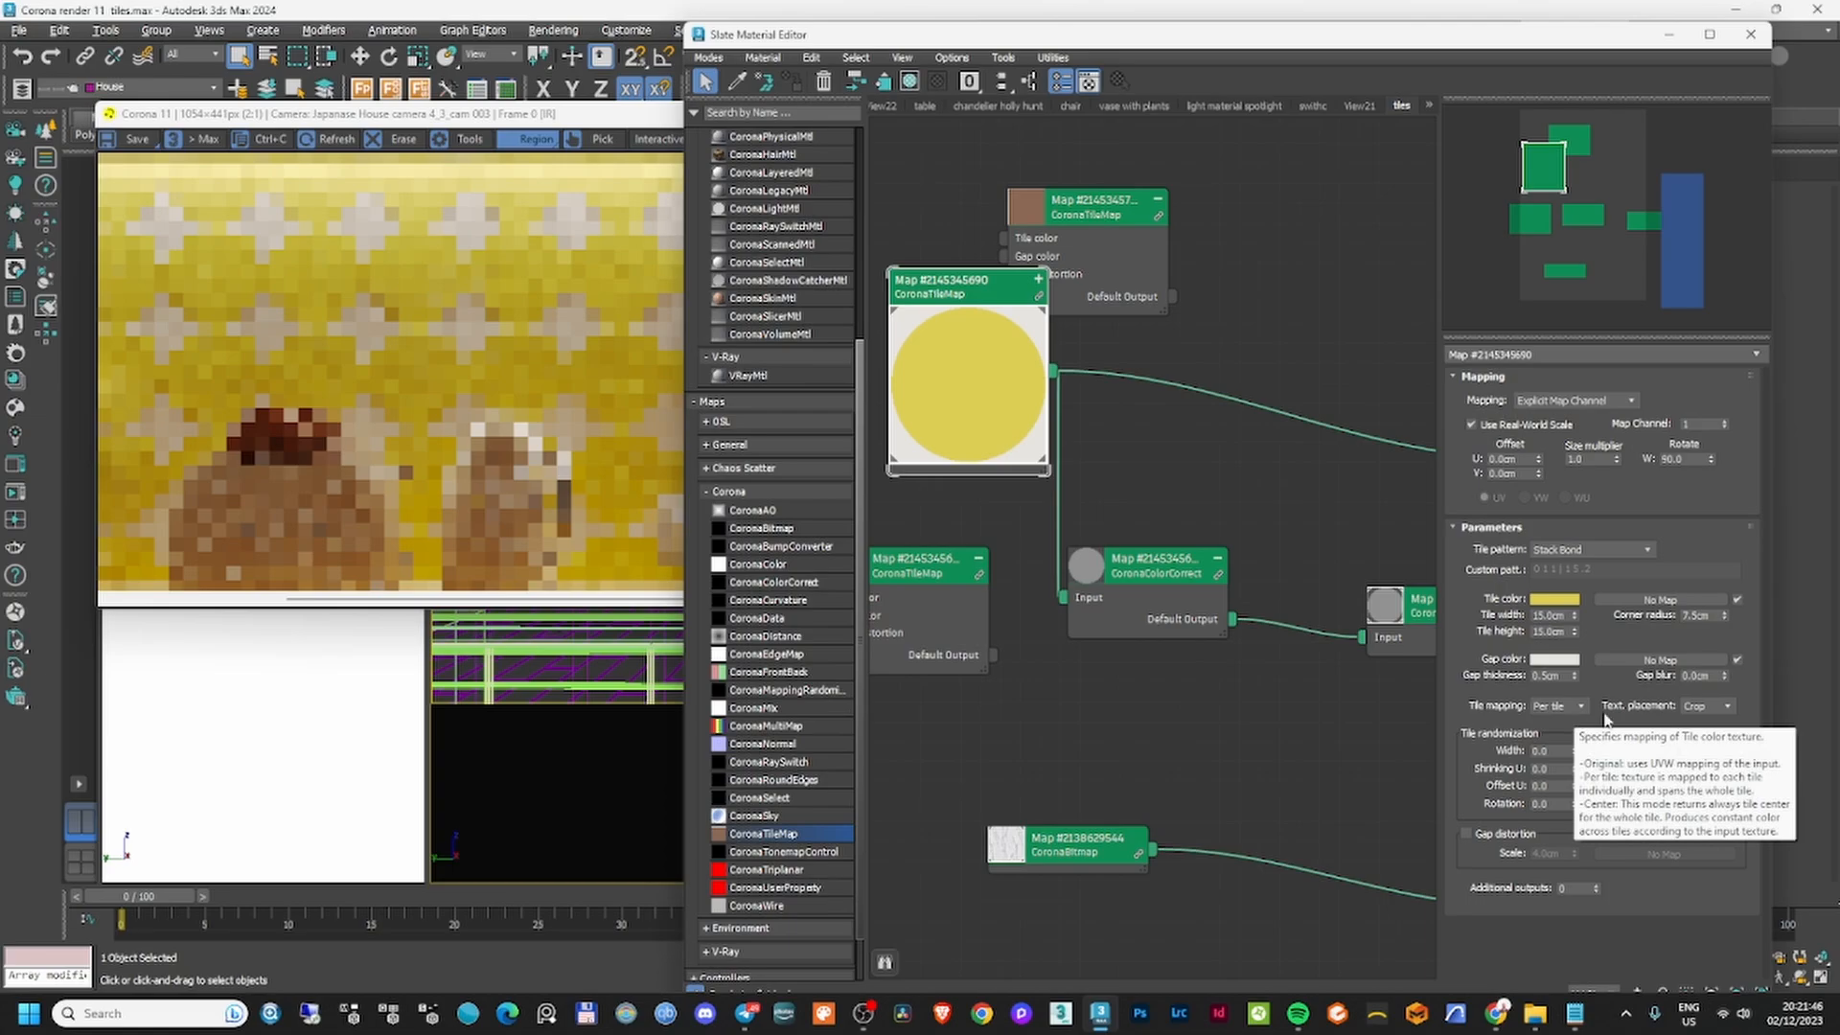
pyautogui.click(1705, 705)
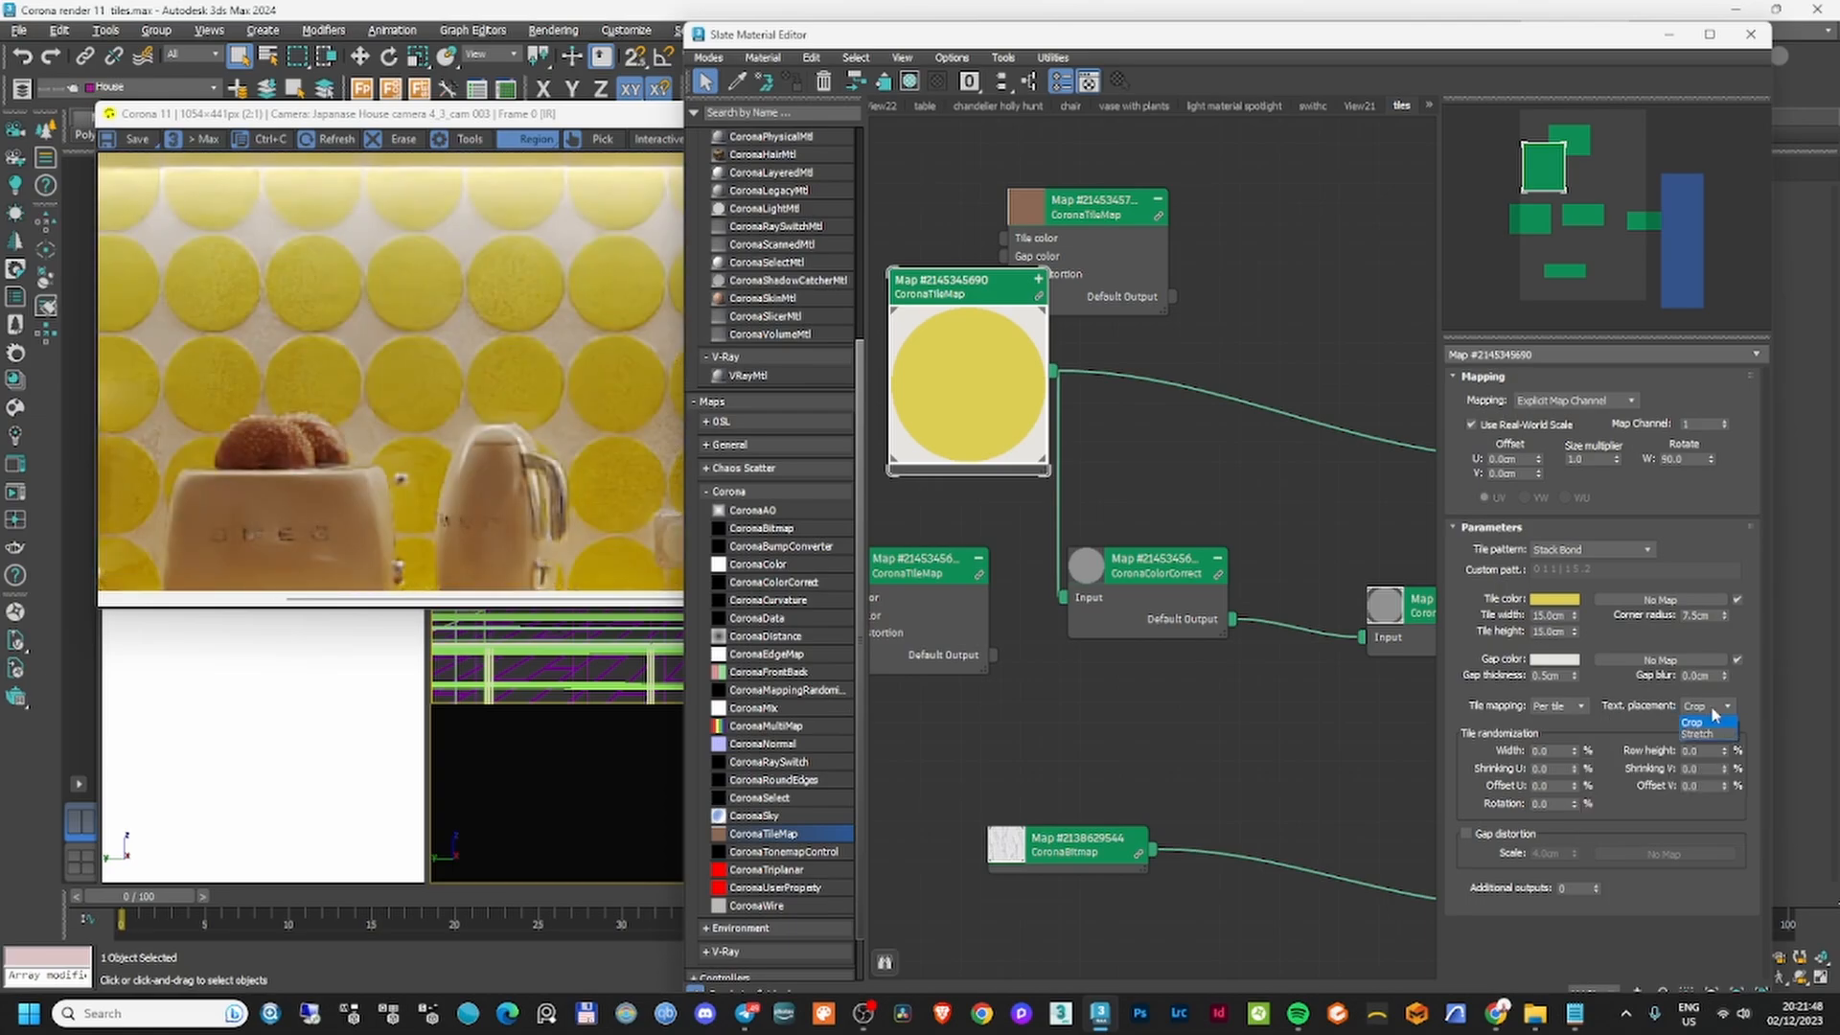
pyautogui.click(1693, 721)
pyautogui.write('0')
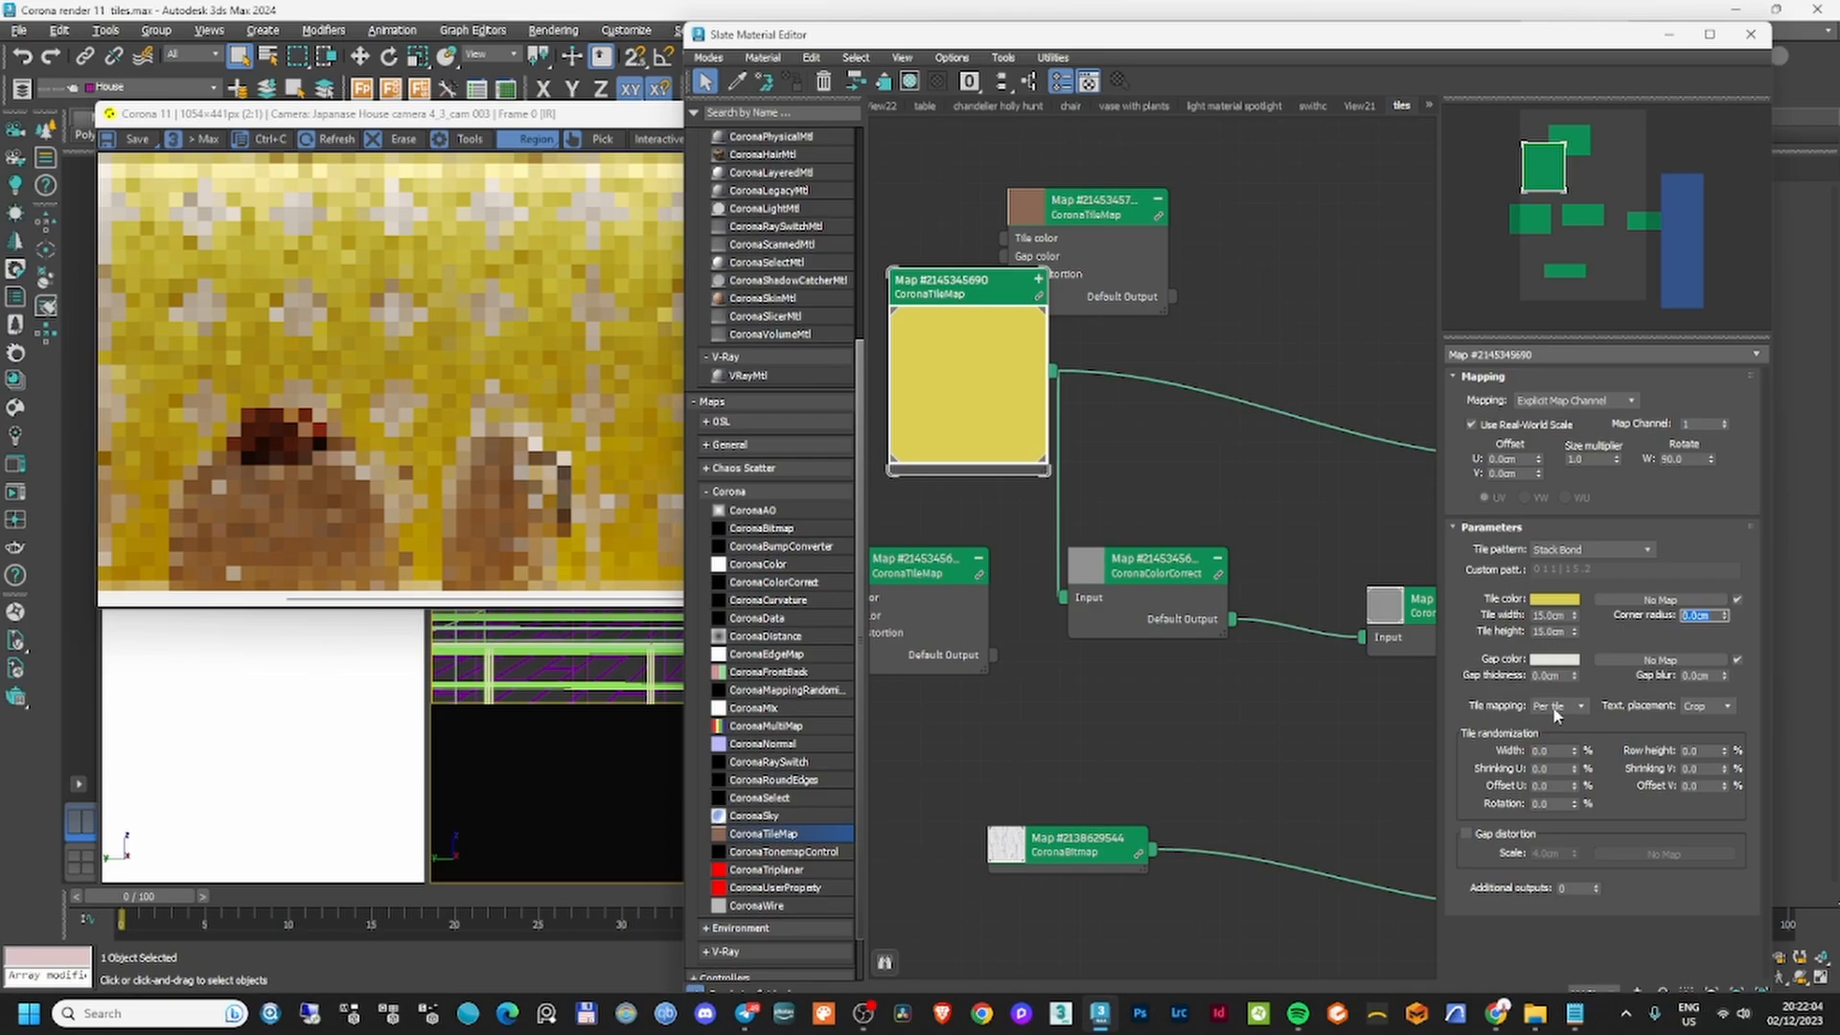
pyautogui.click(1549, 675)
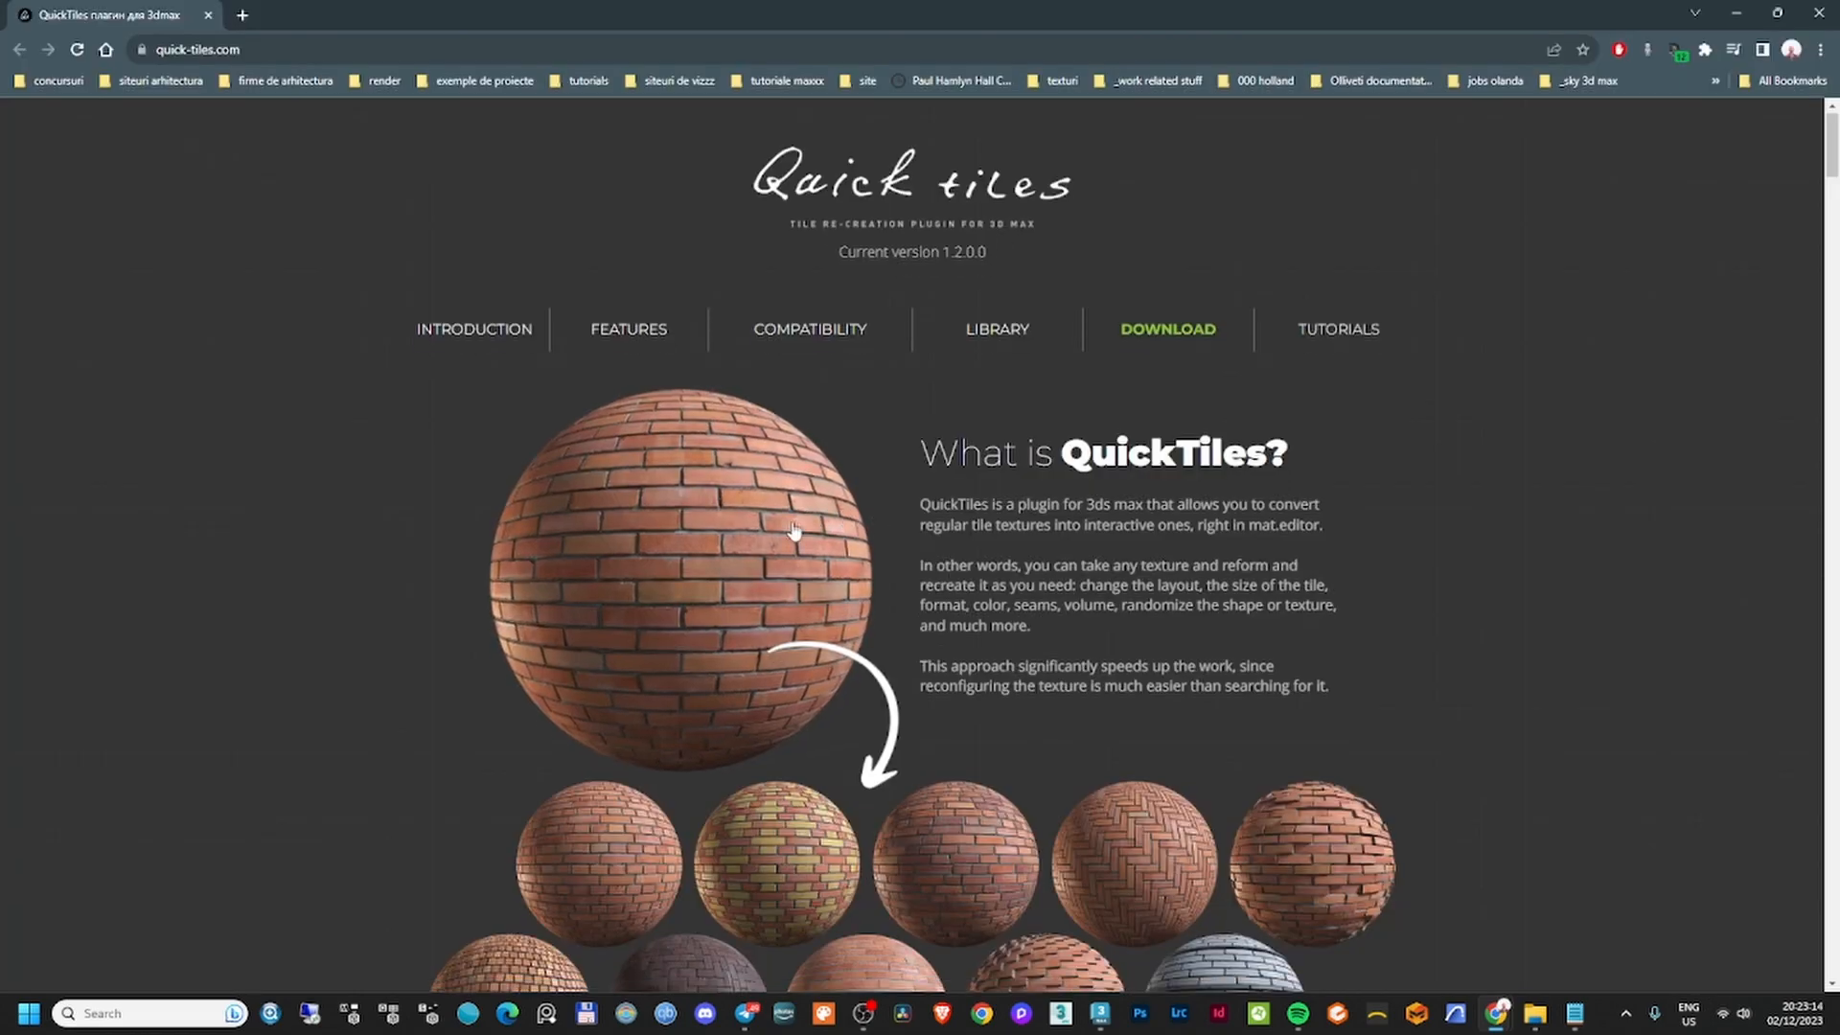
# Scroll the QuickTiles site down to the 'How does it work?' video.
pyautogui.scroll(-3)
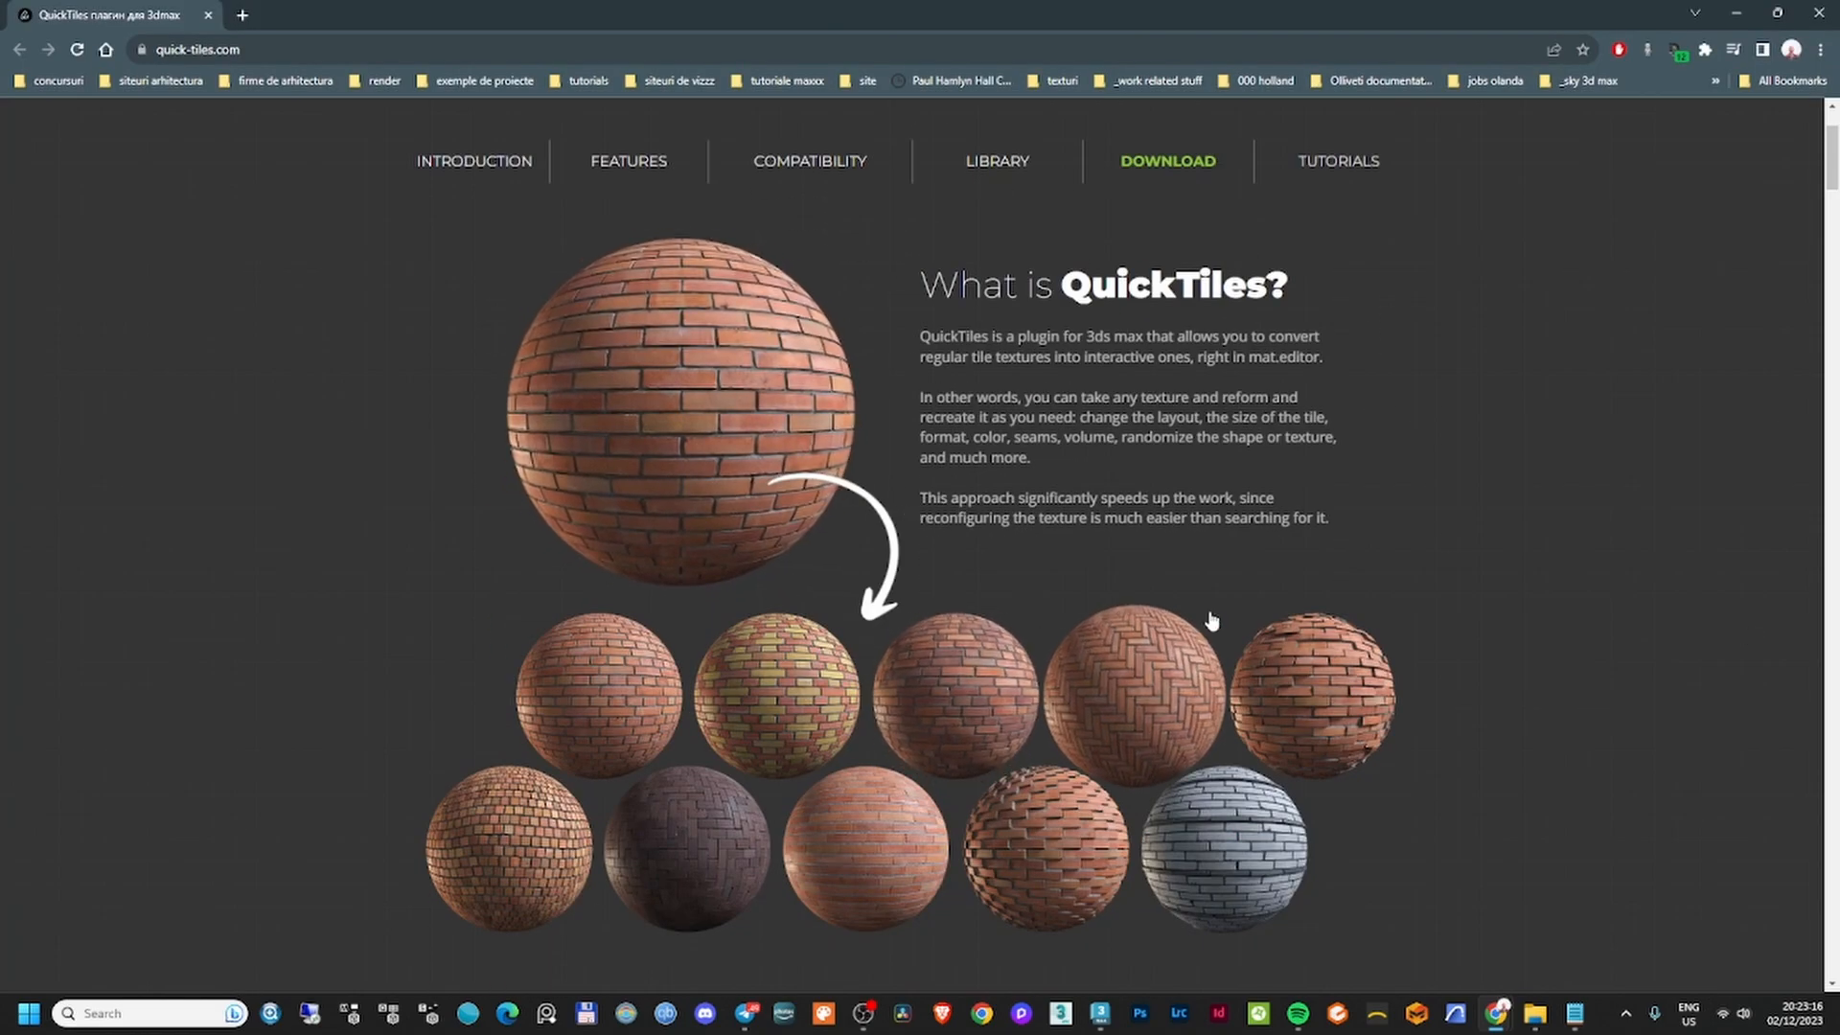
pyautogui.scroll(-3)
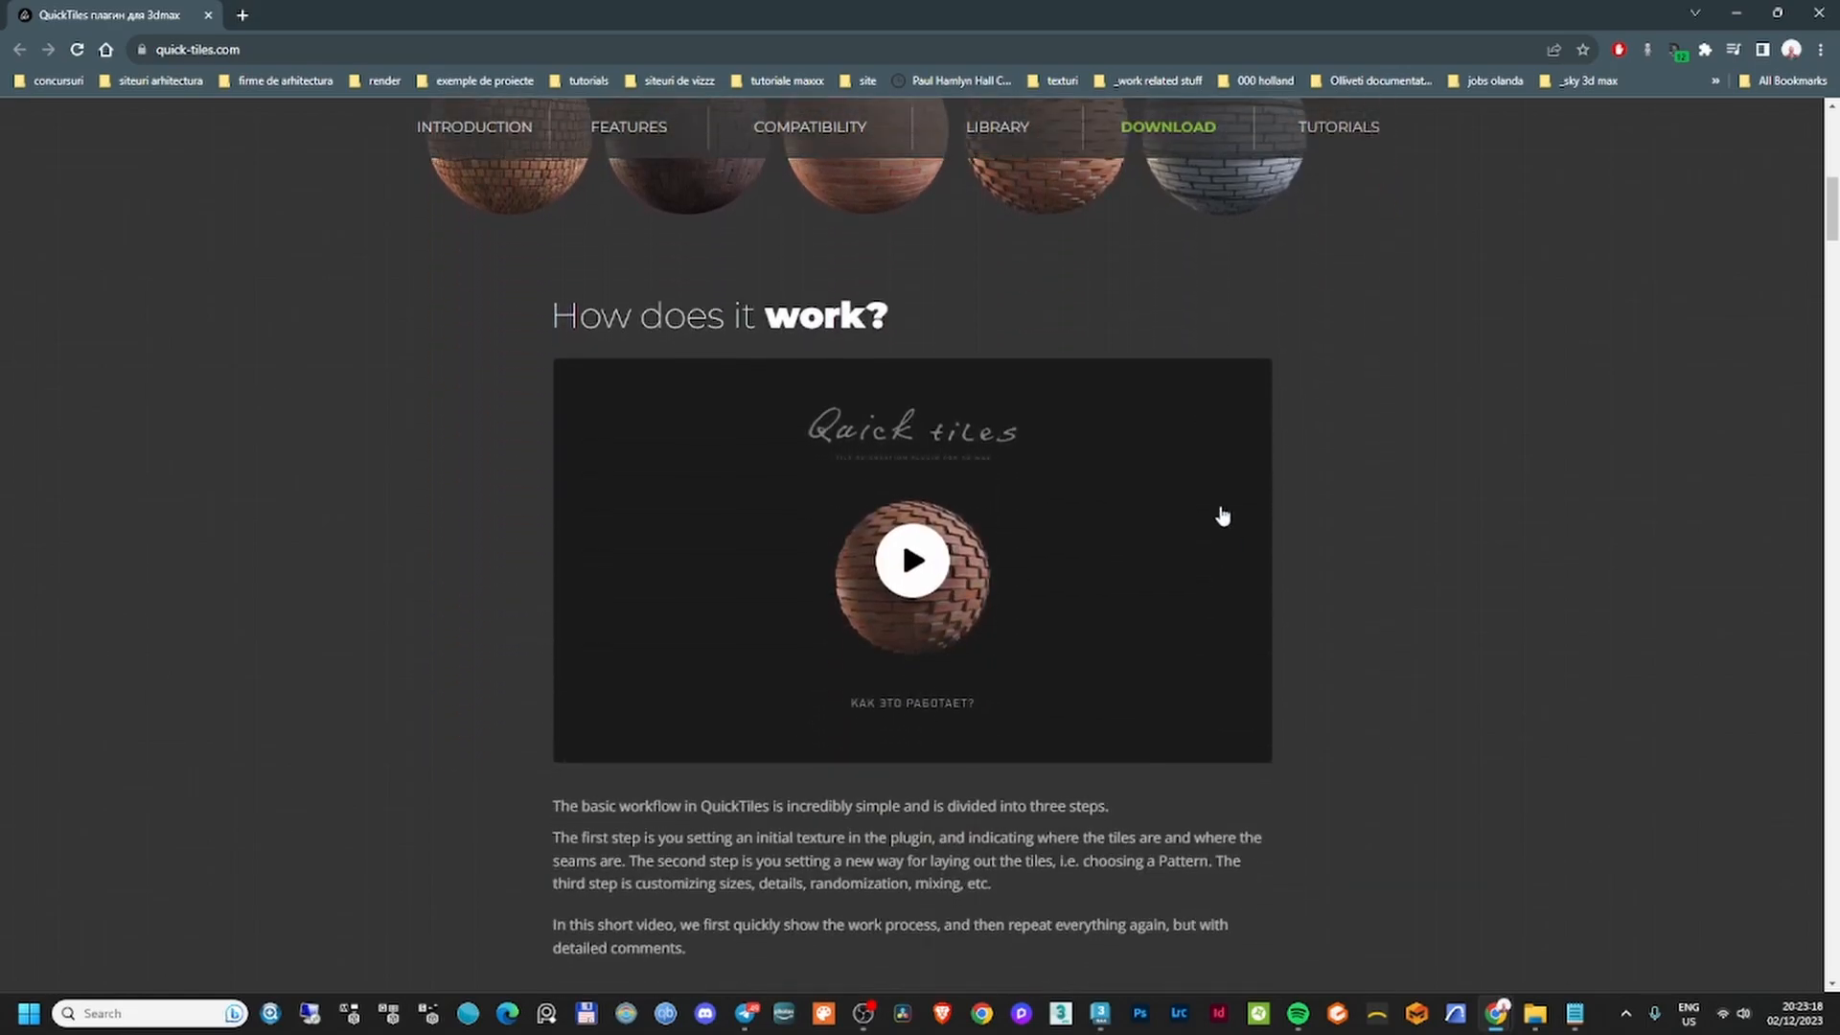
pyautogui.click(912, 560)
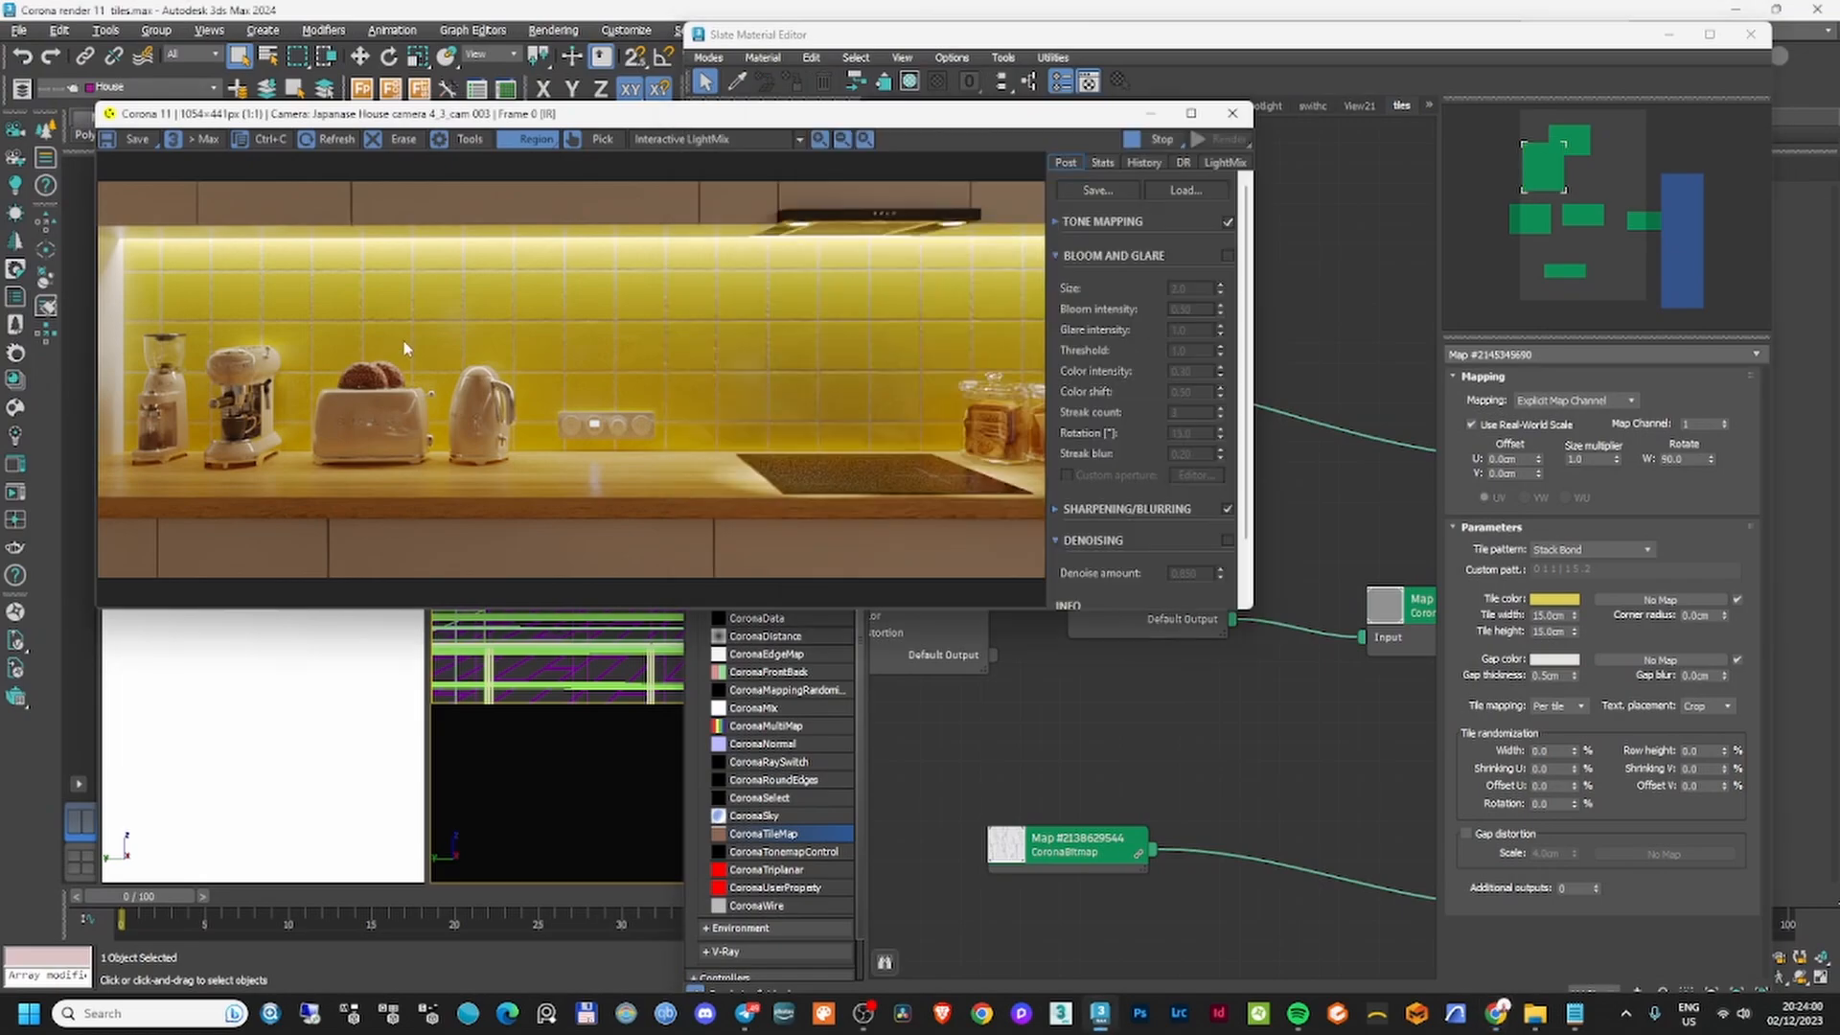
pyautogui.moveTo(799, 294)
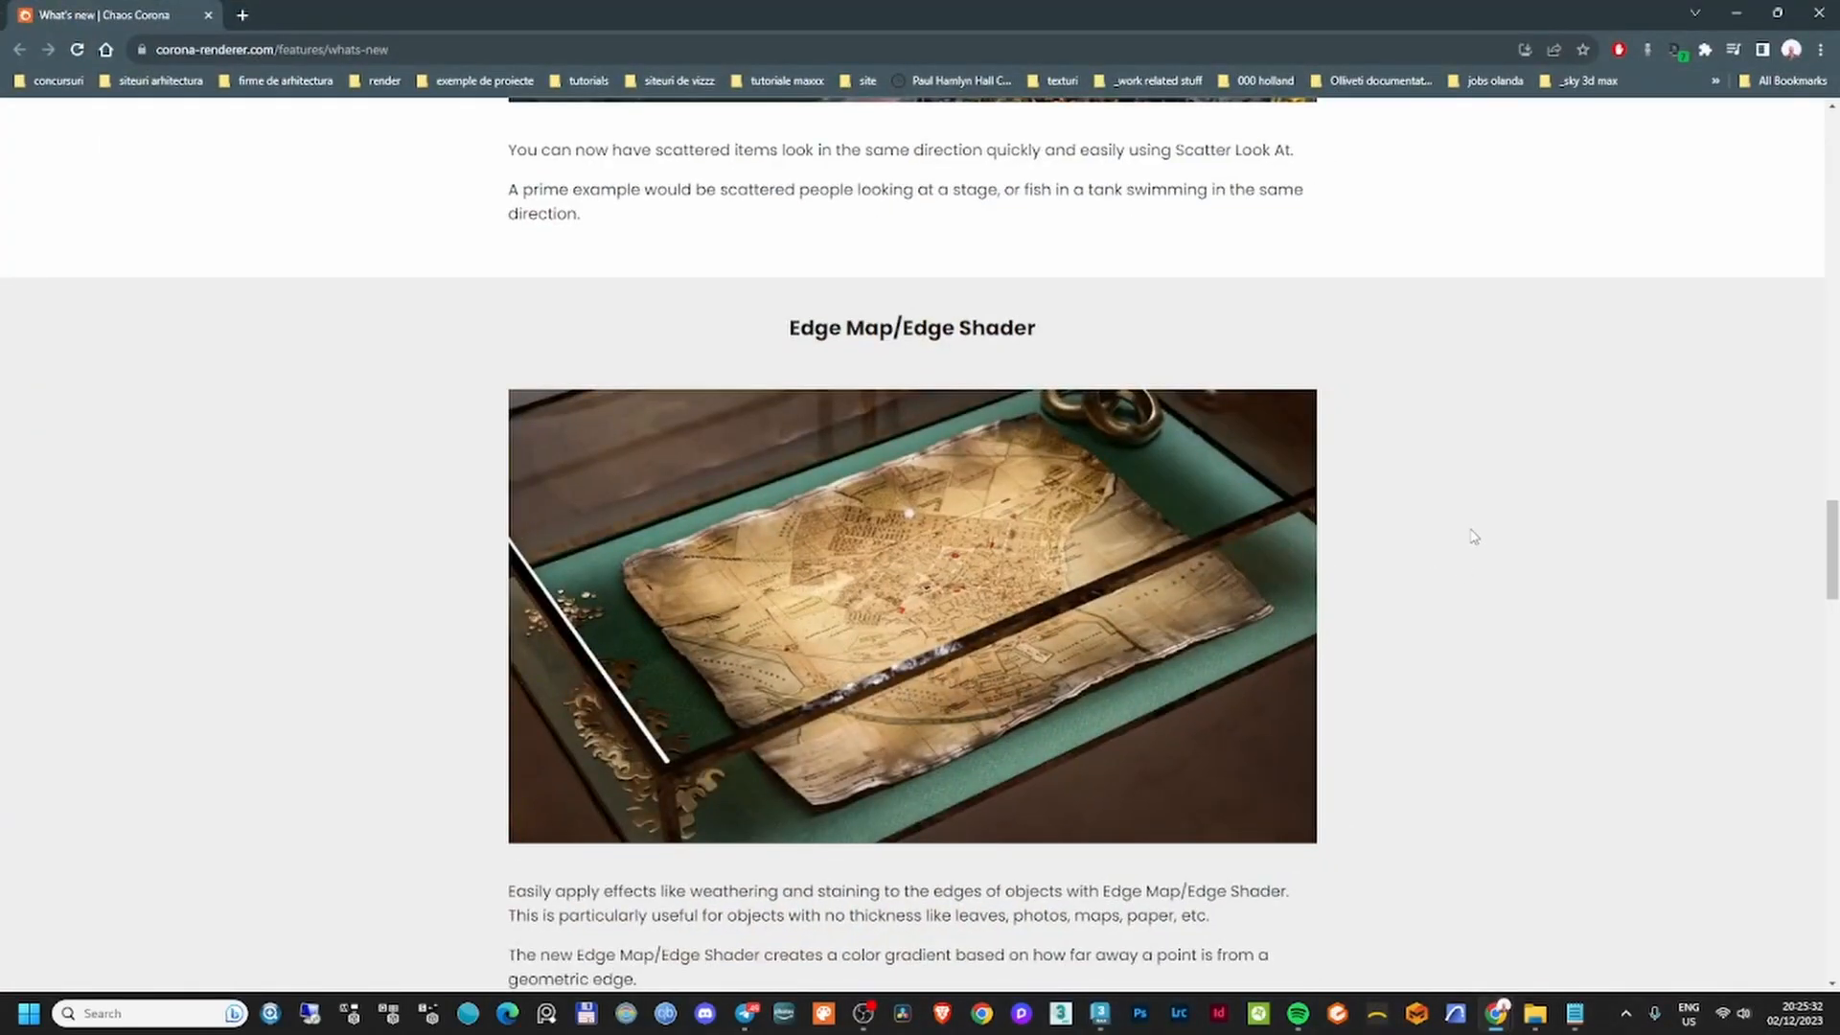
# Scroll the What's new page past Pyro and Power Tools to Normal/Bump filtering.
pyautogui.scroll(-3)
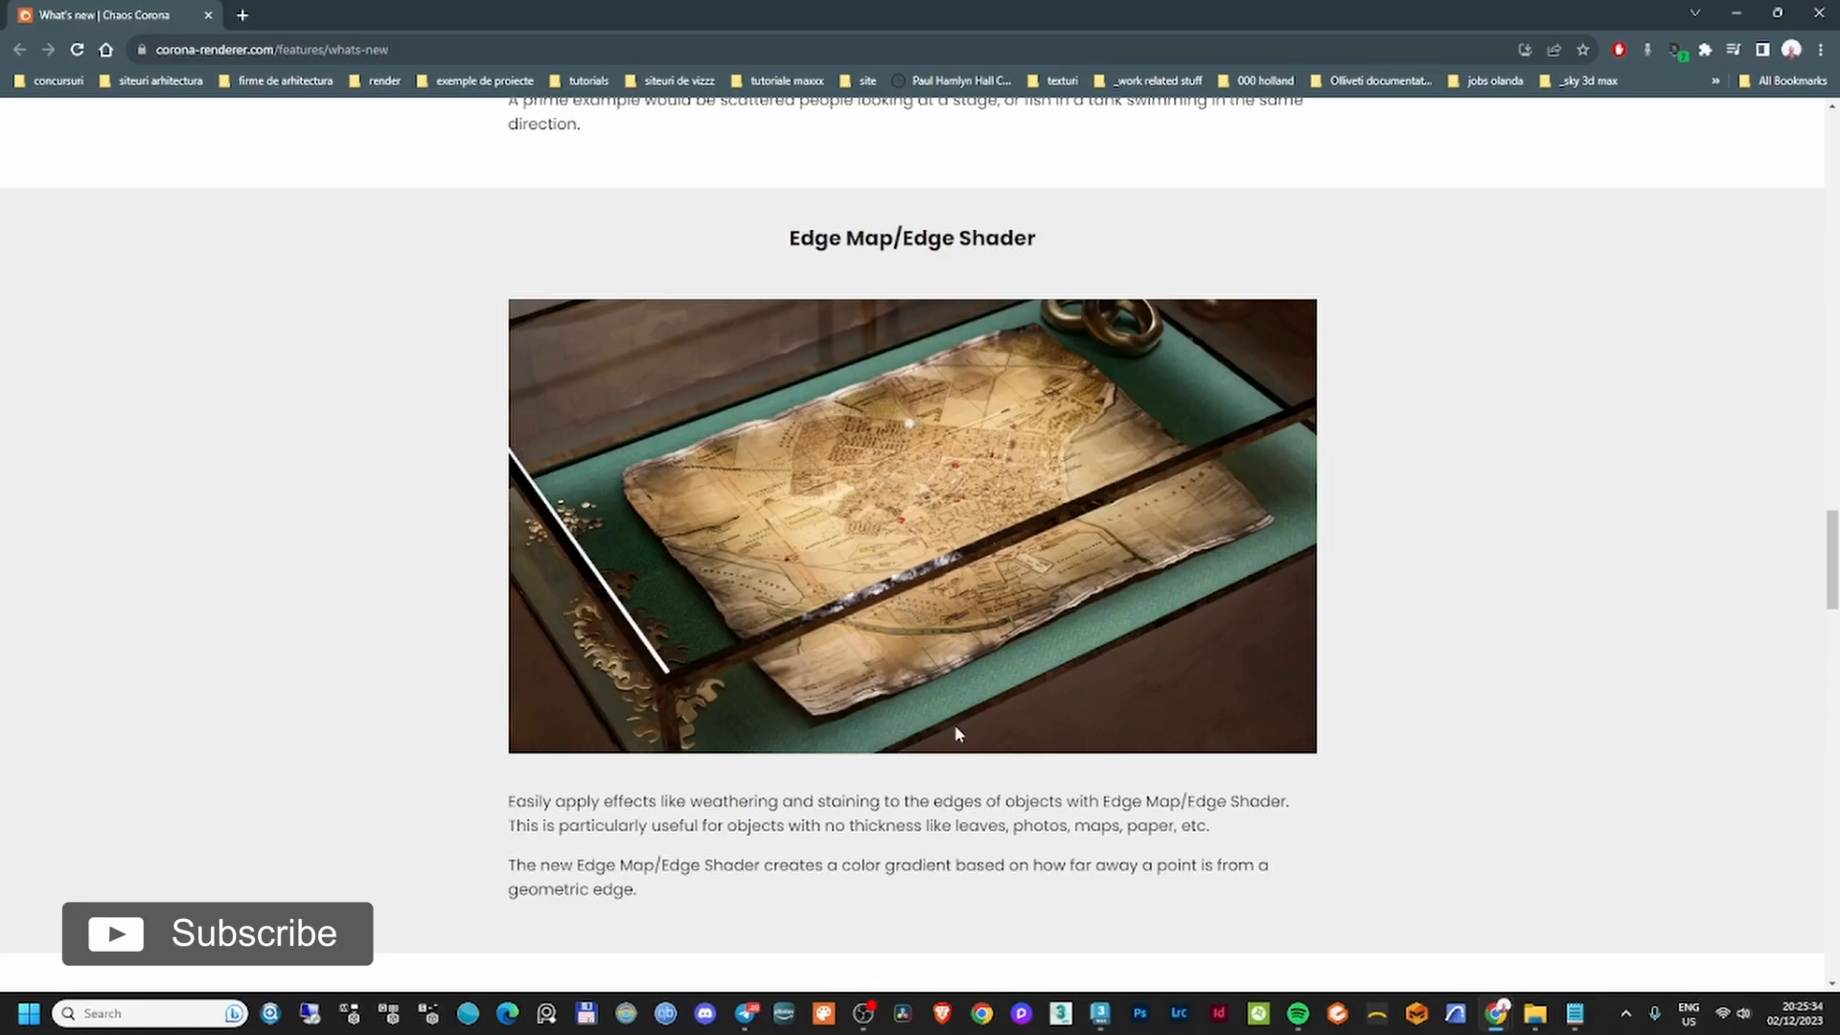
pyautogui.moveTo(1159, 595)
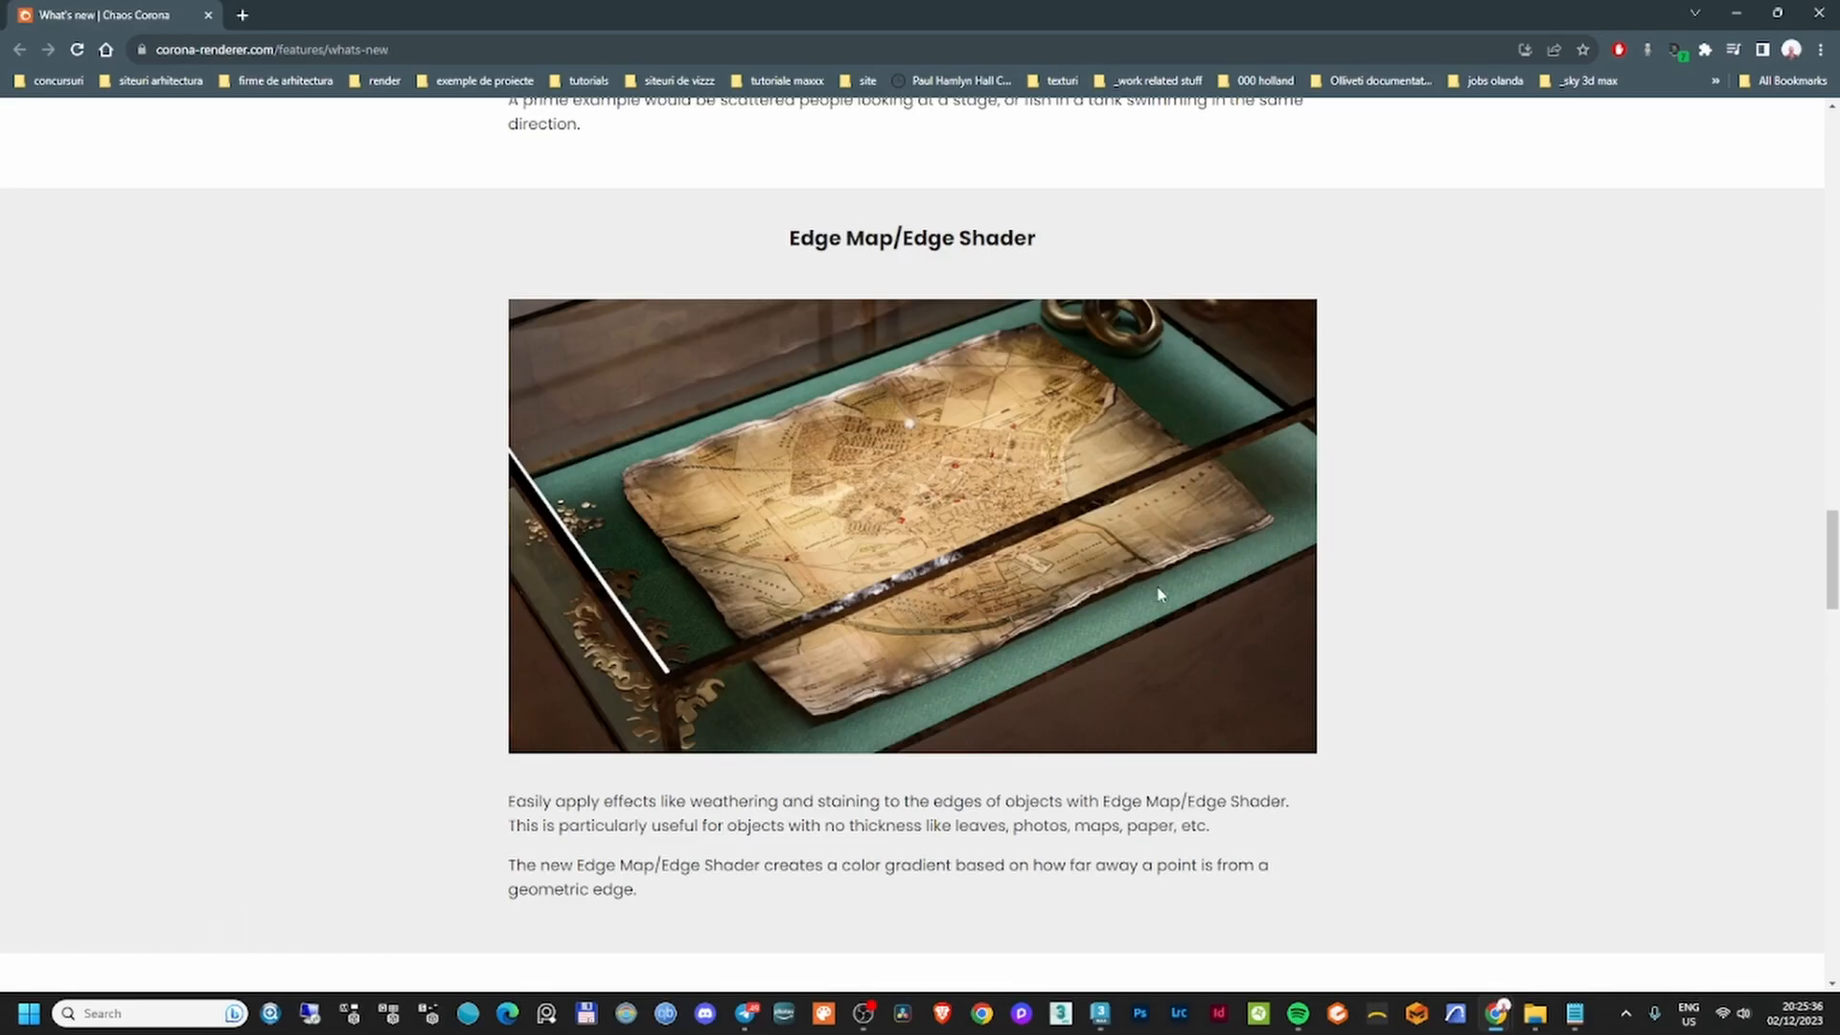
pyautogui.moveTo(801, 720)
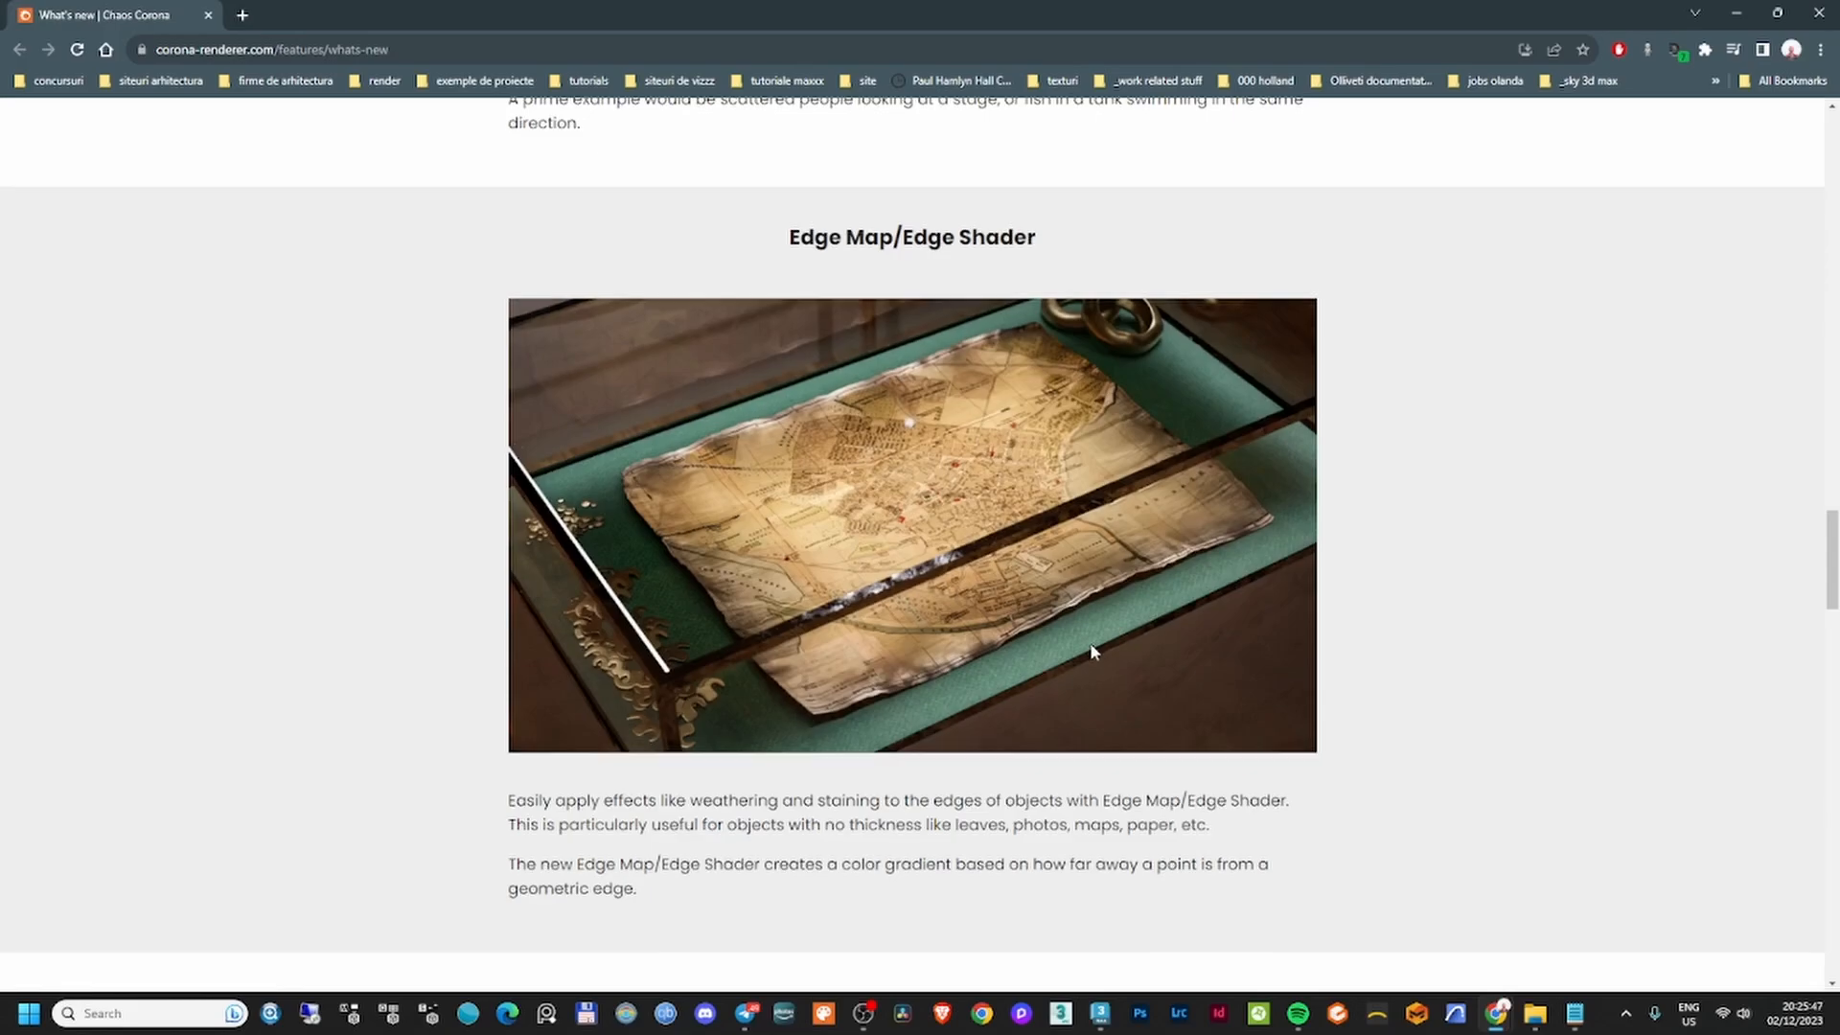
pyautogui.scroll(-3)
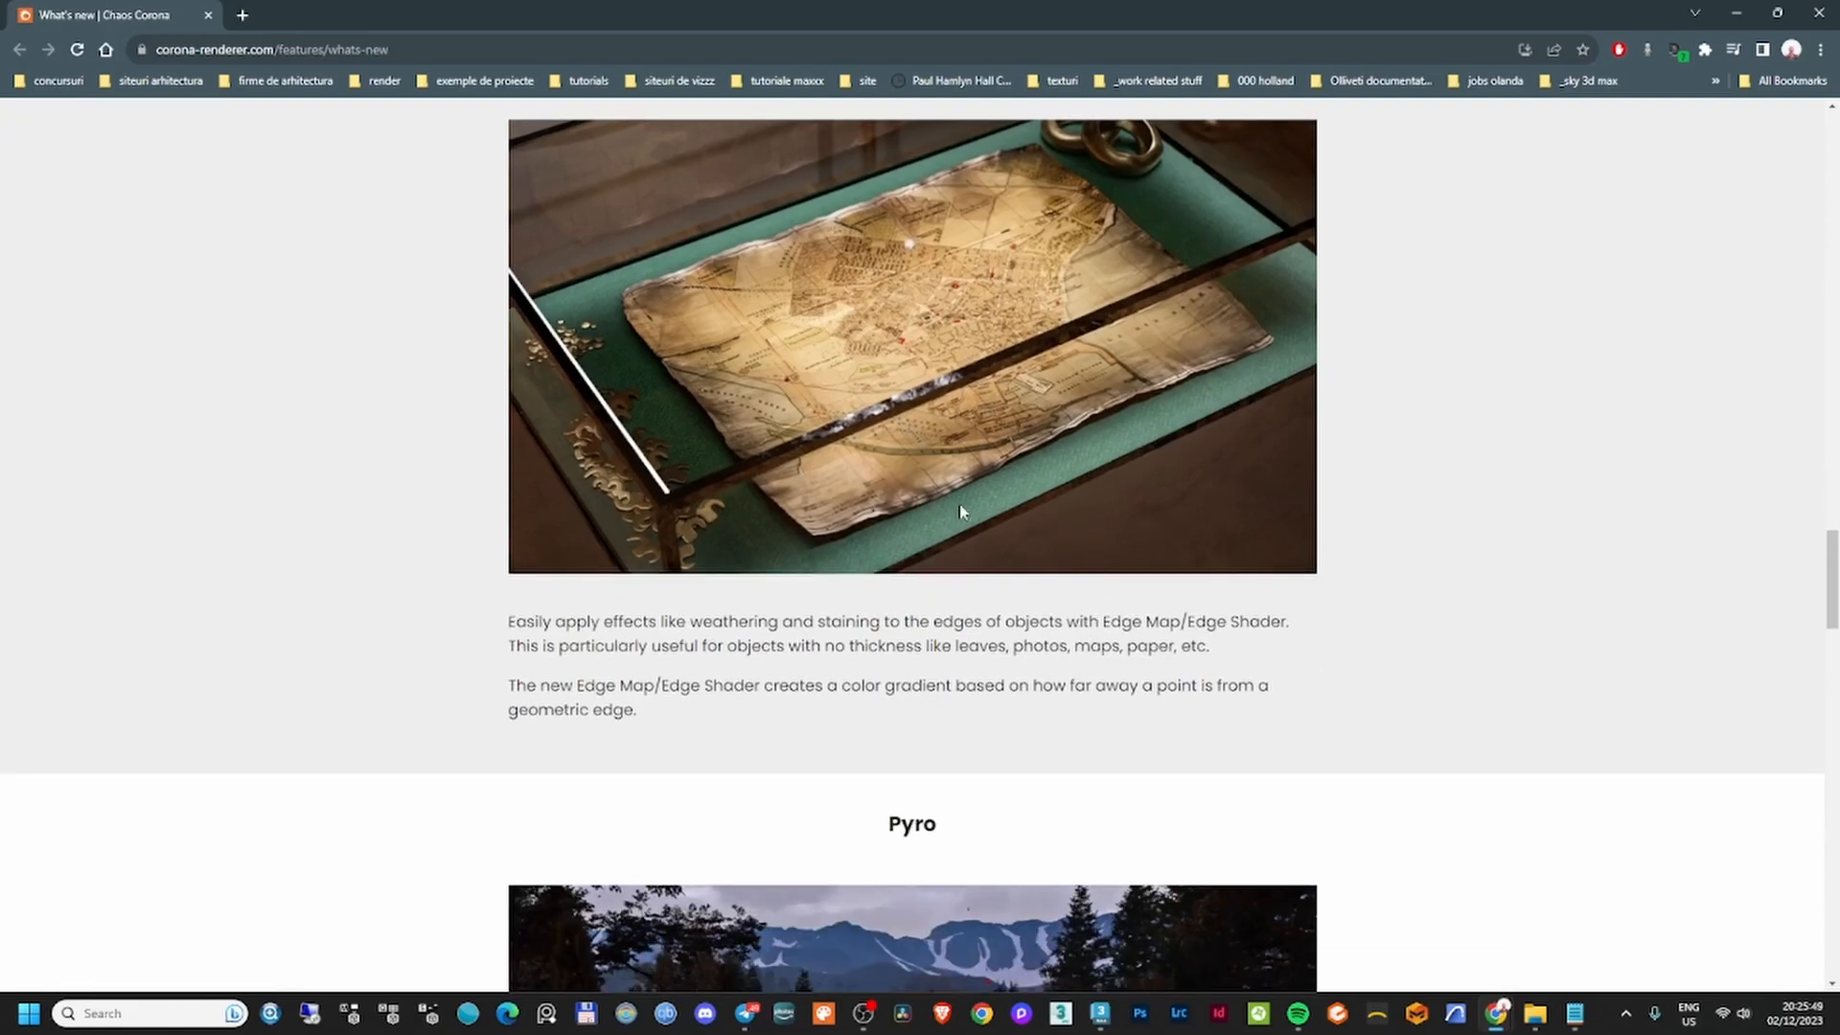
pyautogui.scroll(-3)
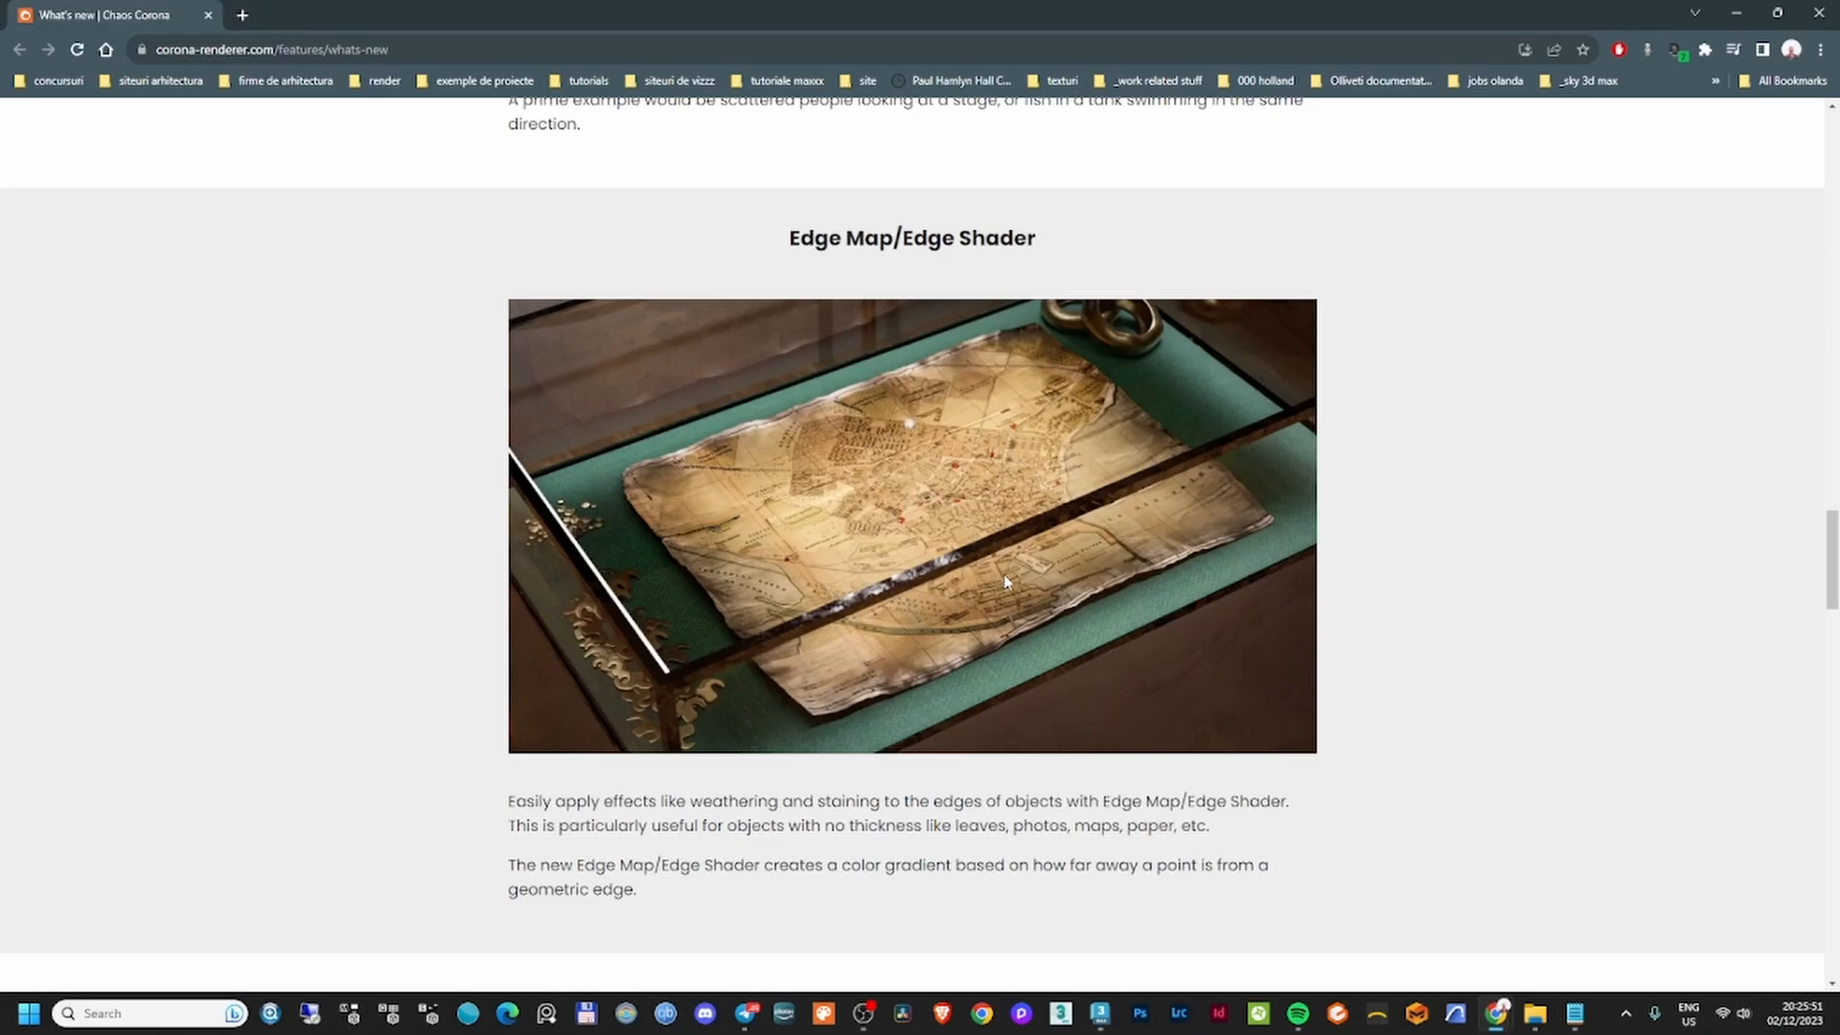
pyautogui.scroll(-3)
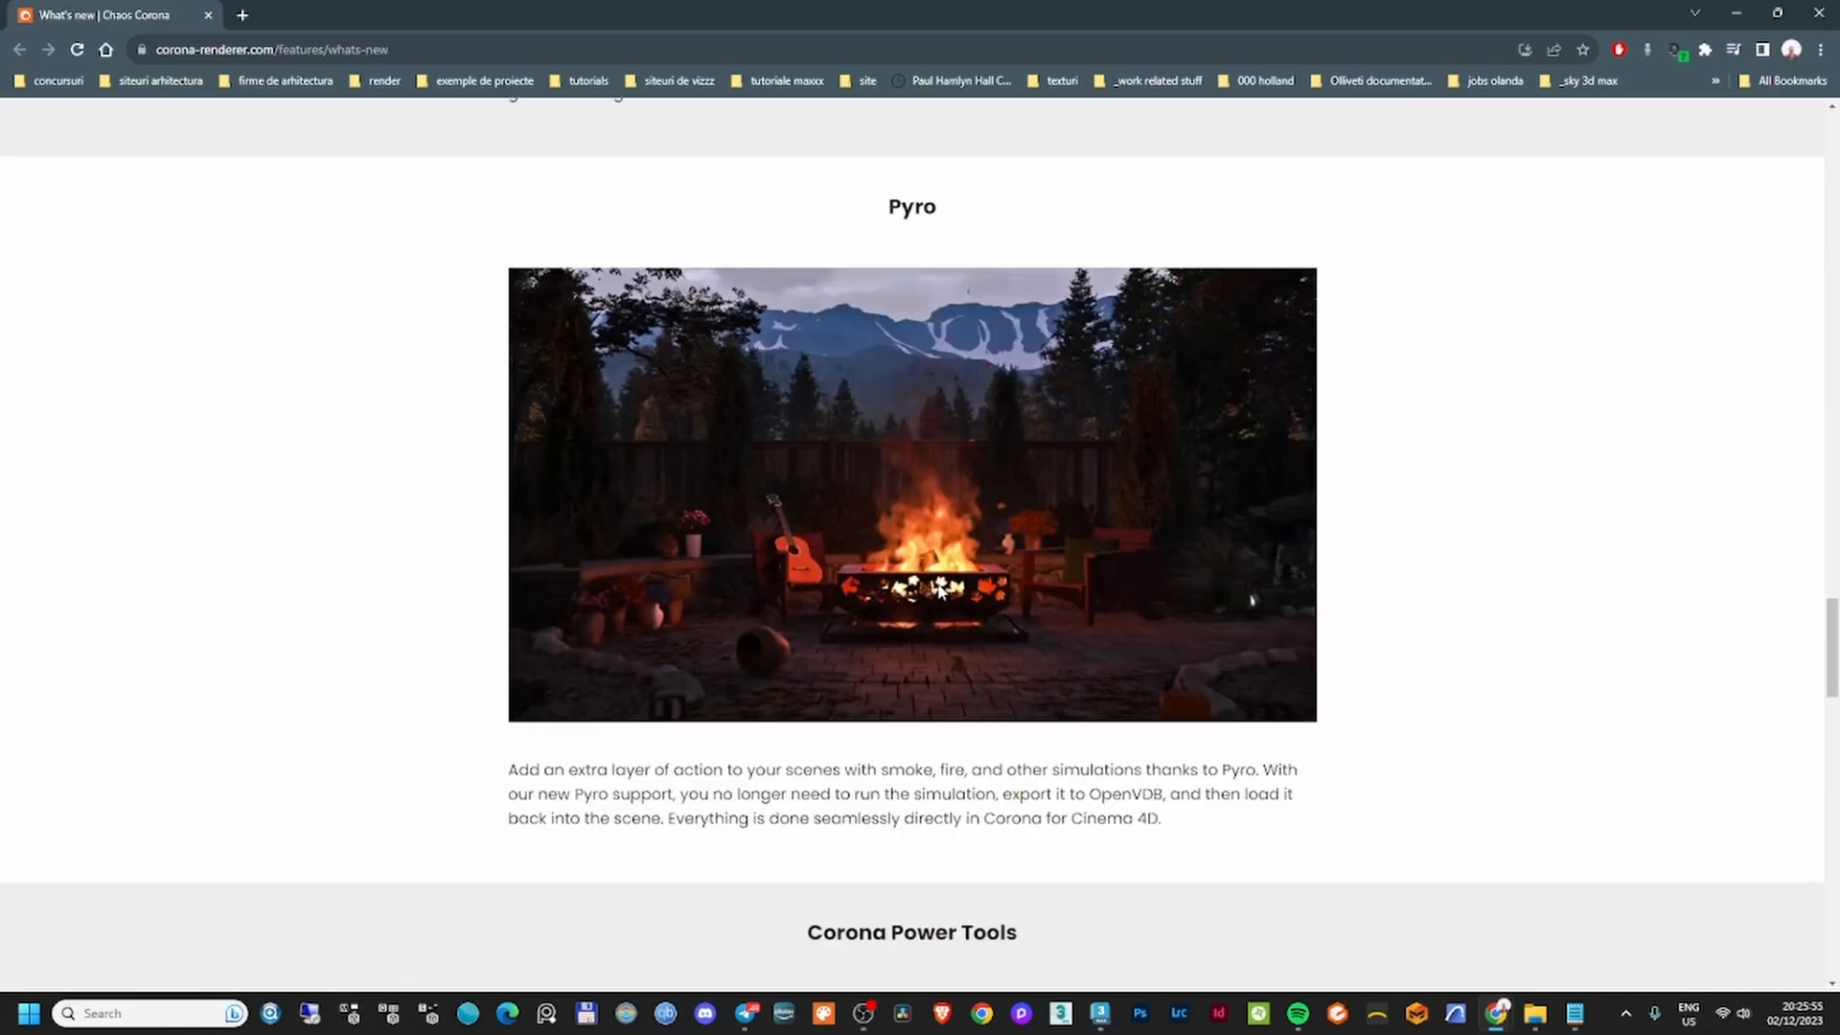
pyautogui.scroll(-3)
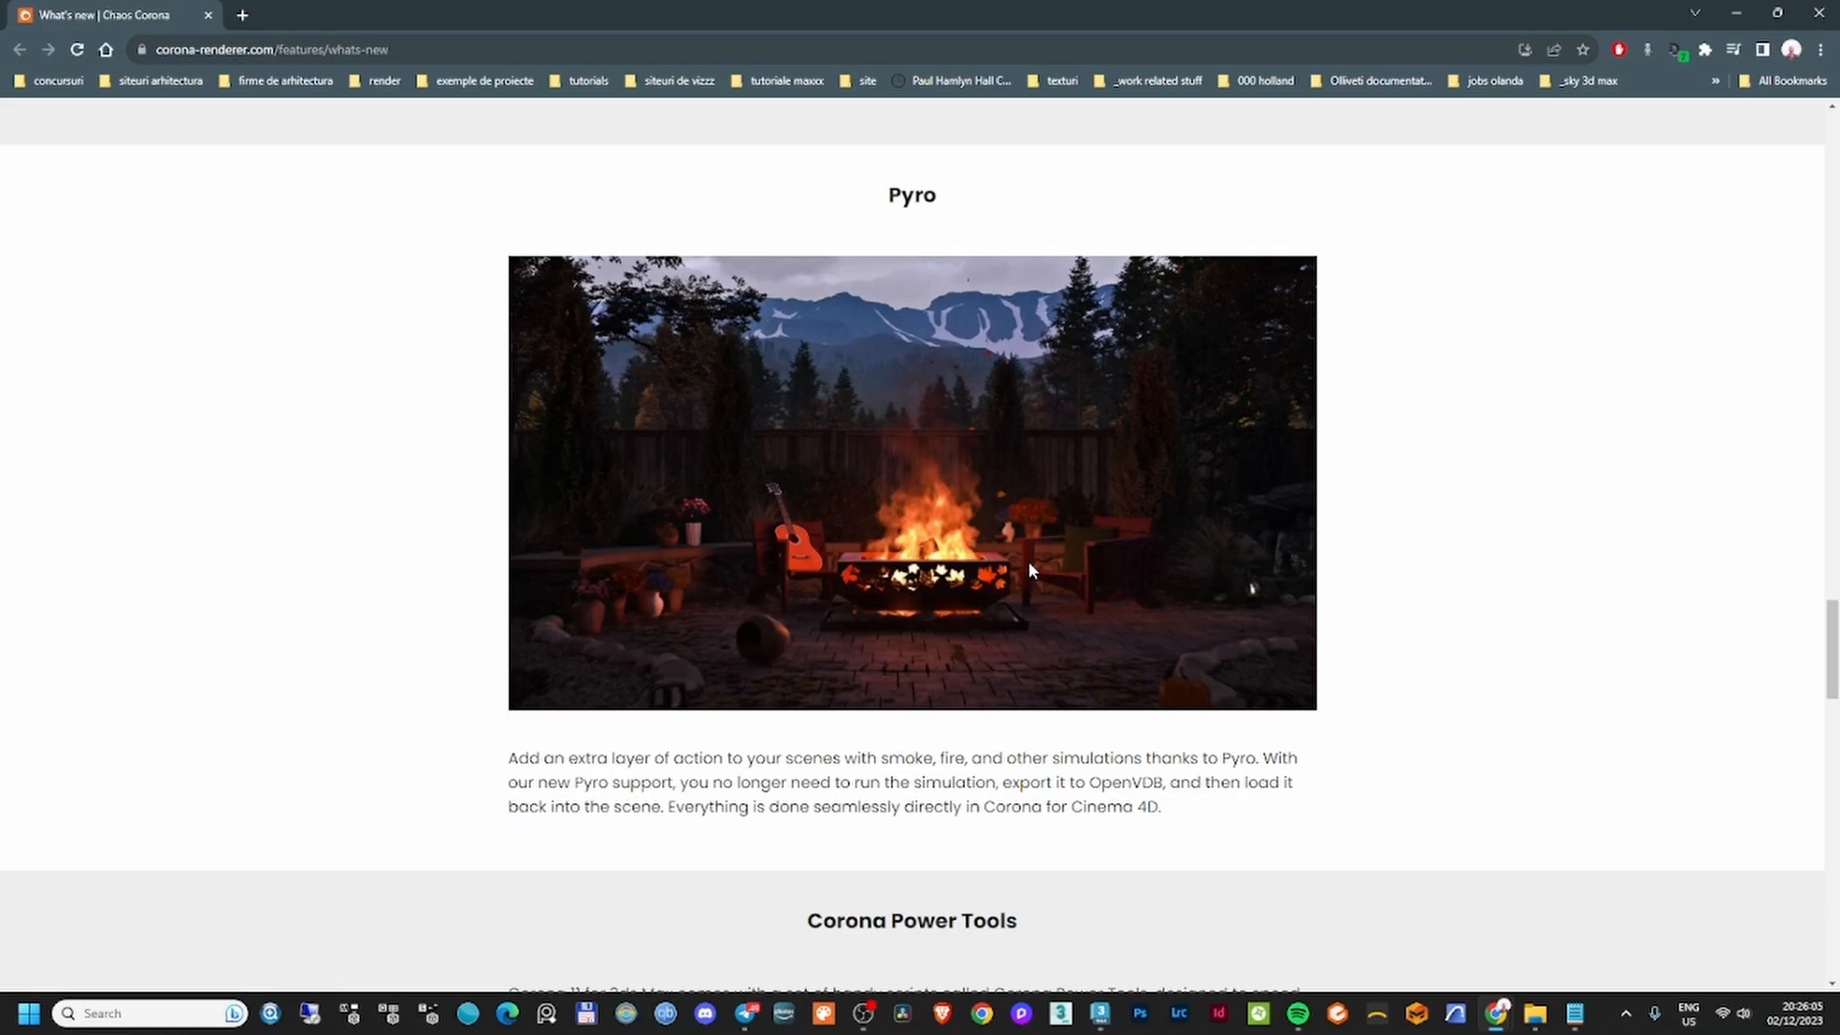
pyautogui.scroll(-3)
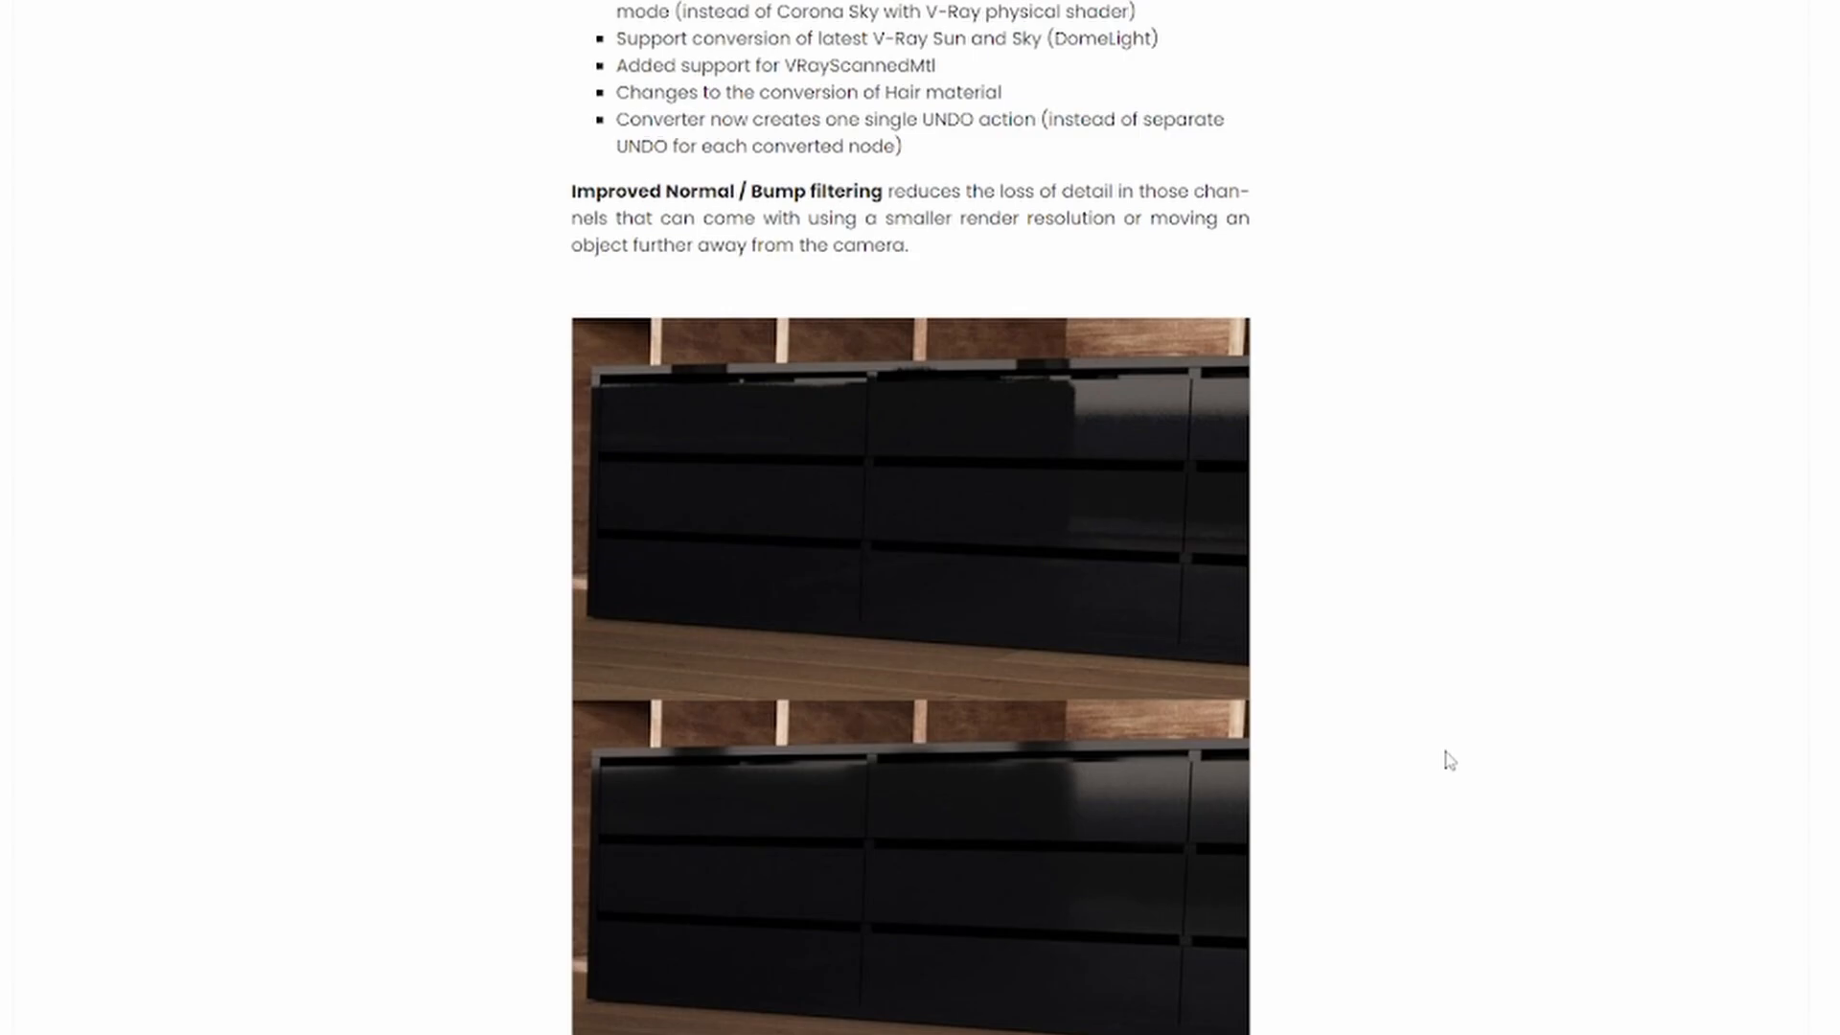
# Scroll on to the Other features section about the updated Intel Denoiser.
pyautogui.scroll(-3)
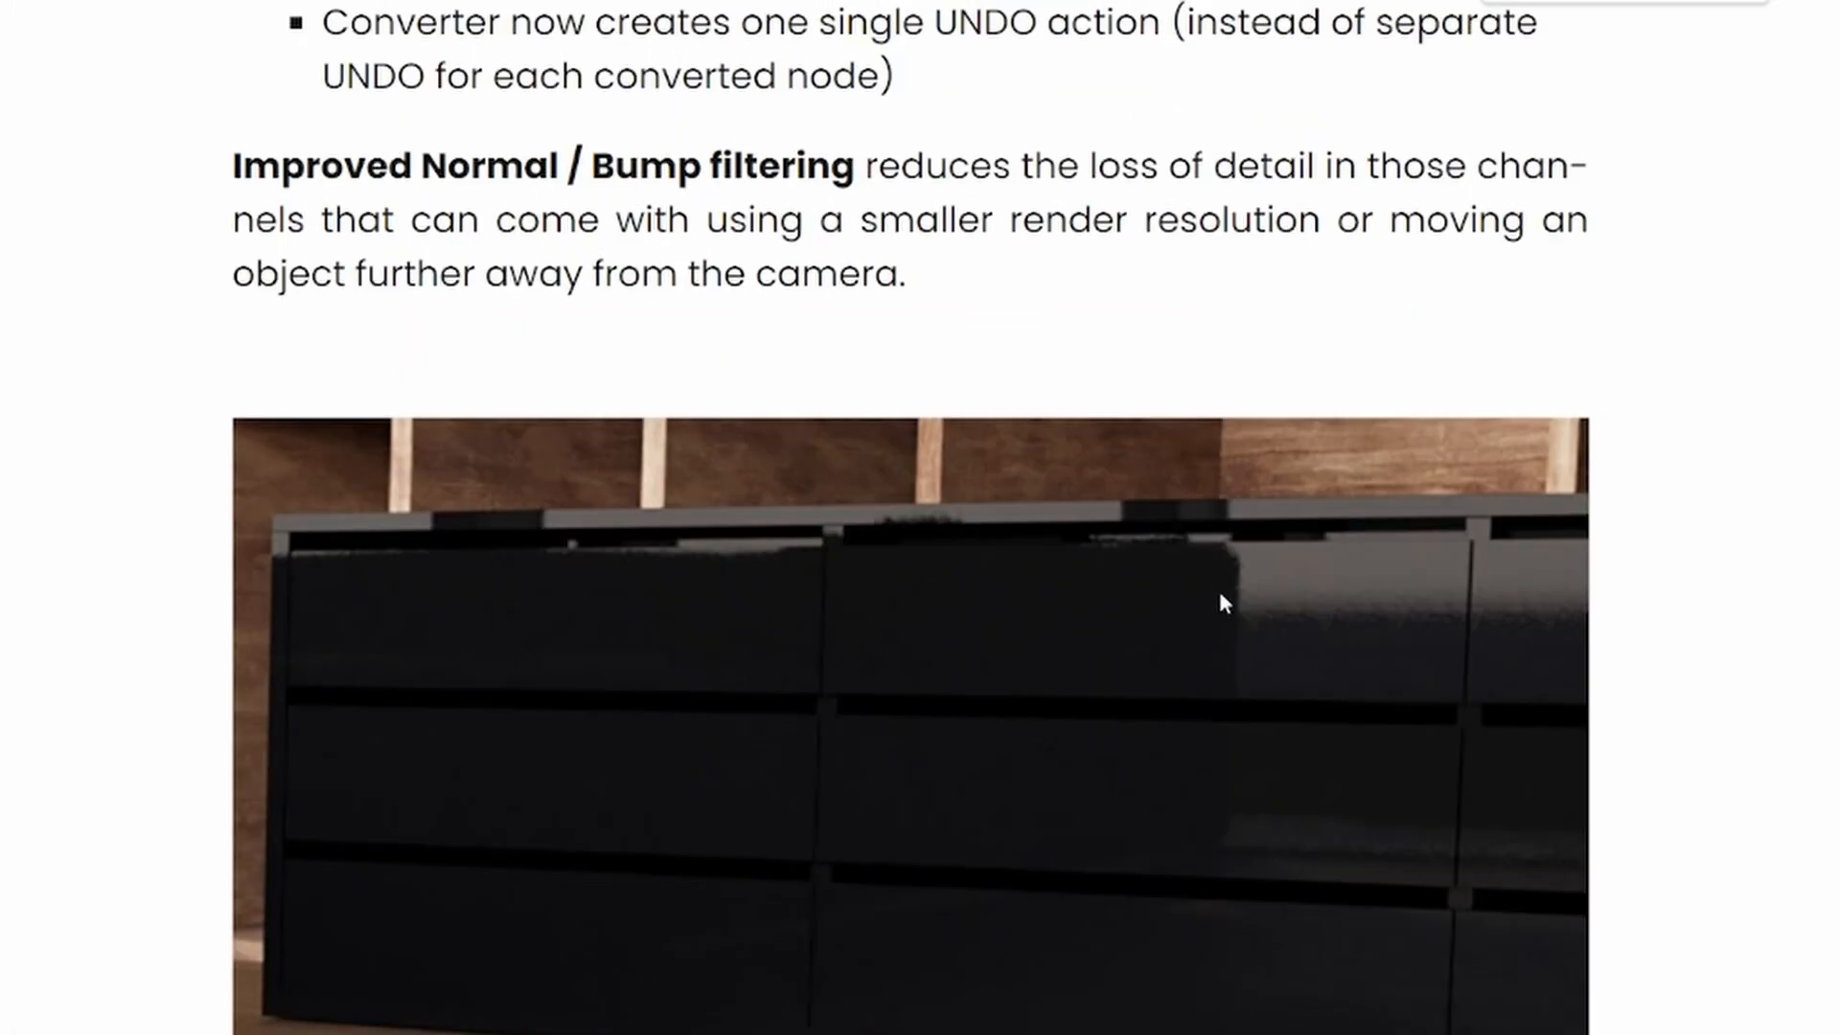
pyautogui.scroll(-3)
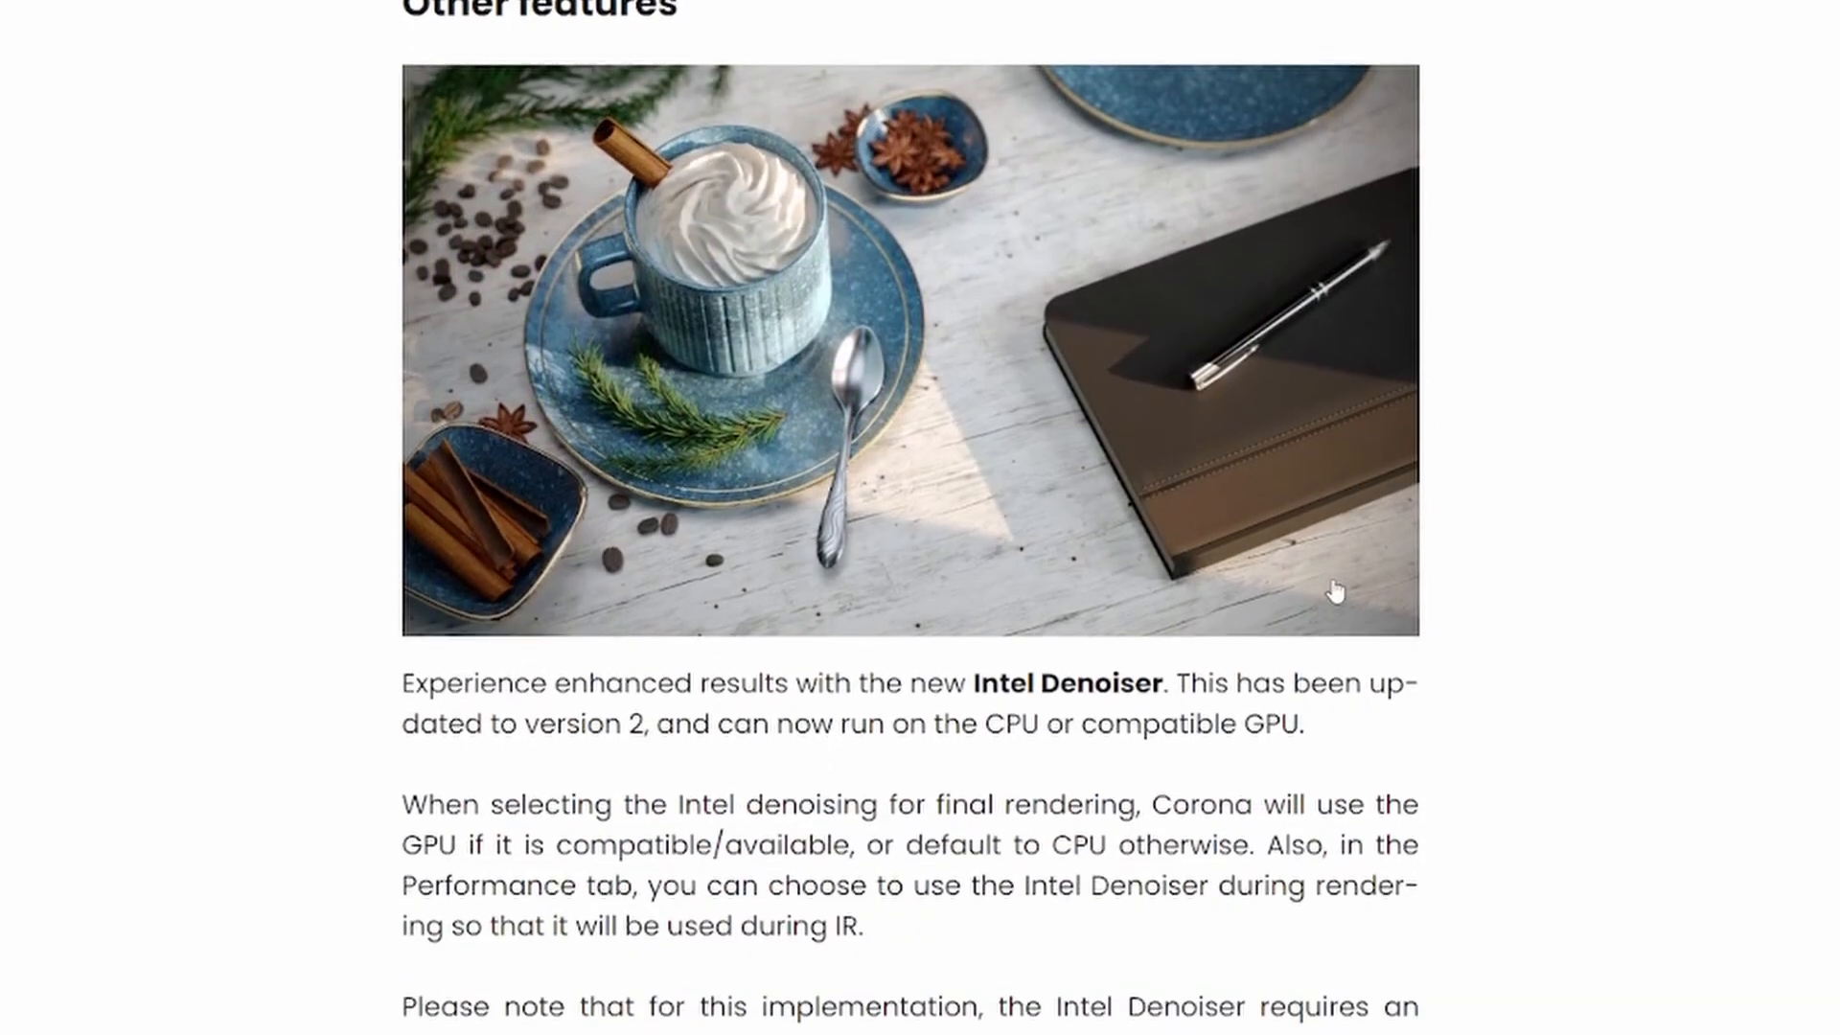
pyautogui.scroll(3)
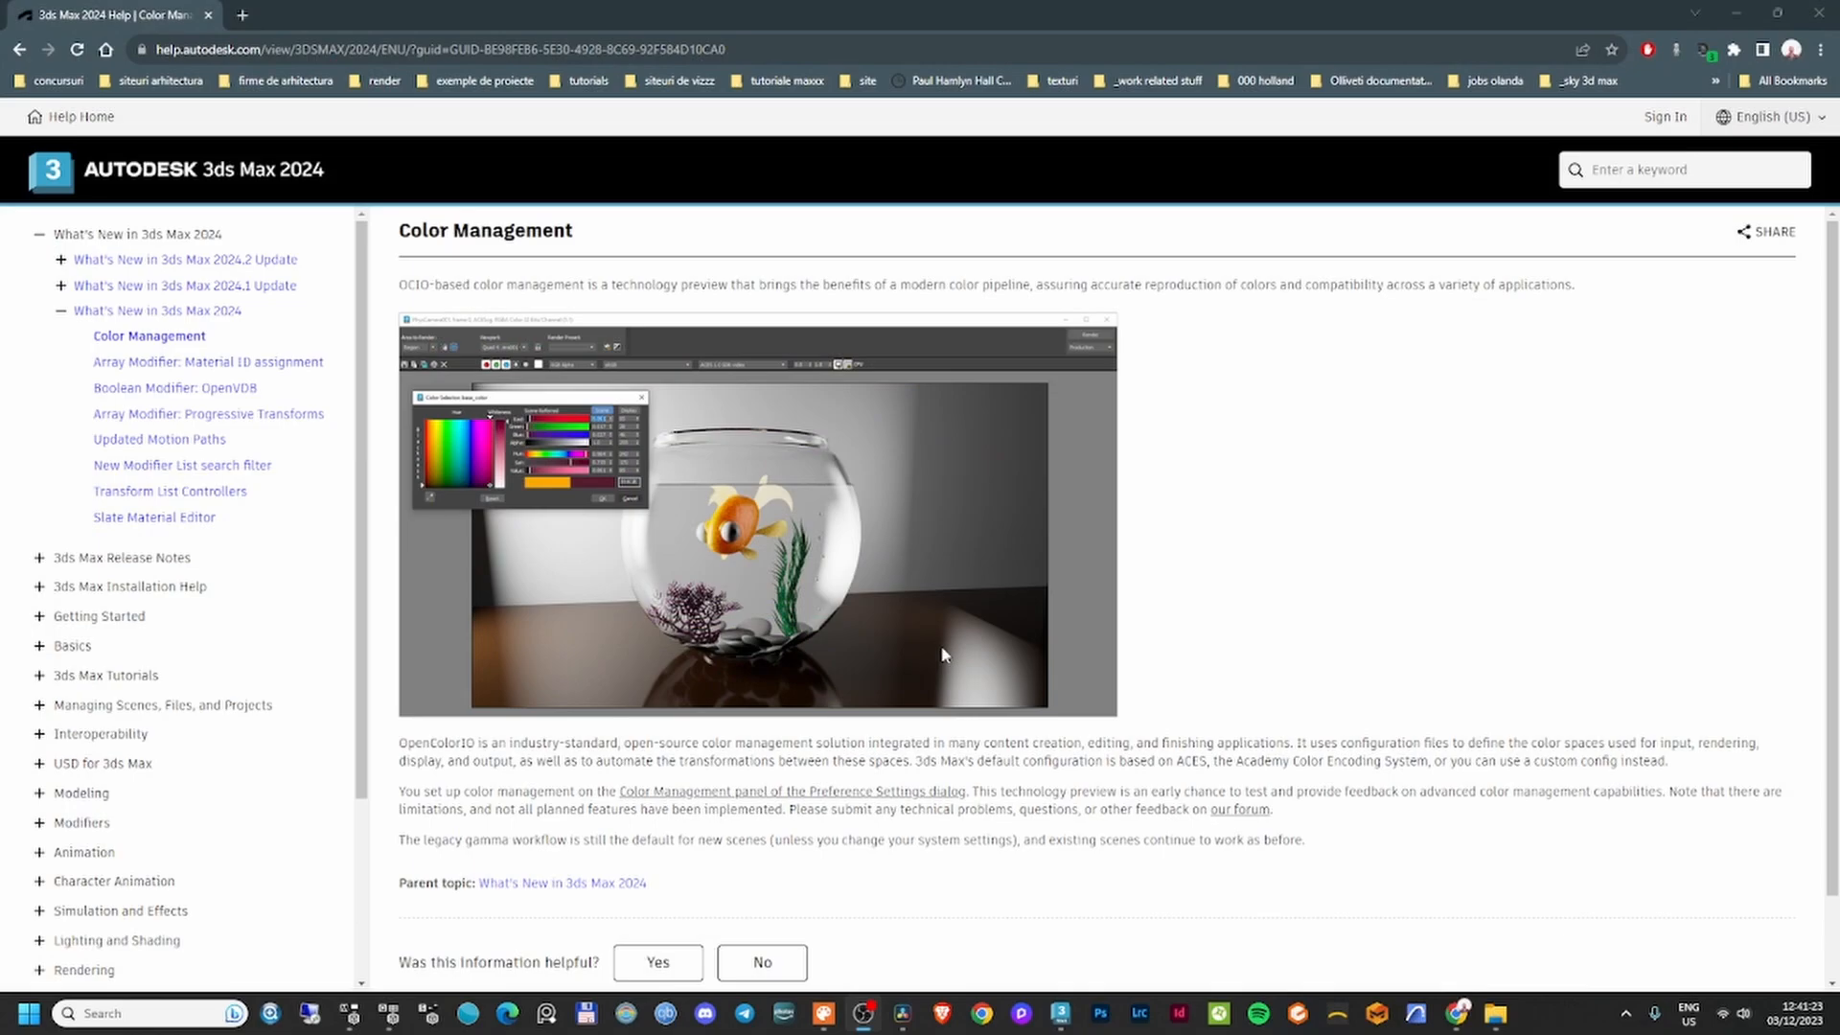
# Zoom in on the 3ds Max 2024 Color Management help article.
pyautogui.press('ctrl+plus')
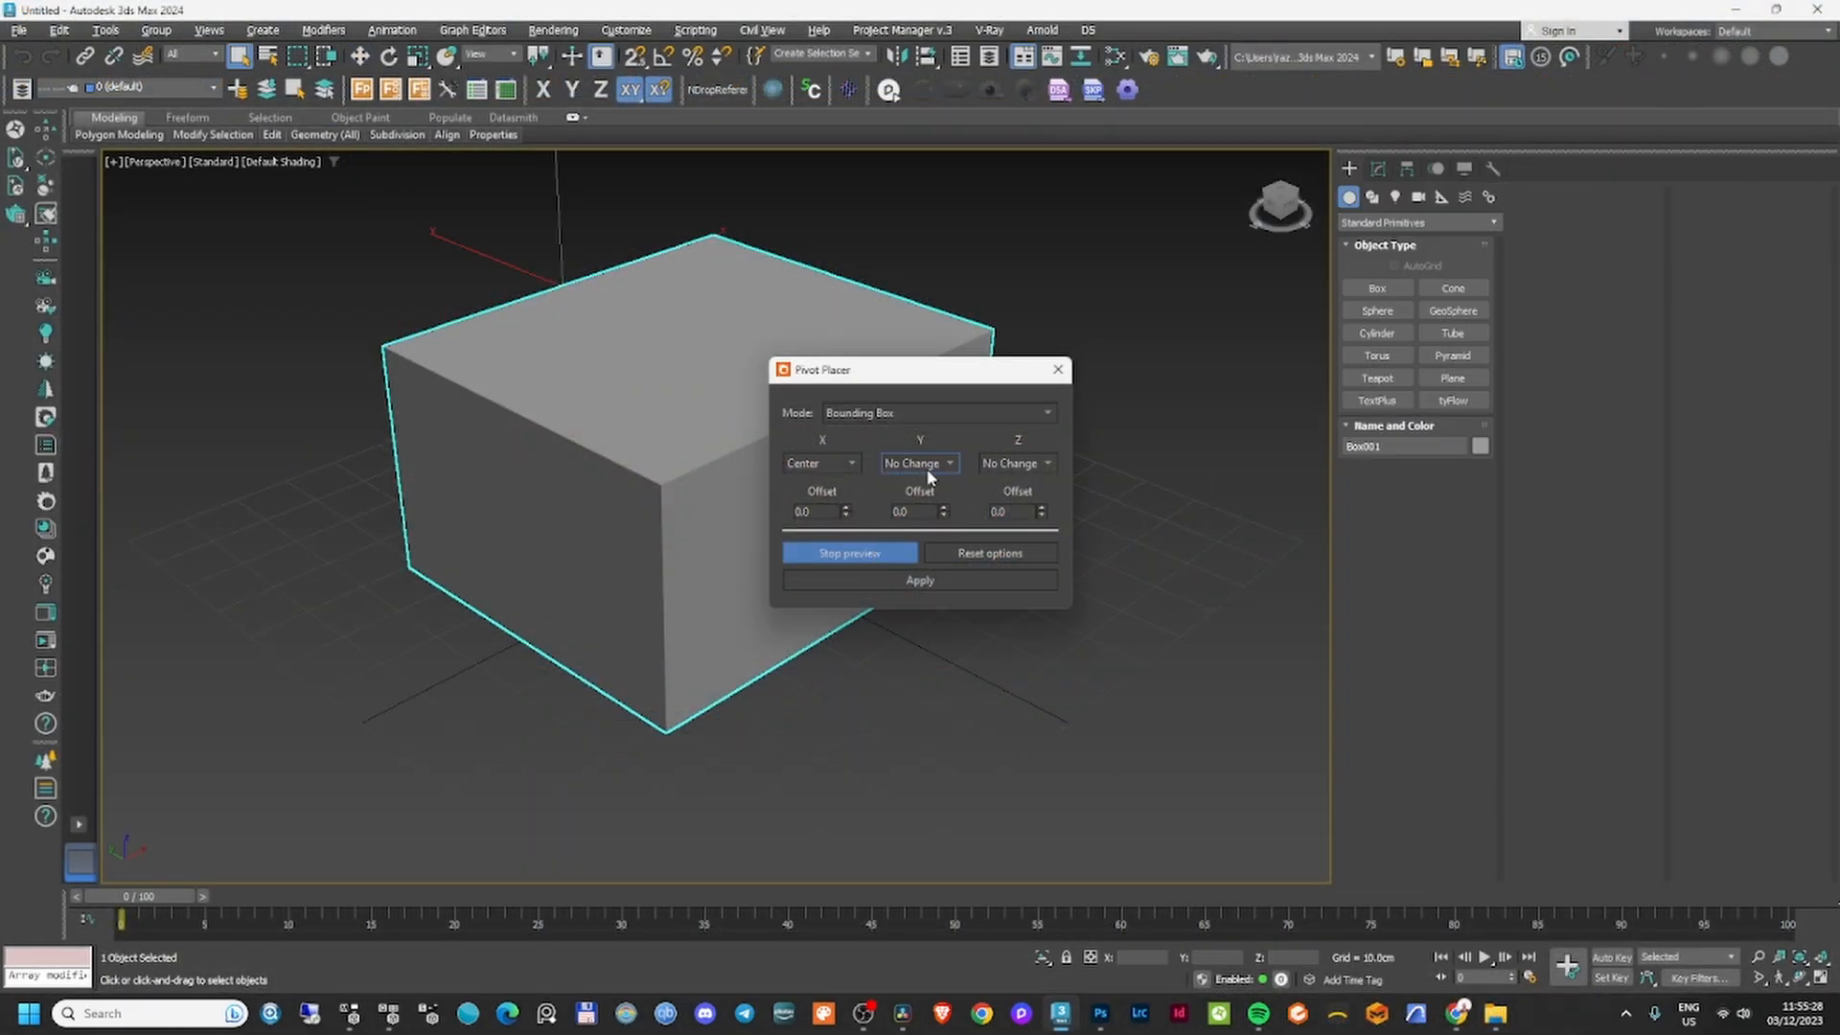
# Center the box pivot on Y, then close Pivot Placer and Scene Cleaner.
pyautogui.click(920, 462)
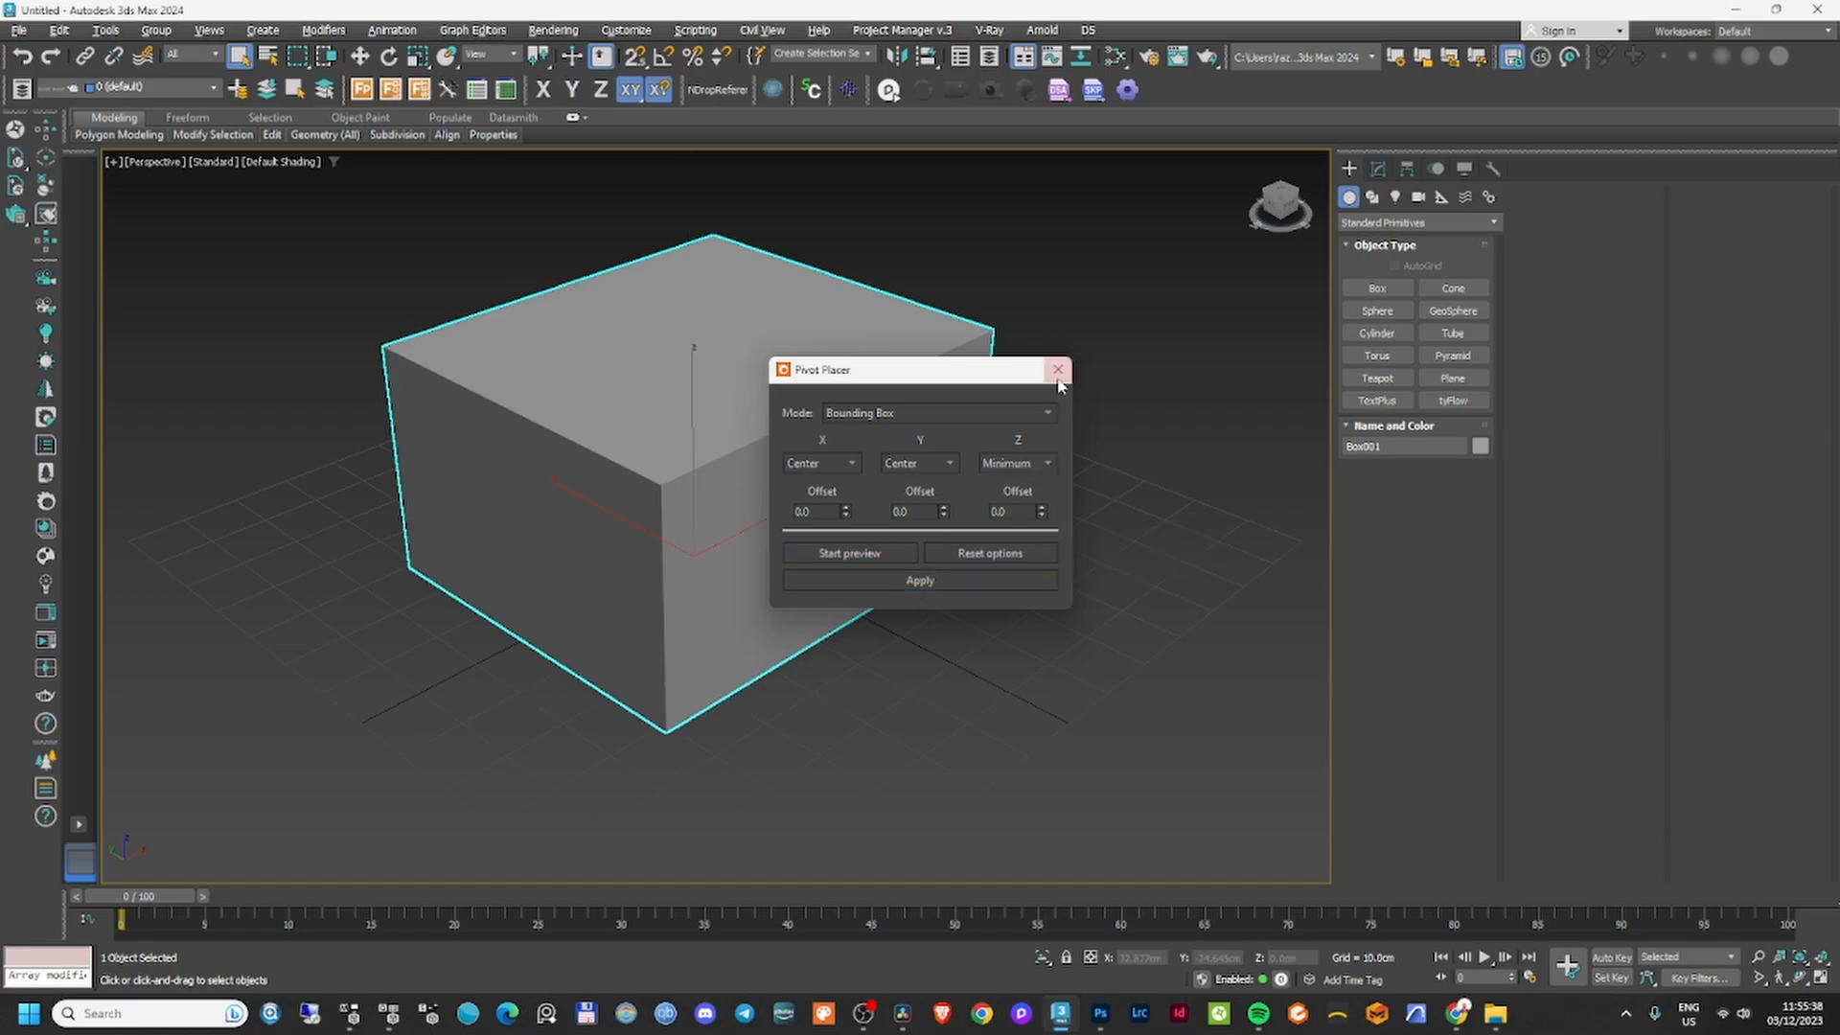
pyautogui.click(1057, 370)
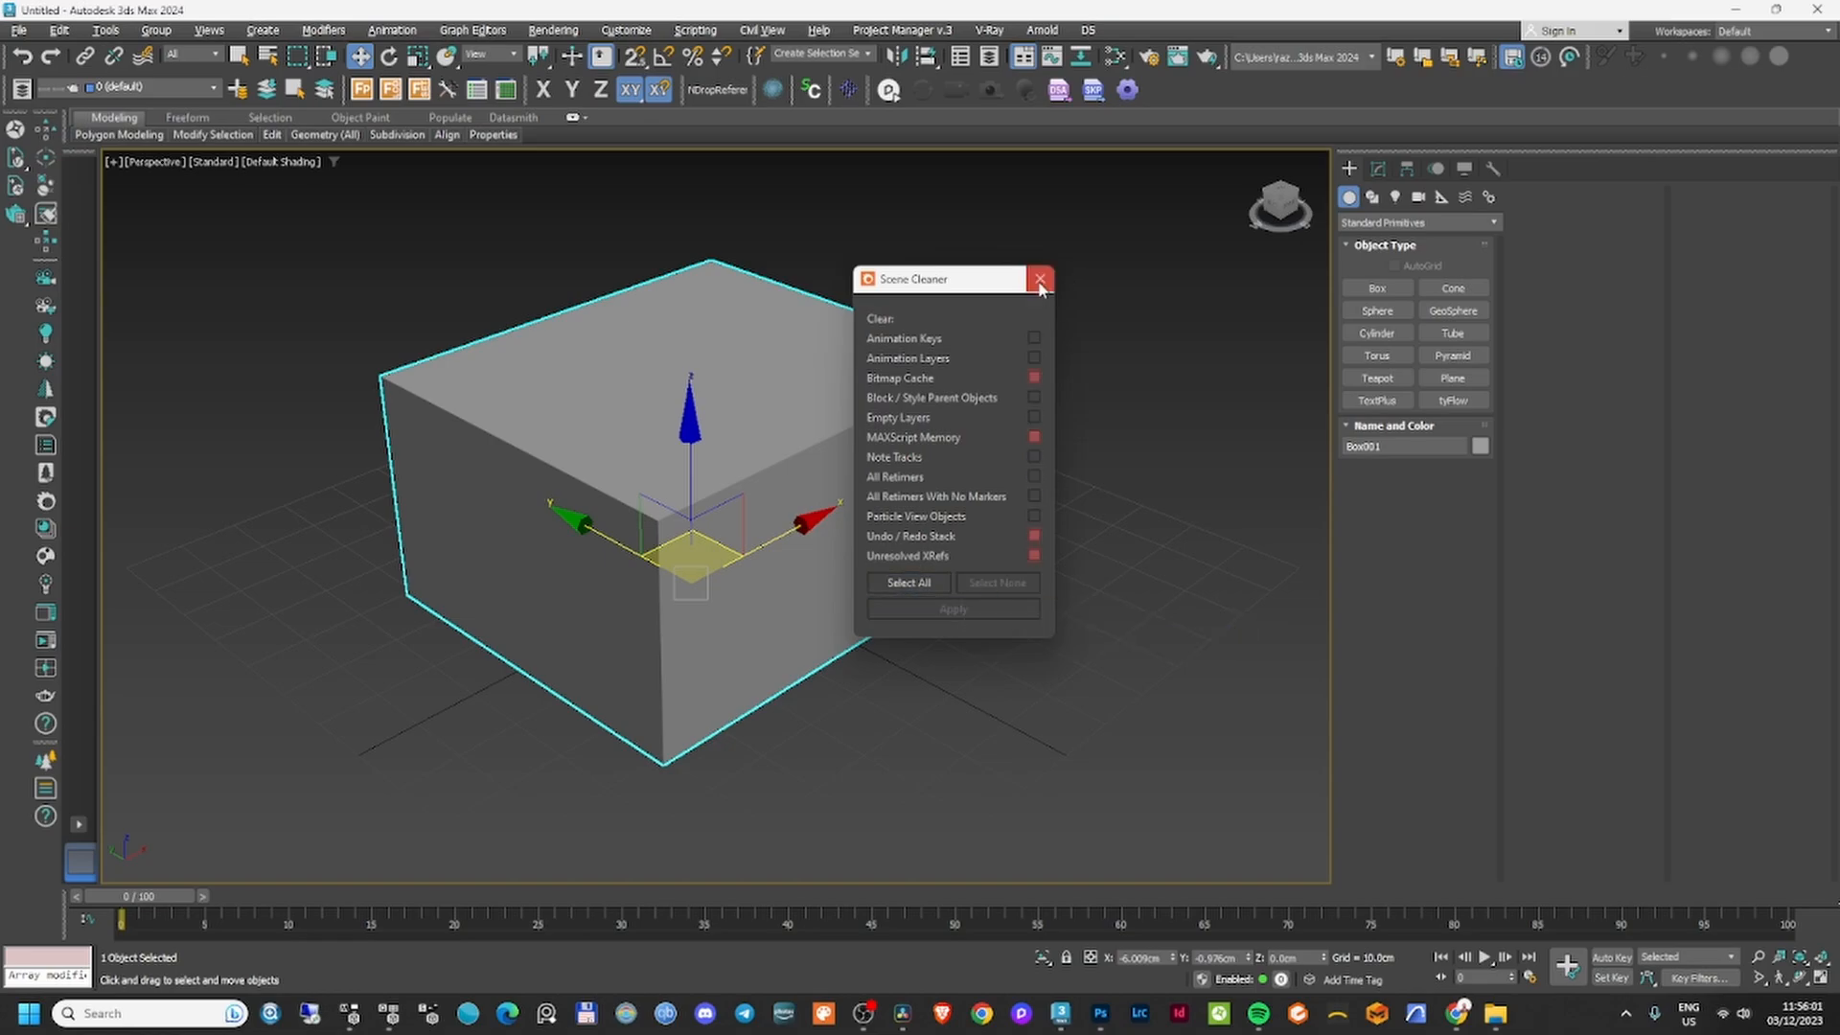
pyautogui.click(1037, 279)
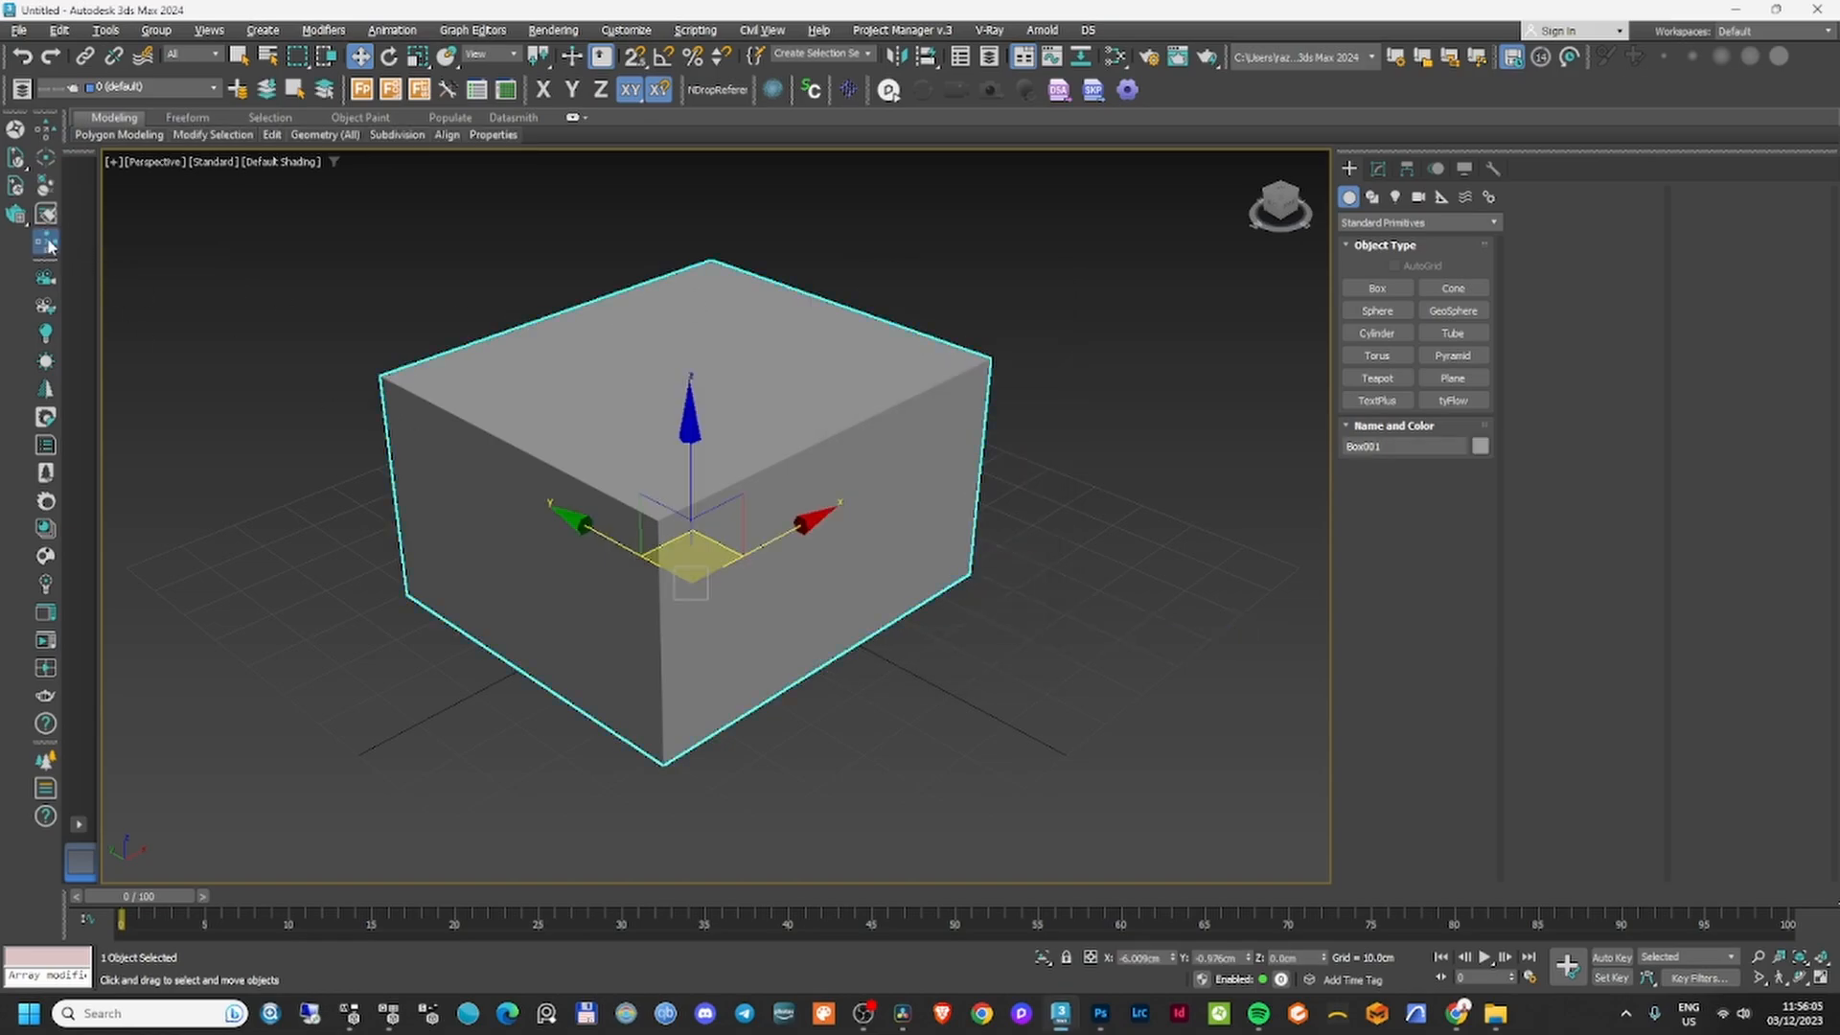